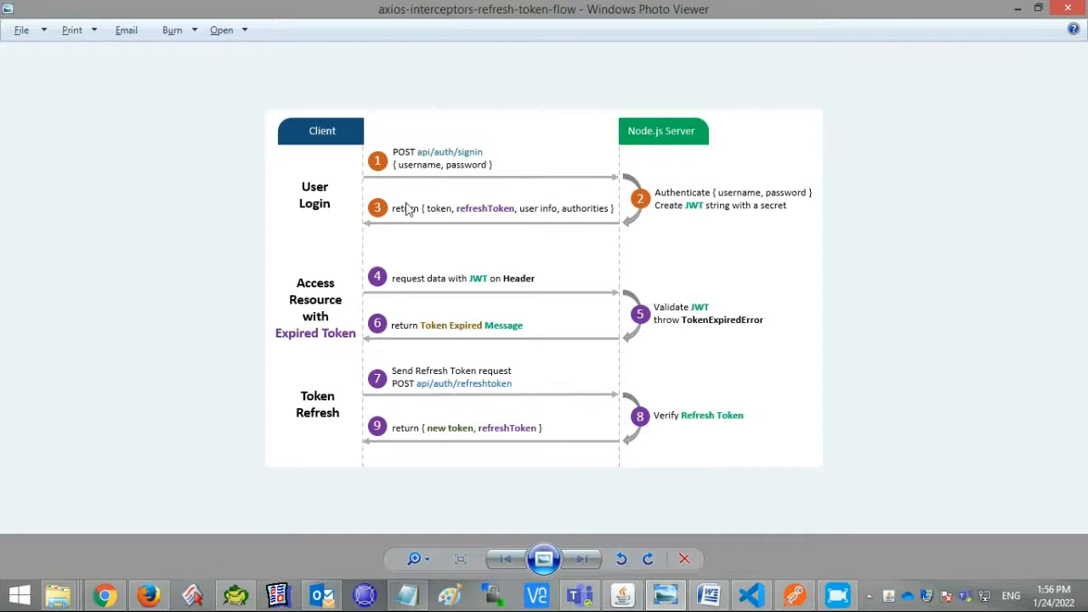
mouse_move(425, 289)
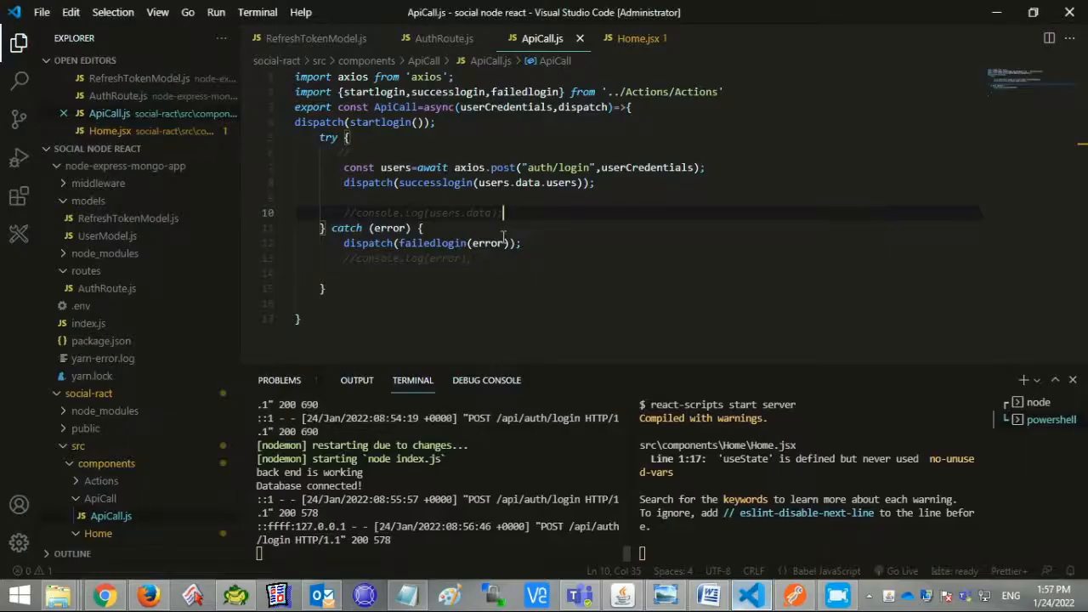
Store the refresh token with localStorage.setItem('Refresh_token', users.data.Refresh_token) after successful login
type("localStorage.setItem('');")
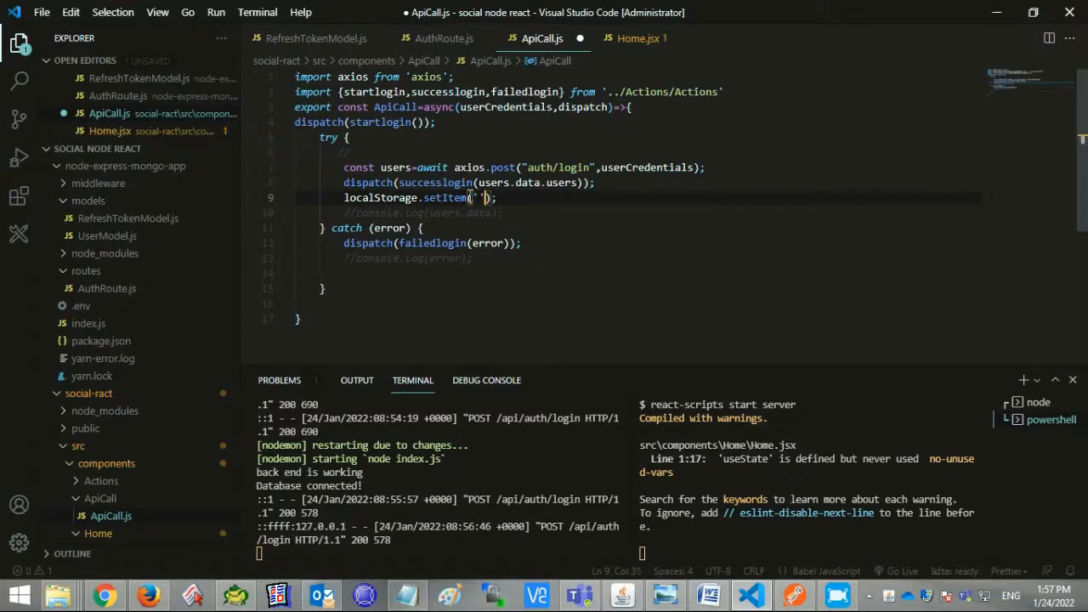
type("Refresh_token")
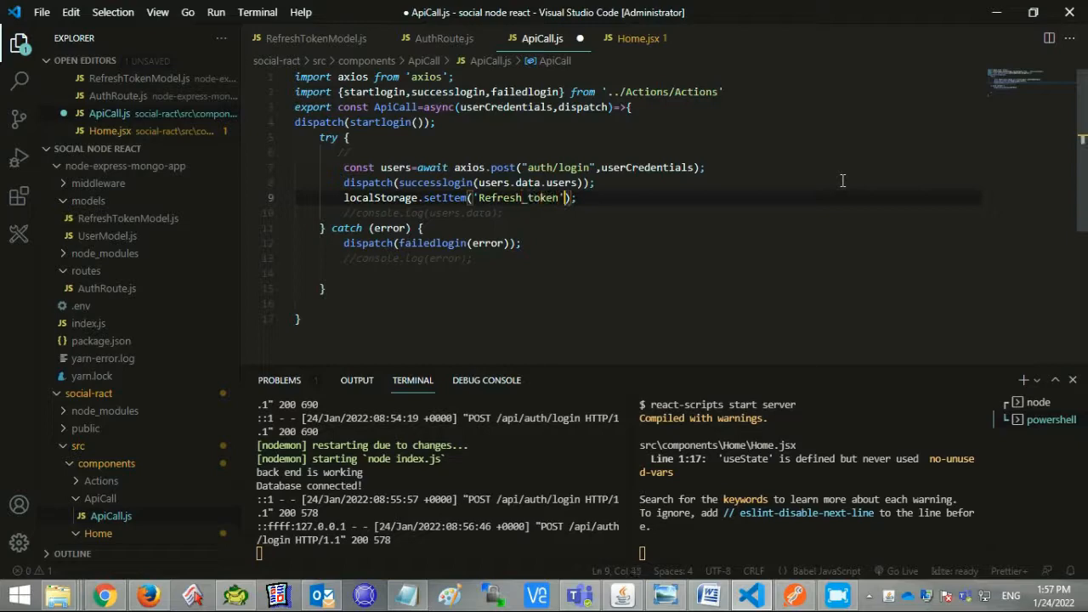
type(",users.")
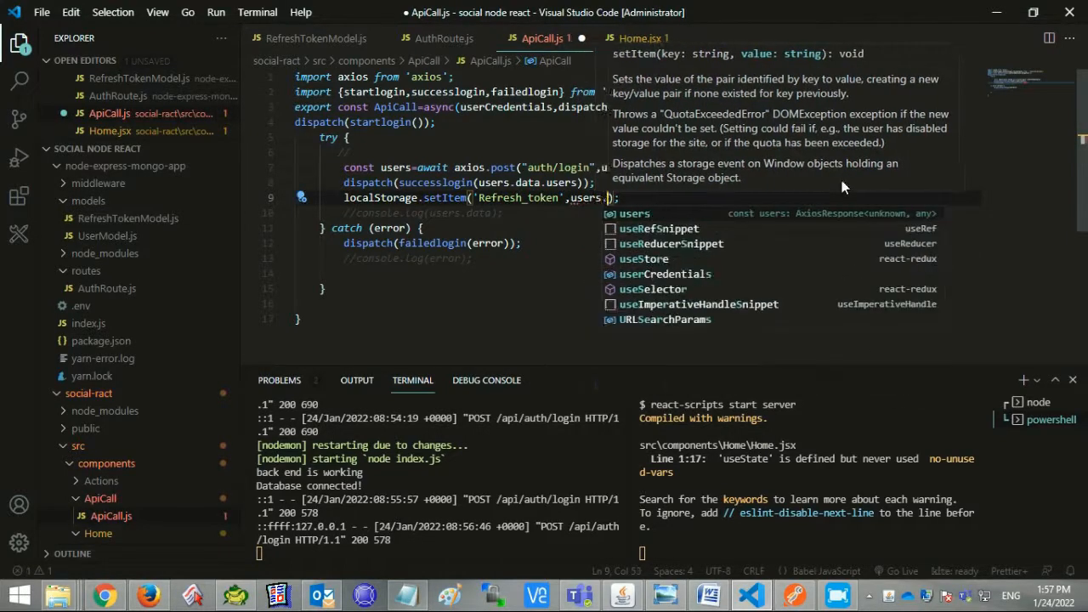
type("data.re")
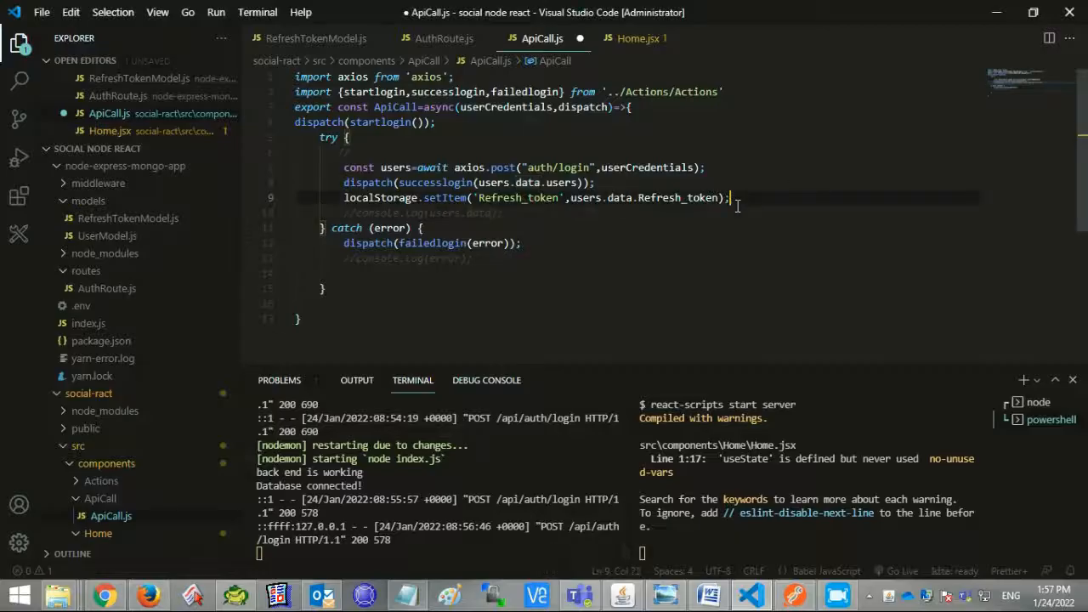
Begin storing the access token with sessionStorage.setItem('access_token', …)
type("session")
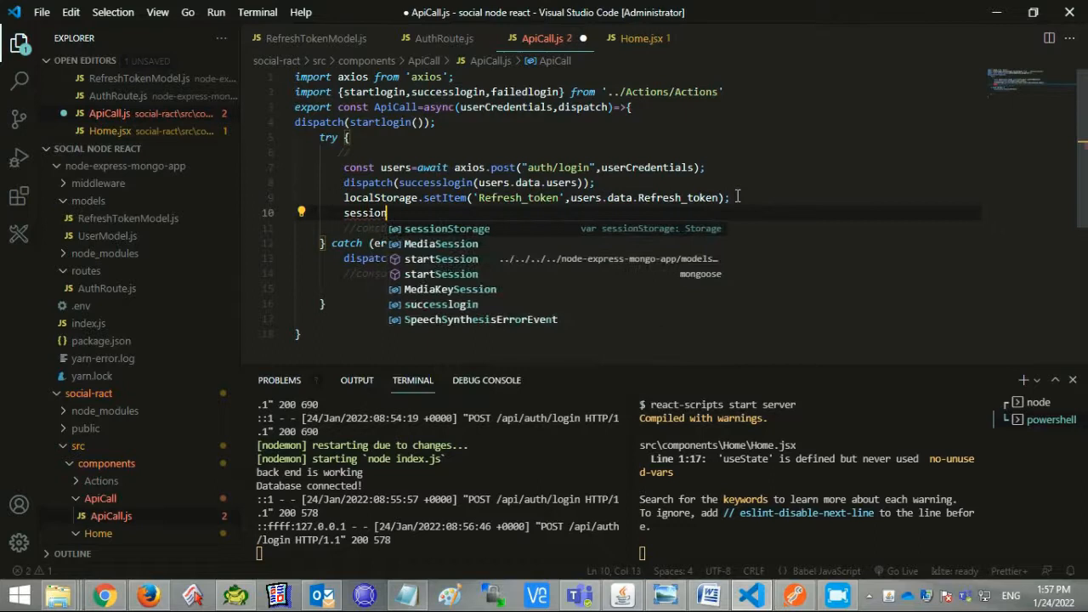
type("Storage.setItem")
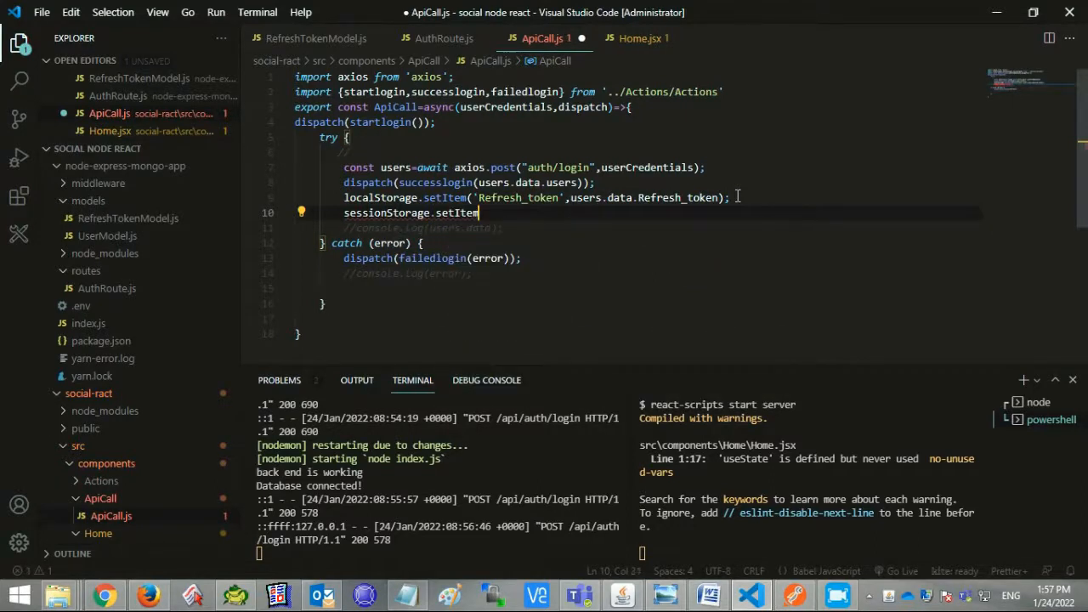
type("();")
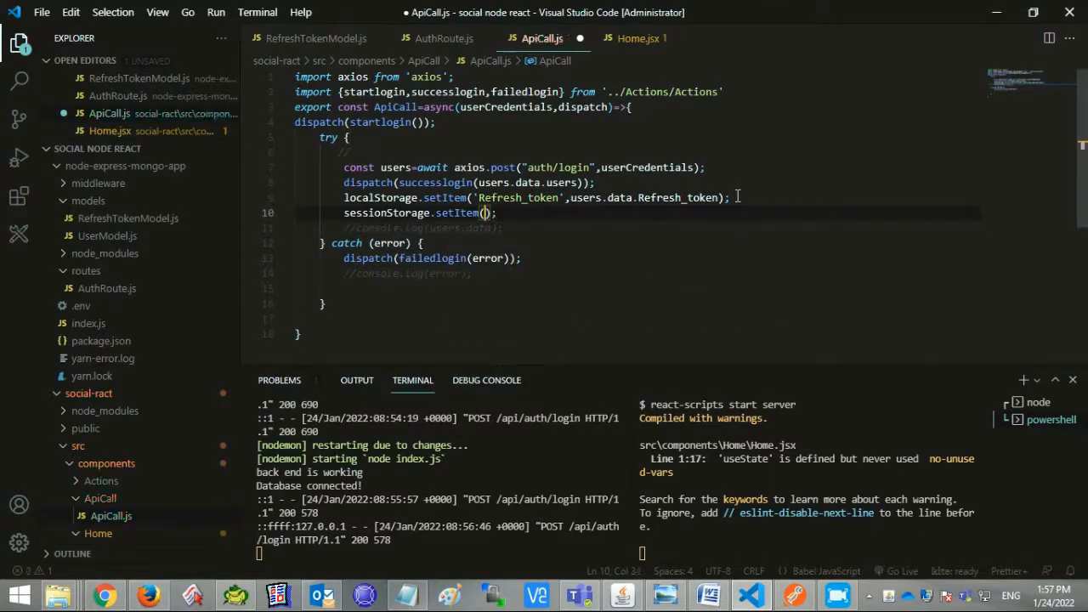
type("access_")
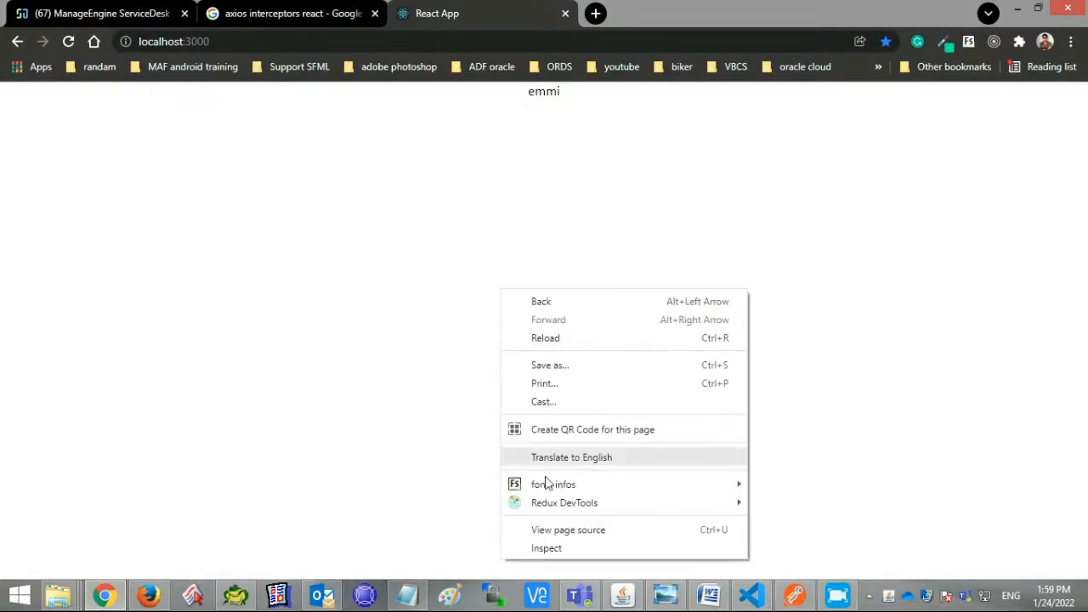
Log in as email@gmail with DevTools Application open and view the stored access_token in session storage
left_click(546, 547)
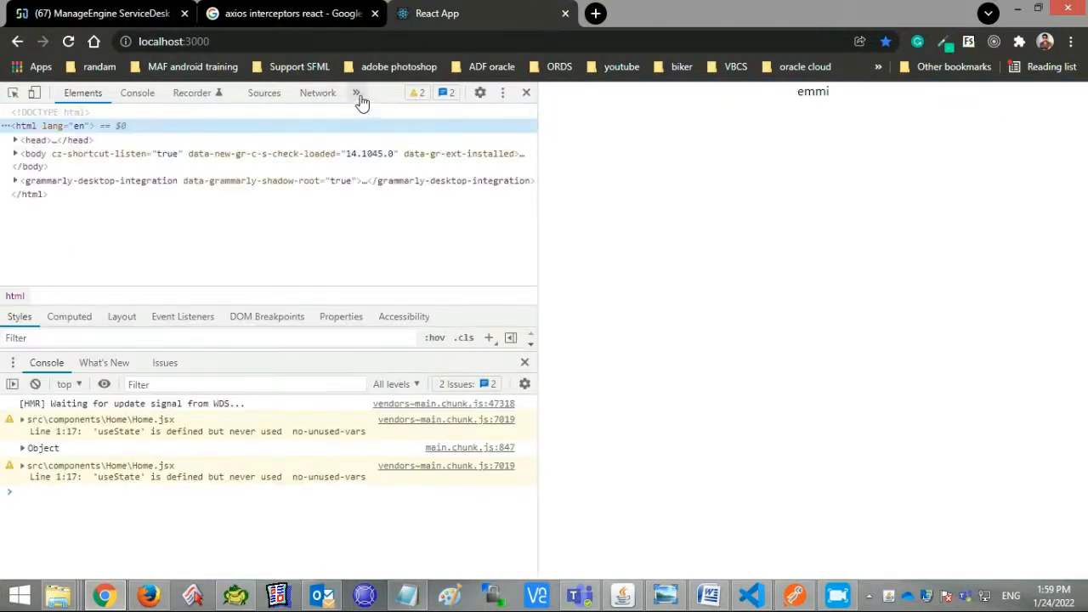
left_click(323, 92)
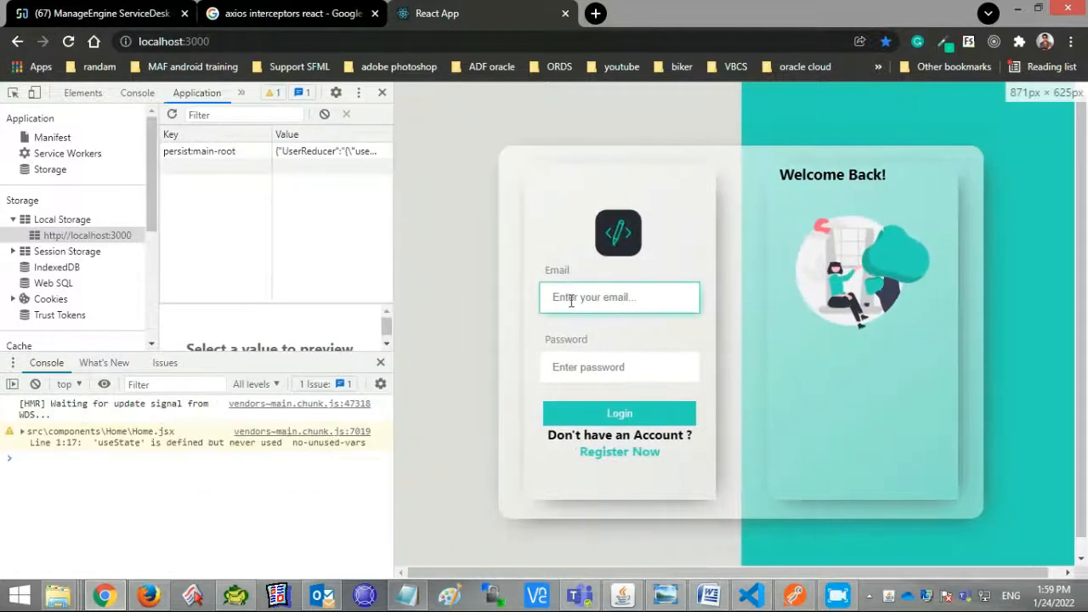
type("email@gmail")
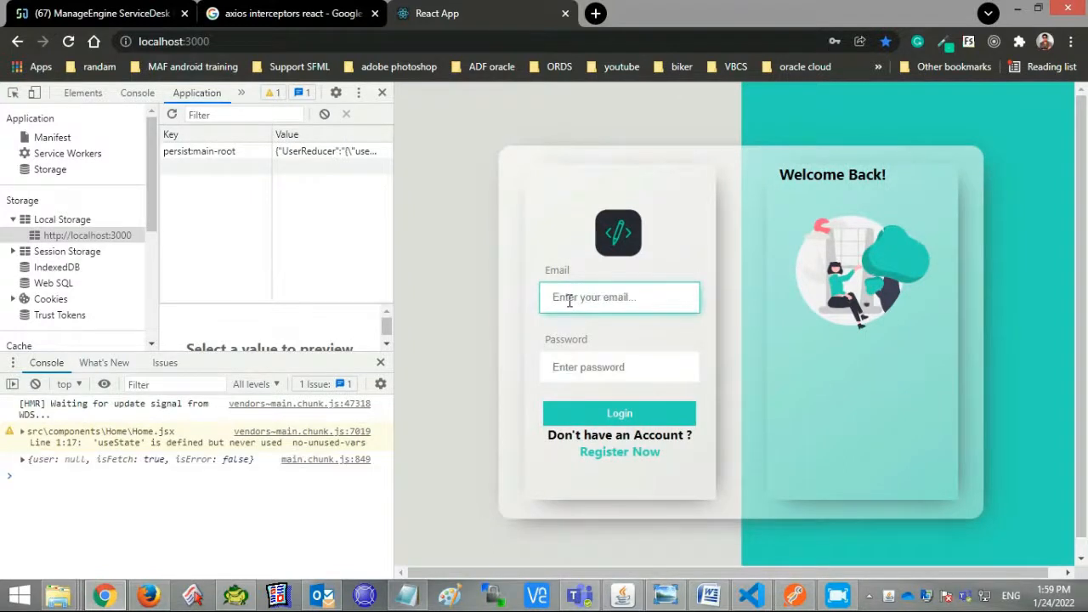
left_click(618, 413)
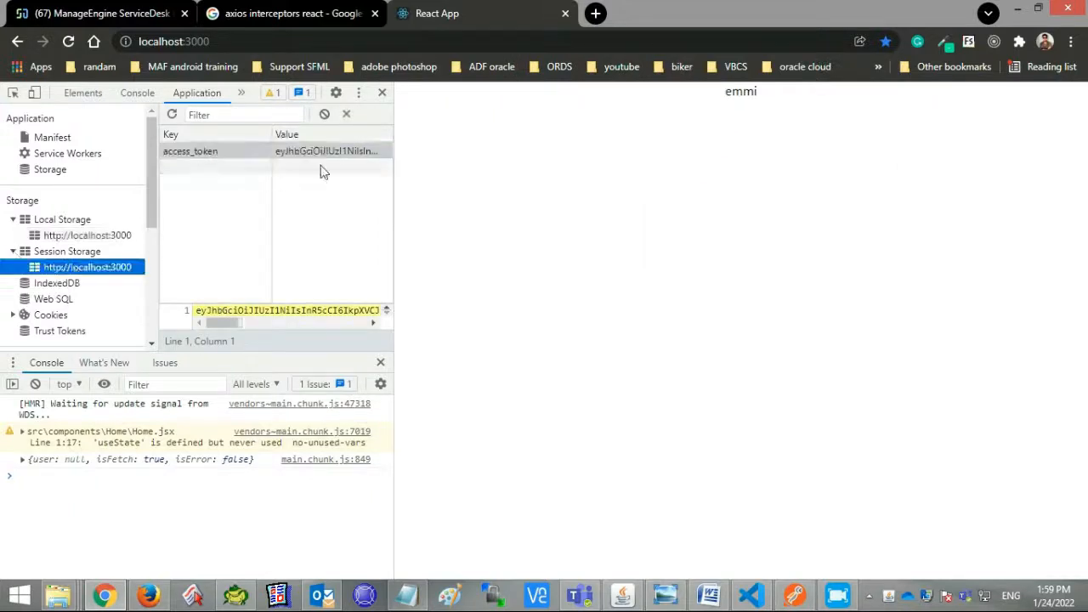
left_click(191, 149)
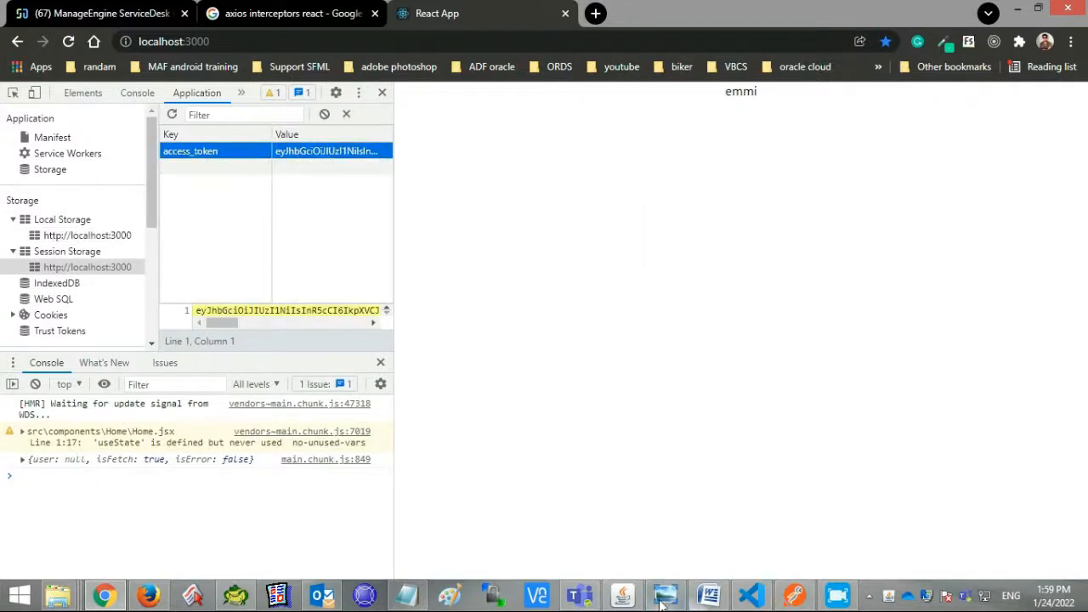
Switch to the refresh-token flow diagram in Windows Photo Viewer
left_click(667, 595)
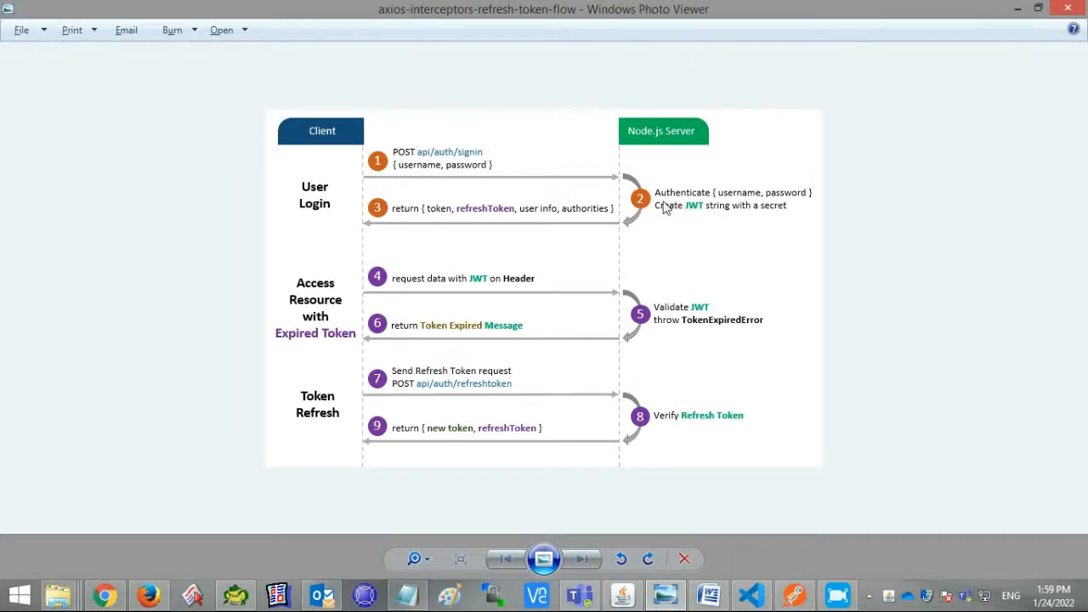
mouse_move(333, 286)
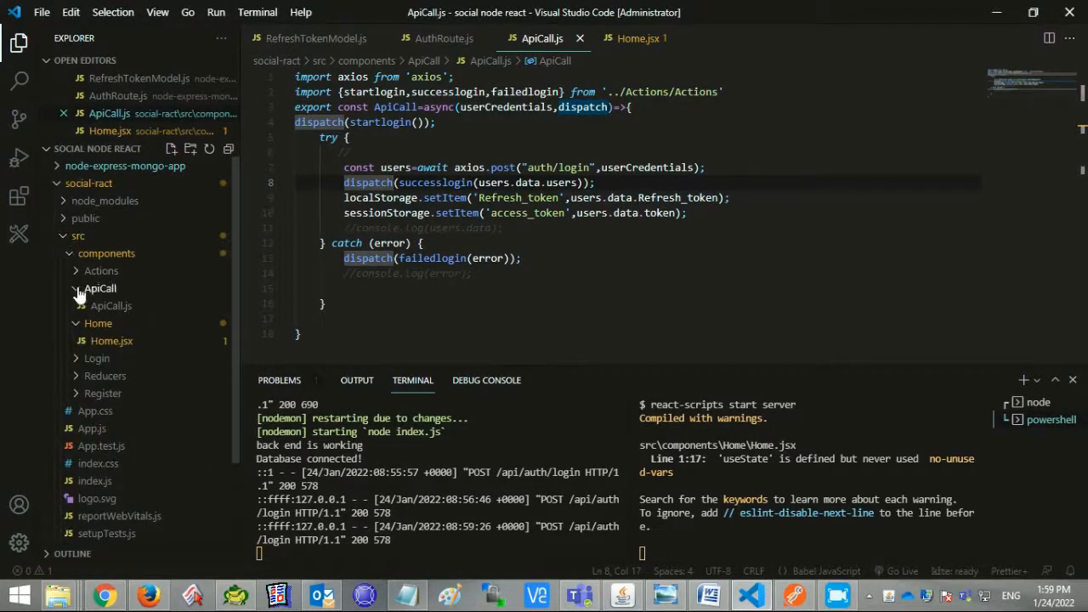
Create a components/CustomAxios folder containing a new CustomAxios.js file
left_click(99, 289)
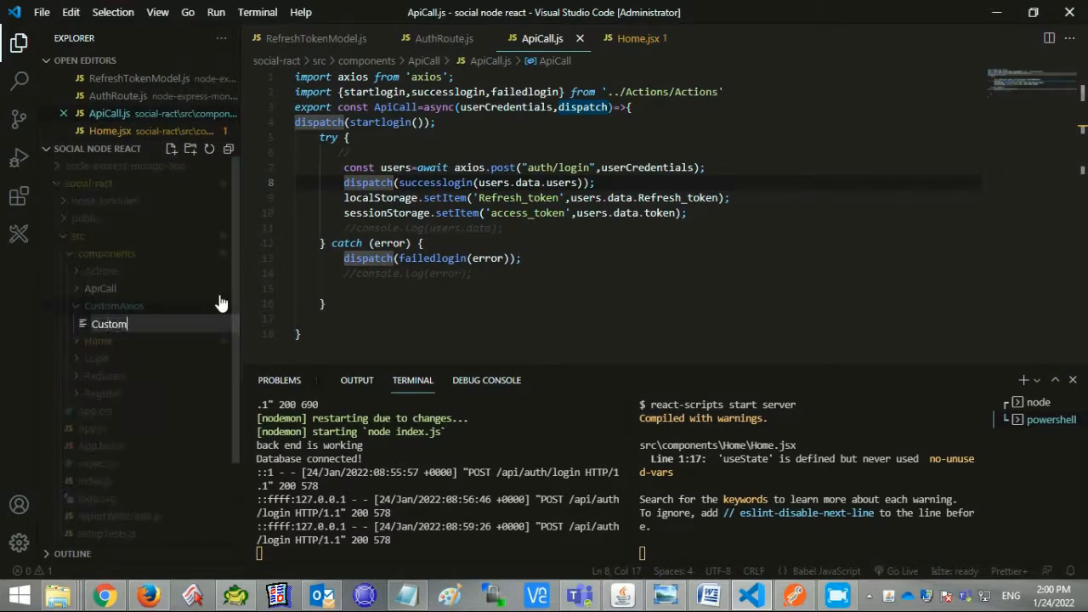
type("Axios")
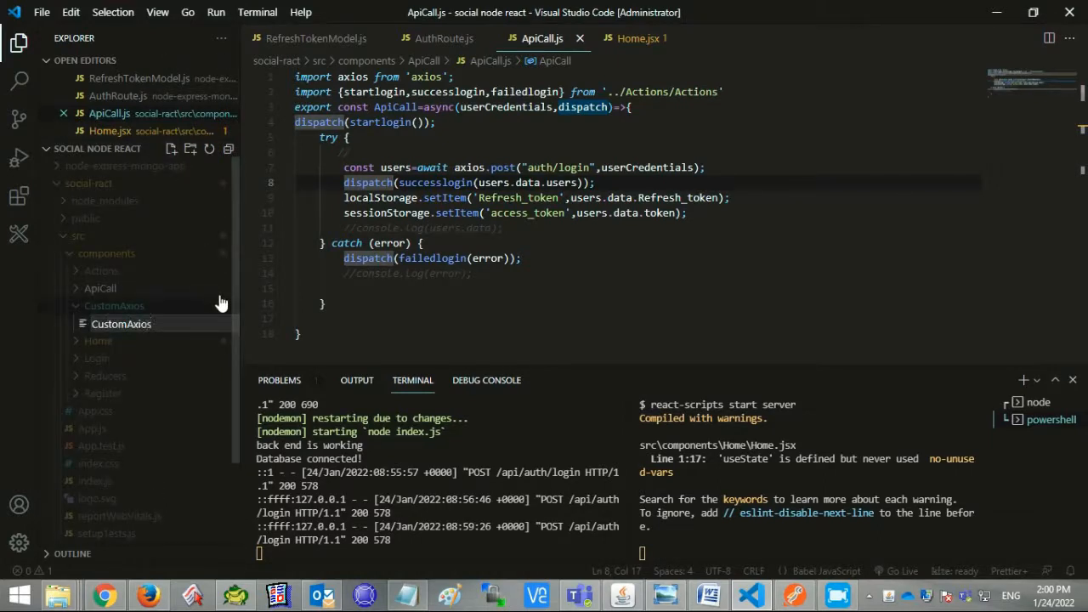
left_click(121, 323)
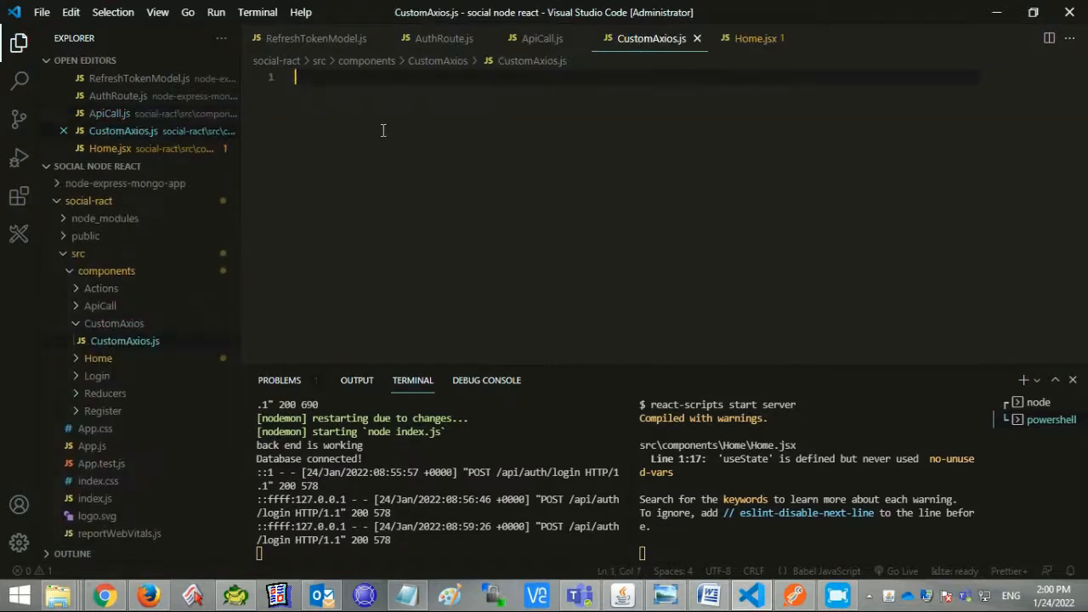
Write import axios, const CustomAxios=axios.create({}) and export default CustomAxios;
type("import axios from")
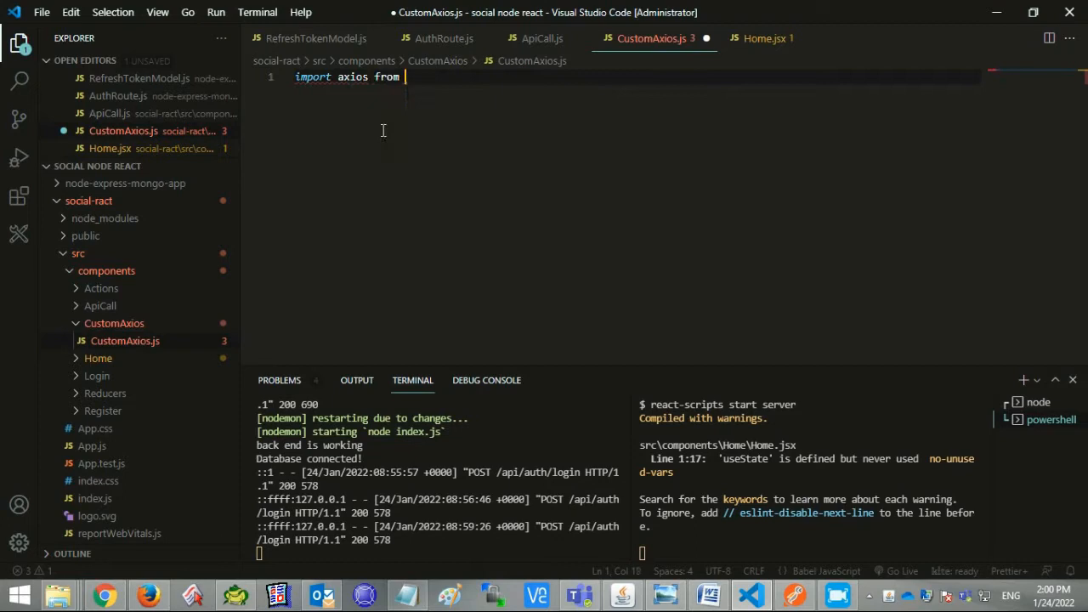
type("'a'")
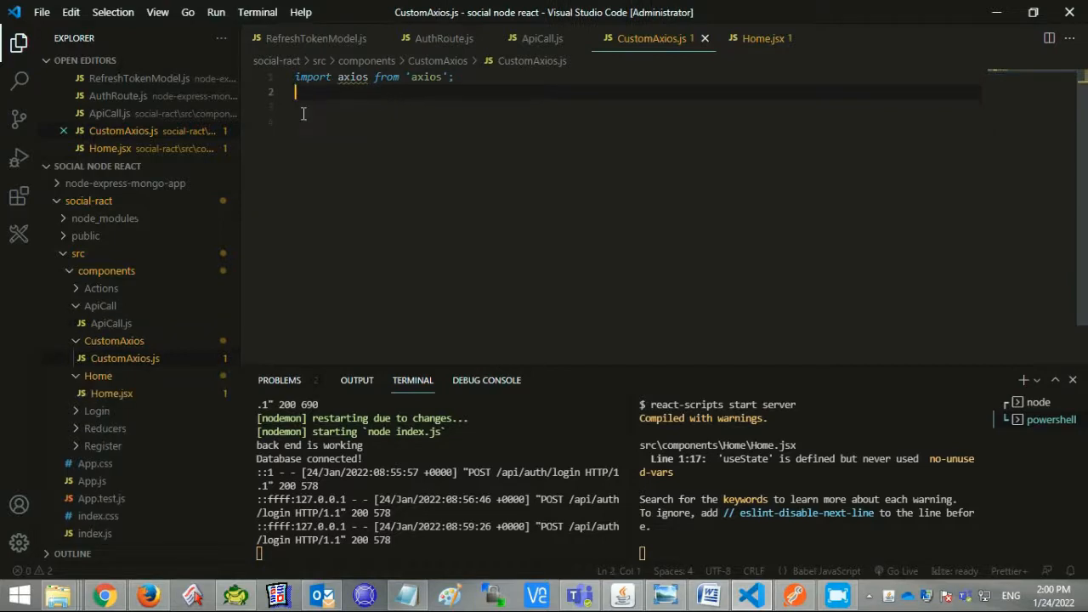
type("cont")
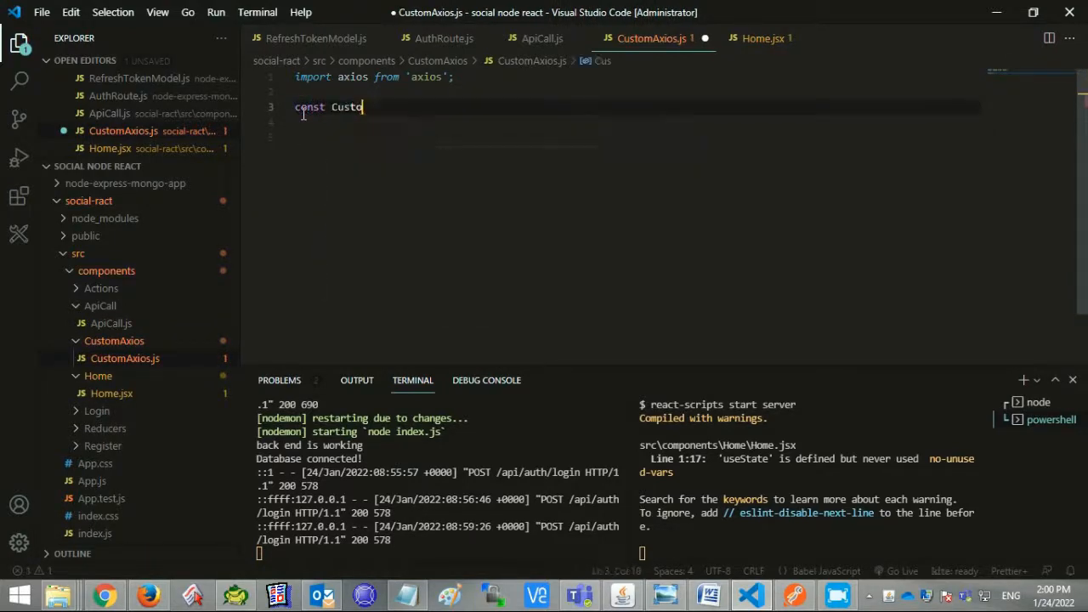
type("mAxios")
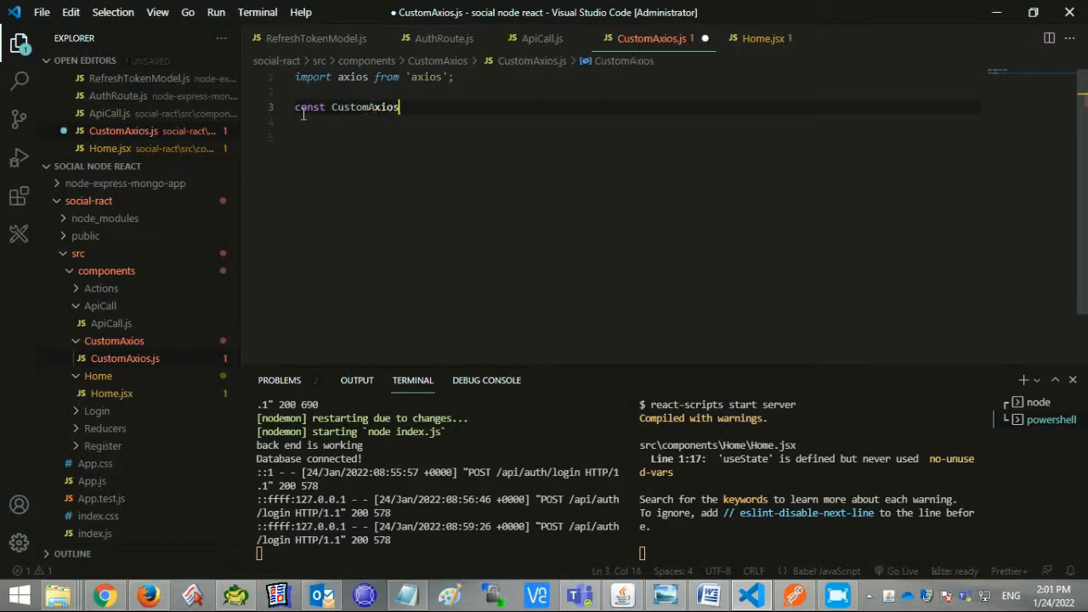
type("=axios.")
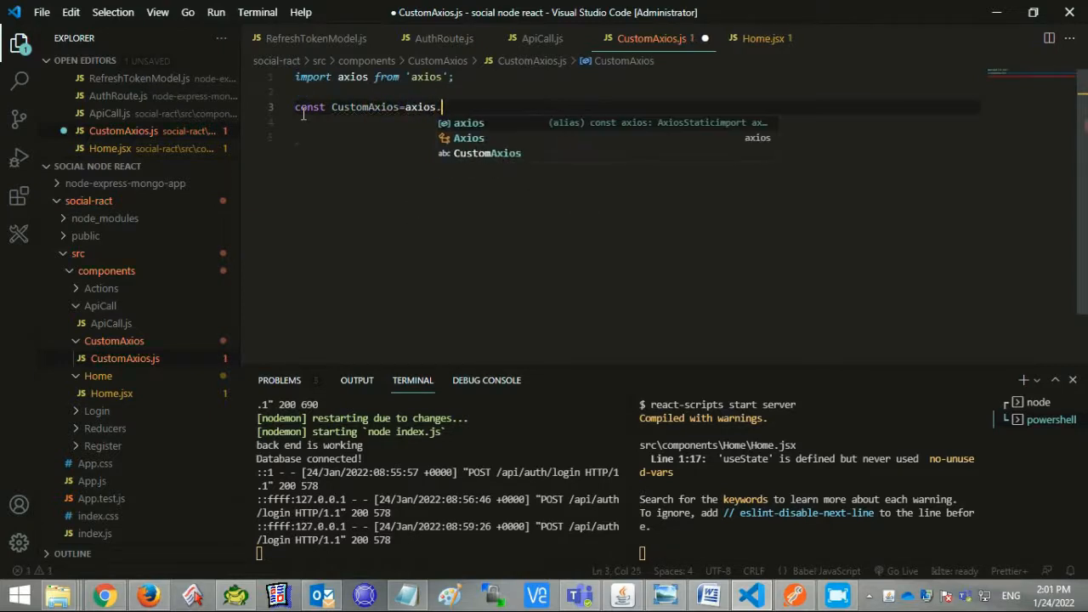
type("create({});")
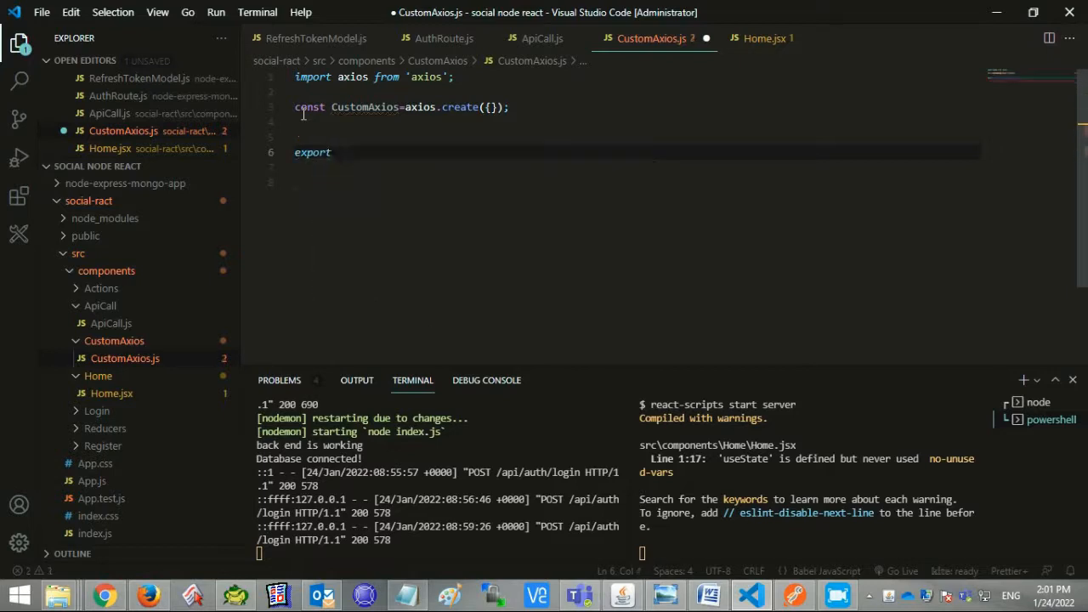
type("default")
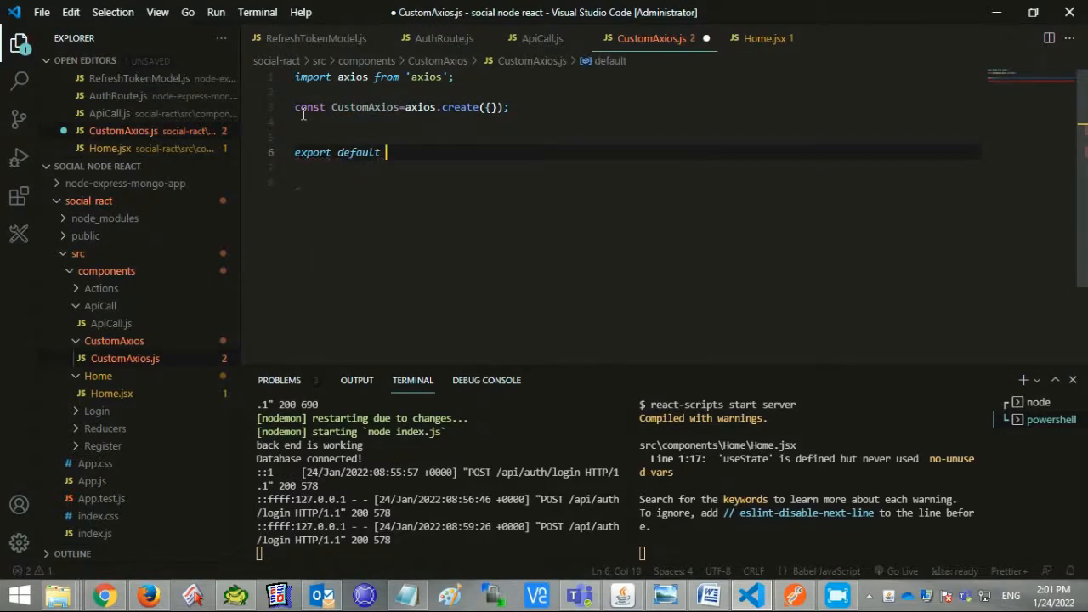
type("CustomAxios;")
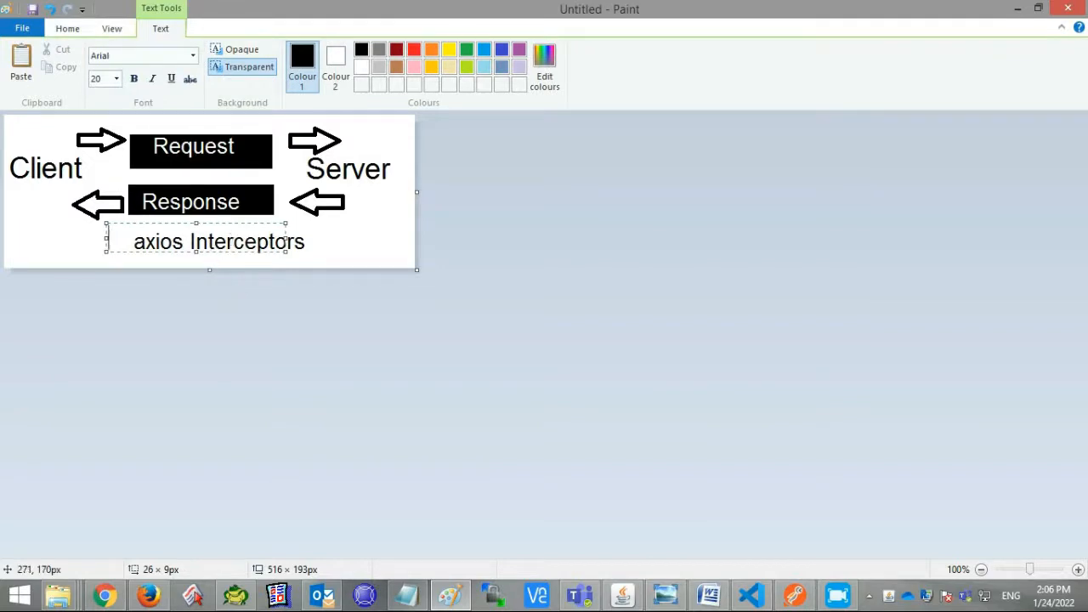
Place the axios Interceptors label on the client-server diagram and return to the code
left_click(139, 170)
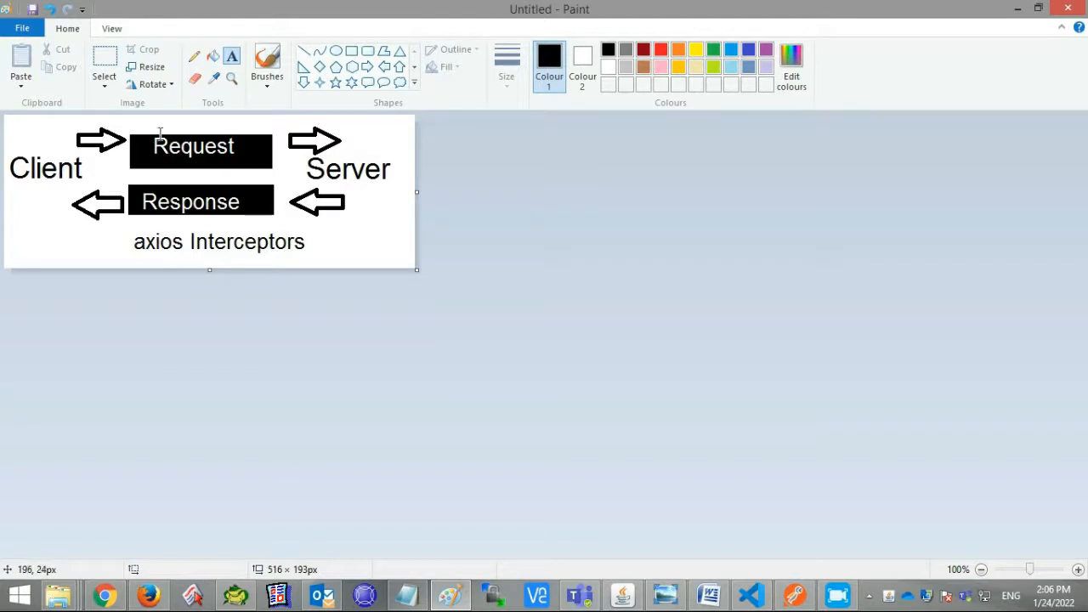
mouse_move(182, 182)
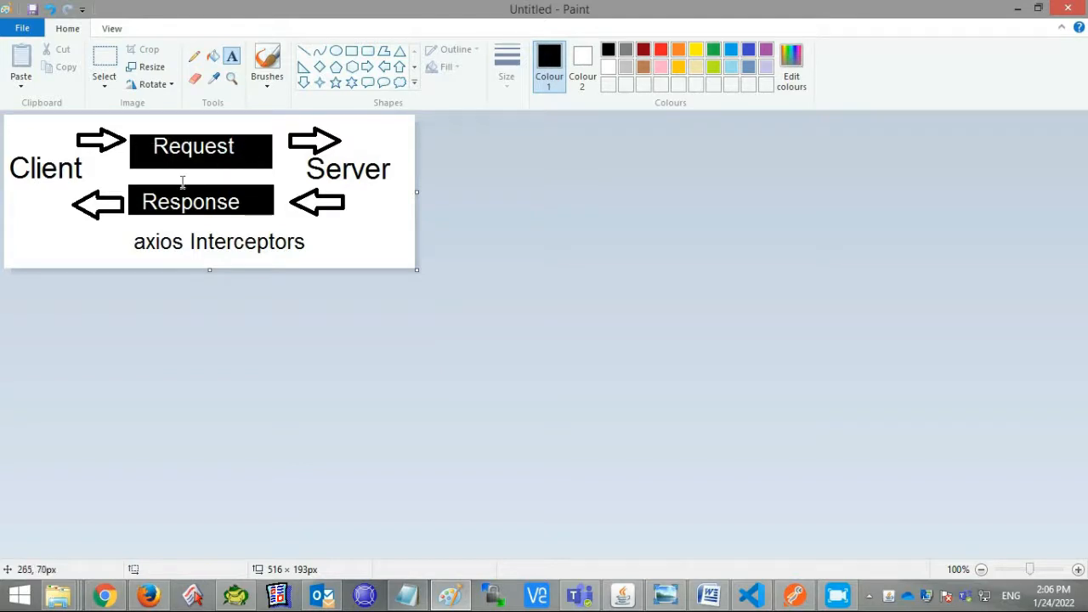
mouse_move(350, 187)
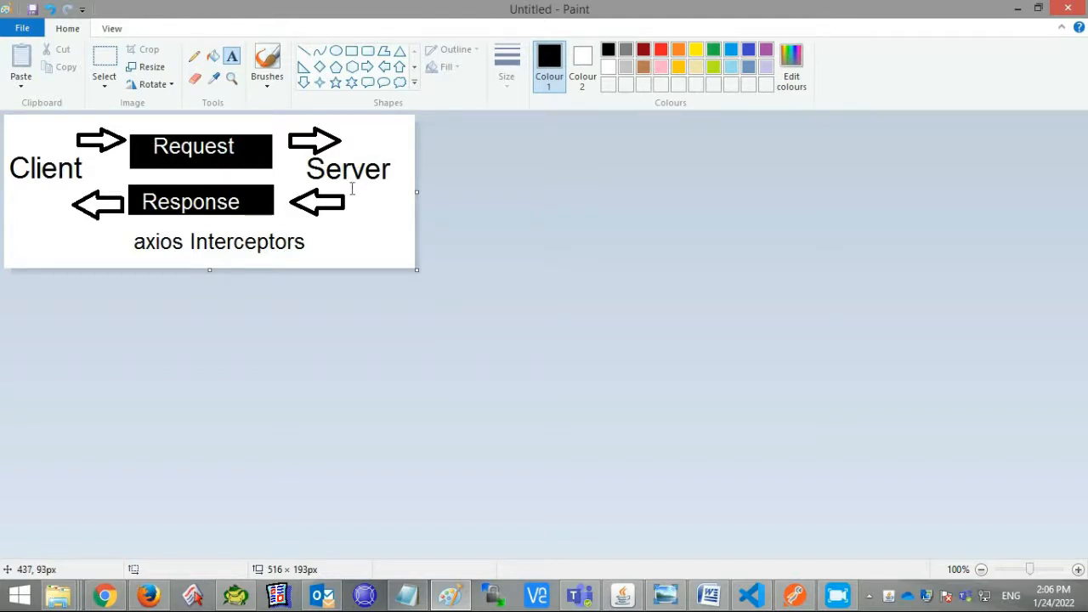
mouse_move(138, 185)
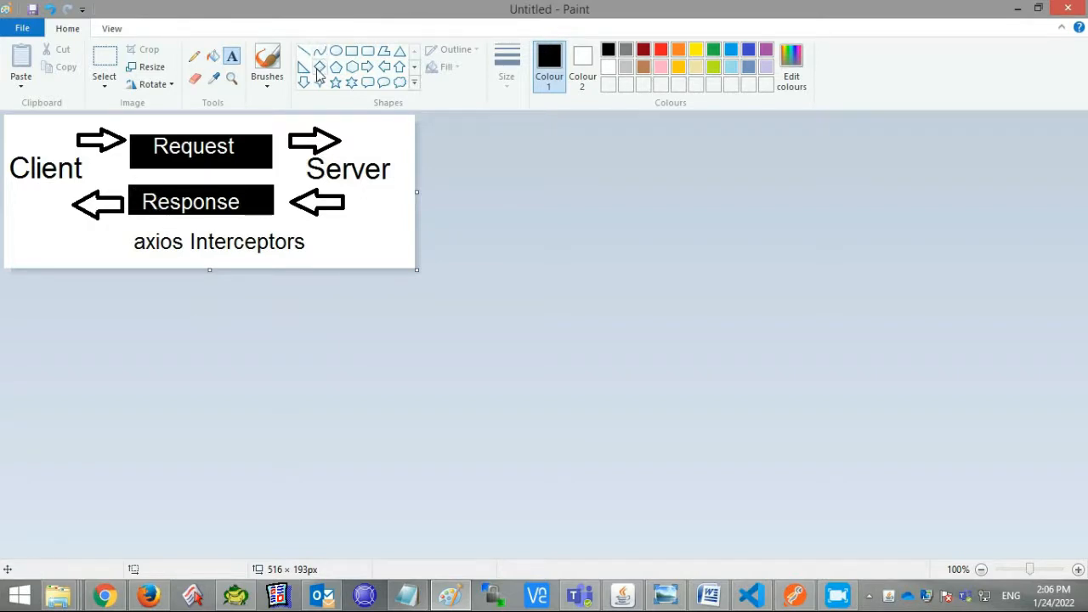
mouse_move(405, 70)
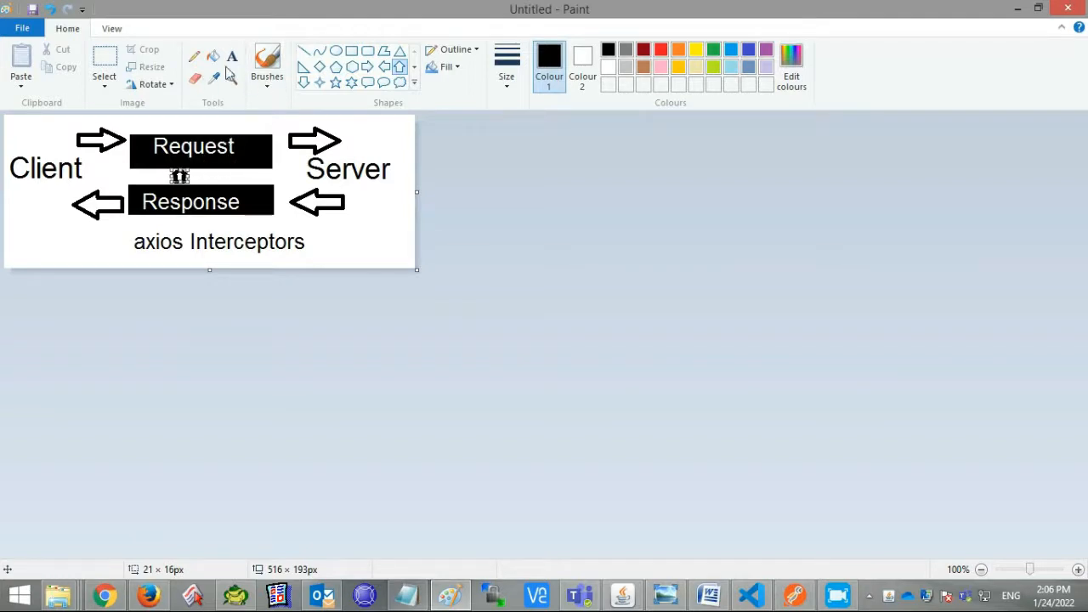
left_click(748, 595)
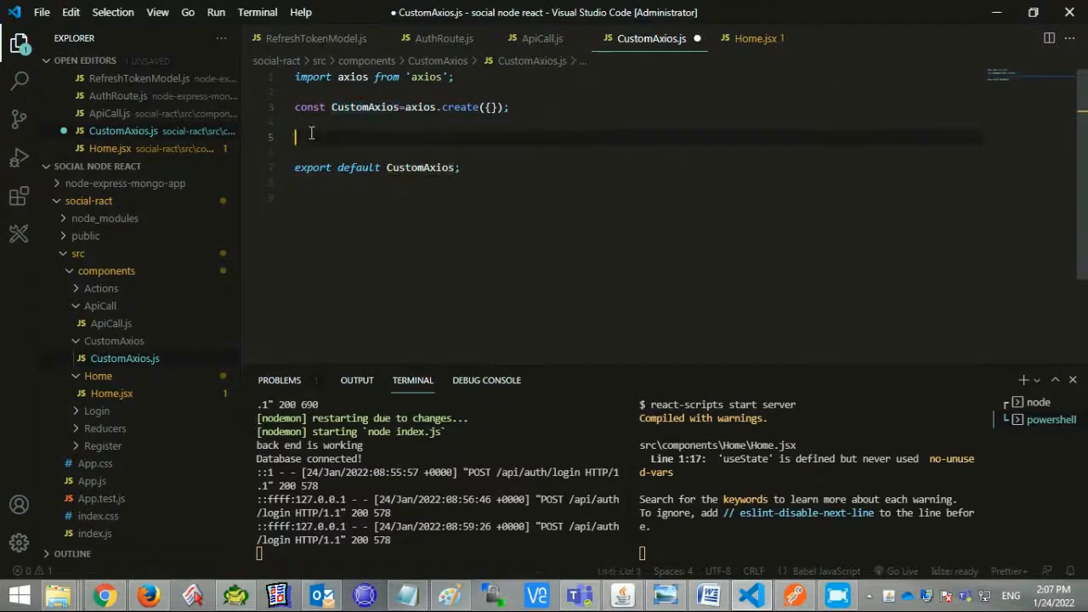
Add CustomAxios.interceptors.request.use() and CustomAxios.interceptors.response.use() calls
type("CustomAxios.interceptors.request.use();")
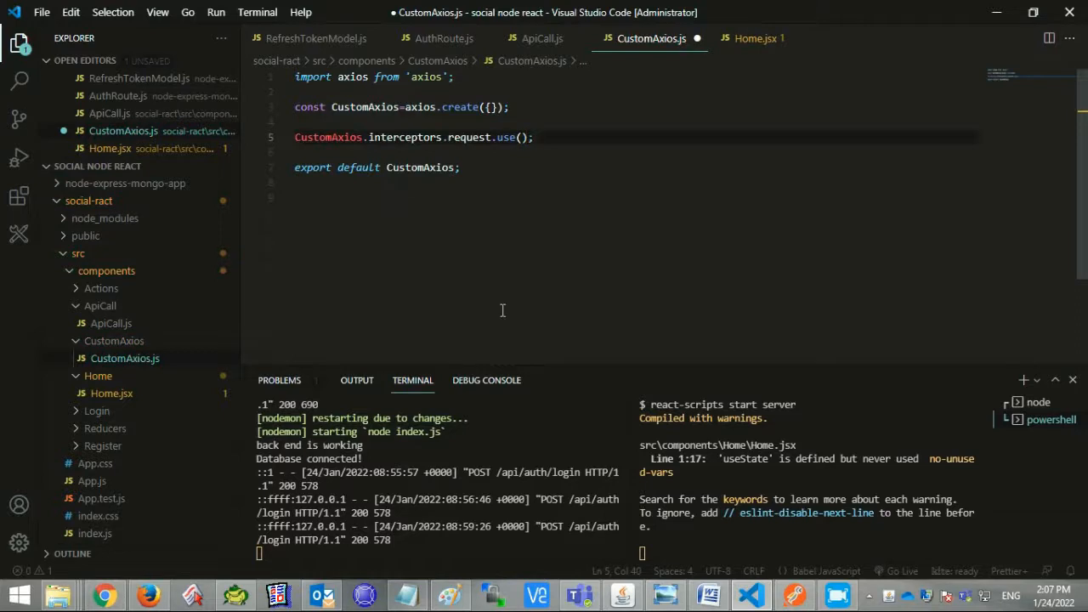
type("c")
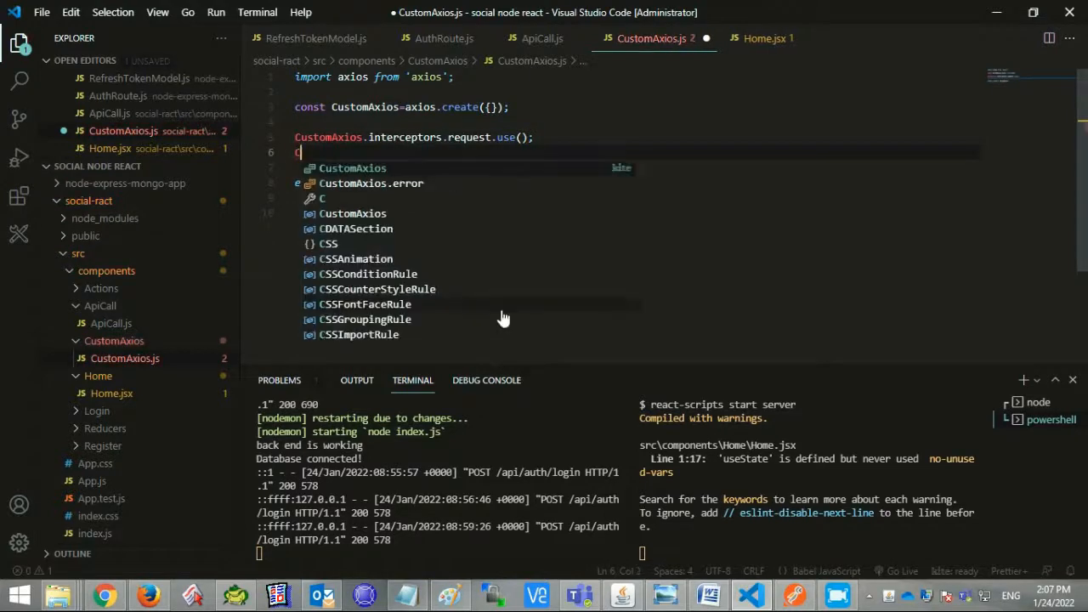
type("CustomAxios.interceptors")
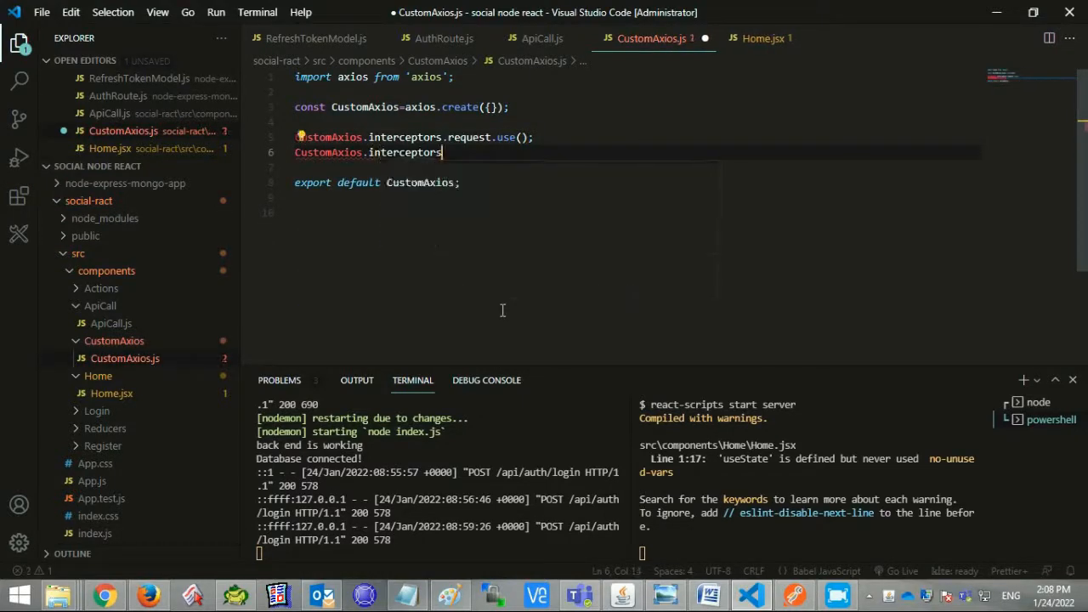
type(".response.use();")
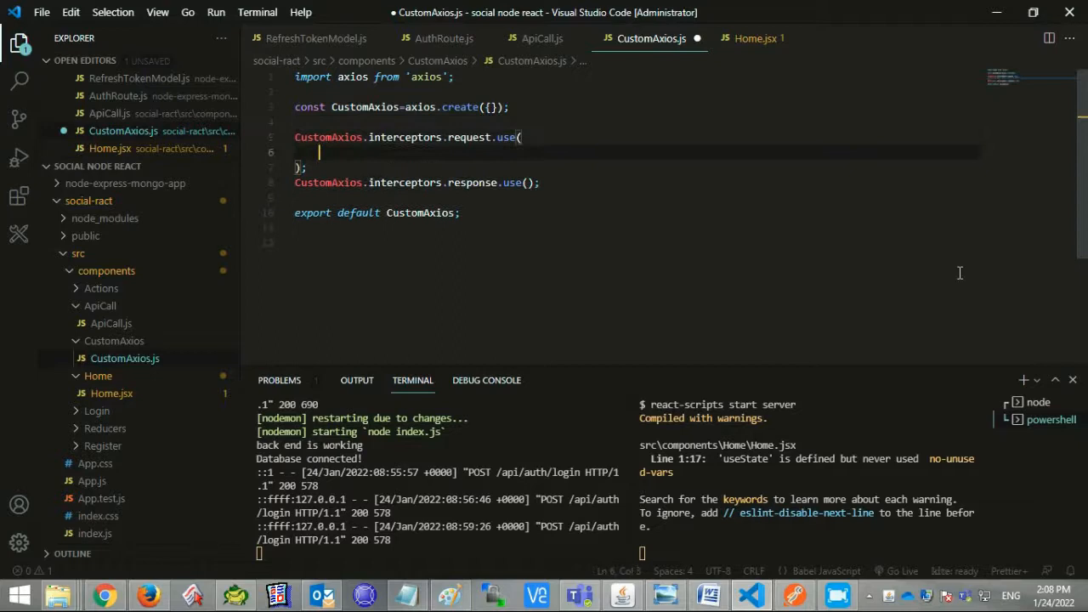
Give the interceptors handlers res=>{return res;} and err=>{return Promise.reject(err);}
type("res")
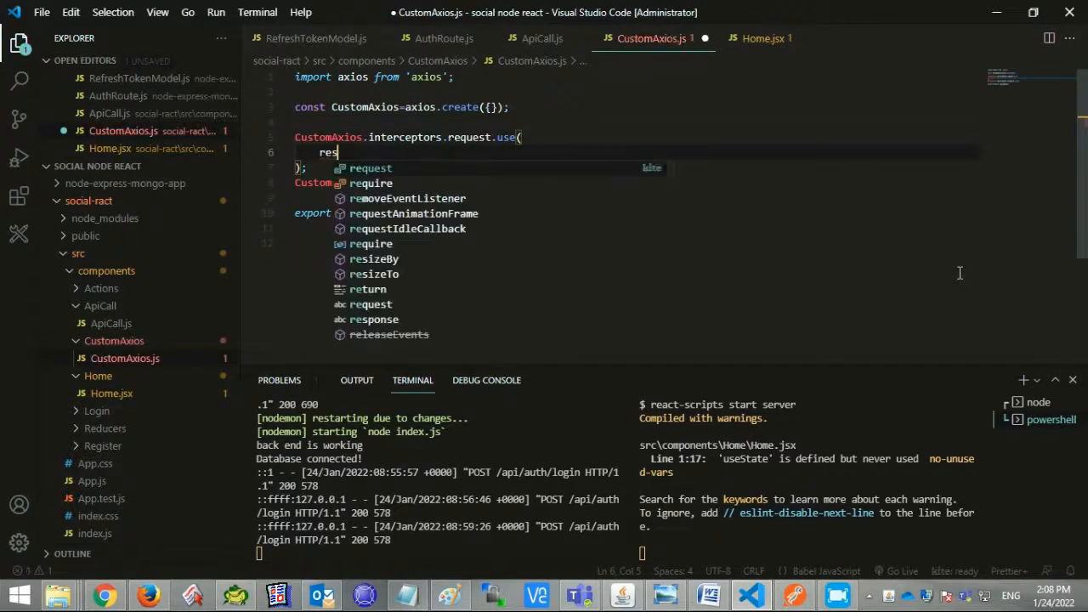
type("=>res;")
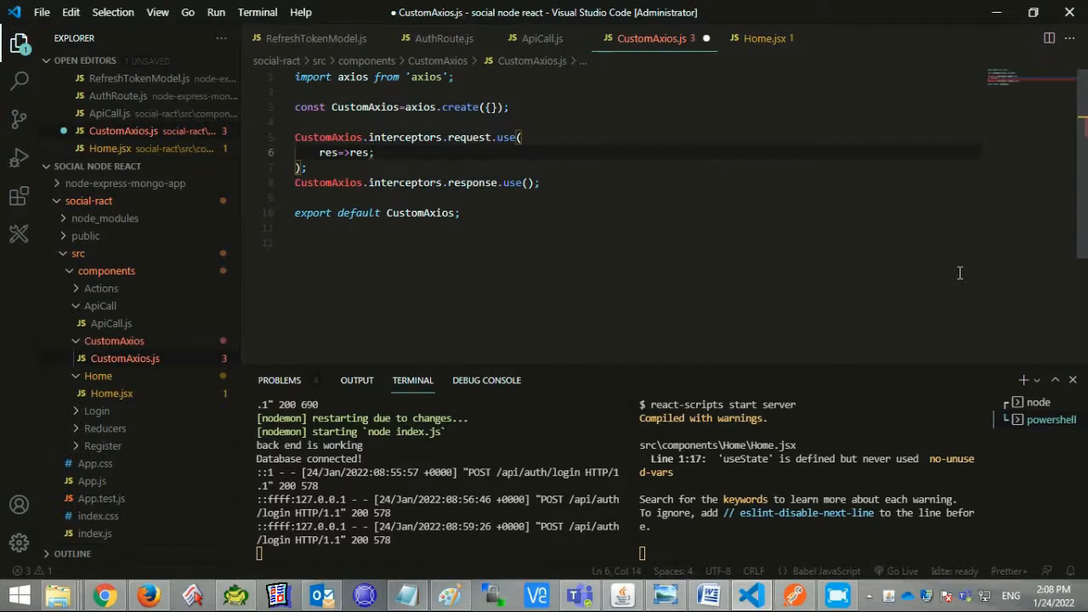
key("Backspace")
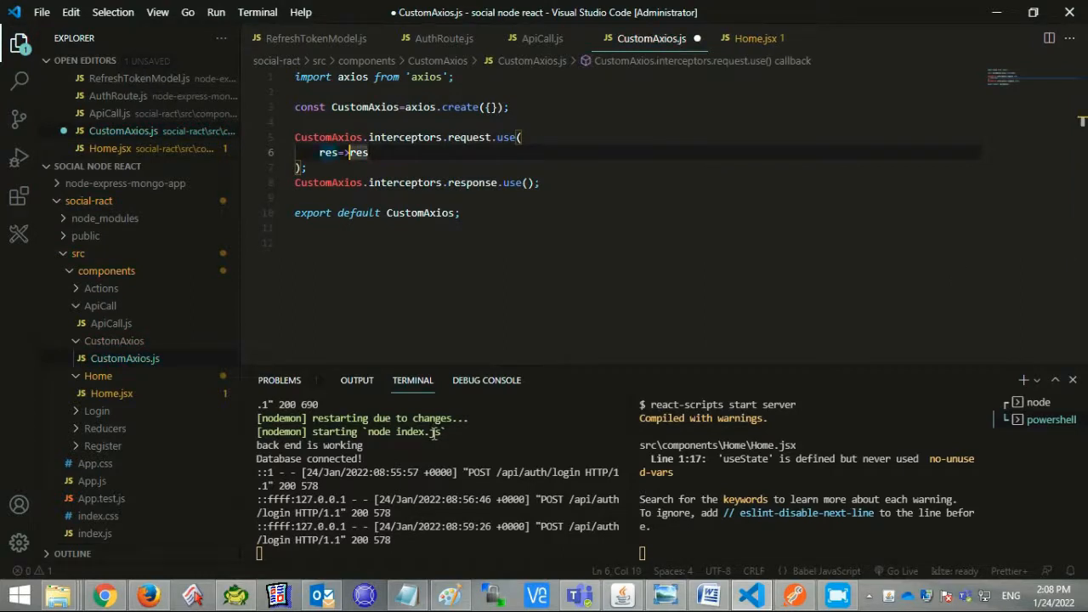
type("{res}")
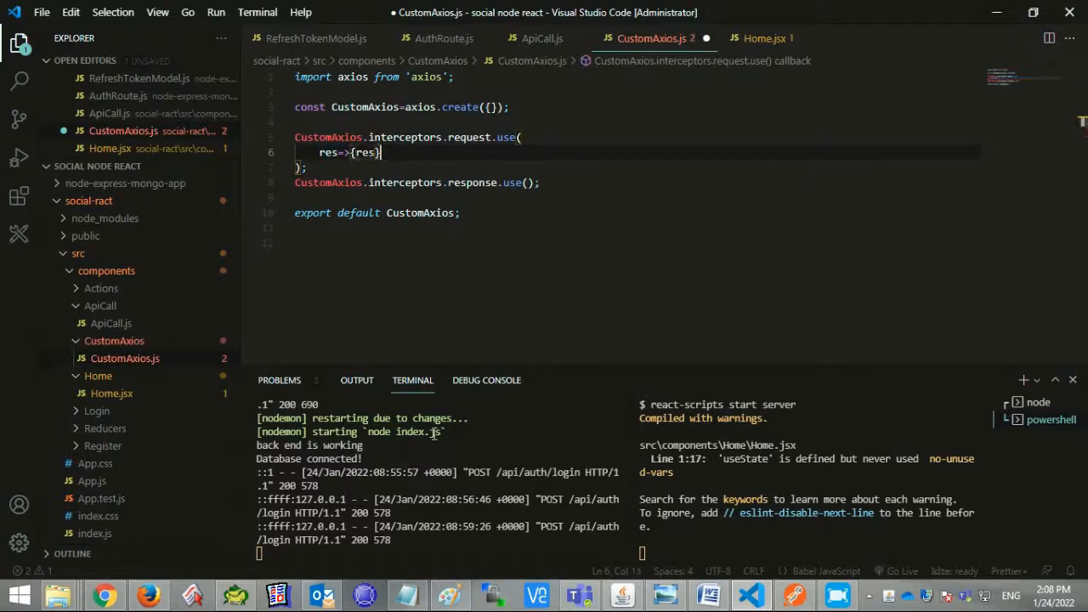
type("return")
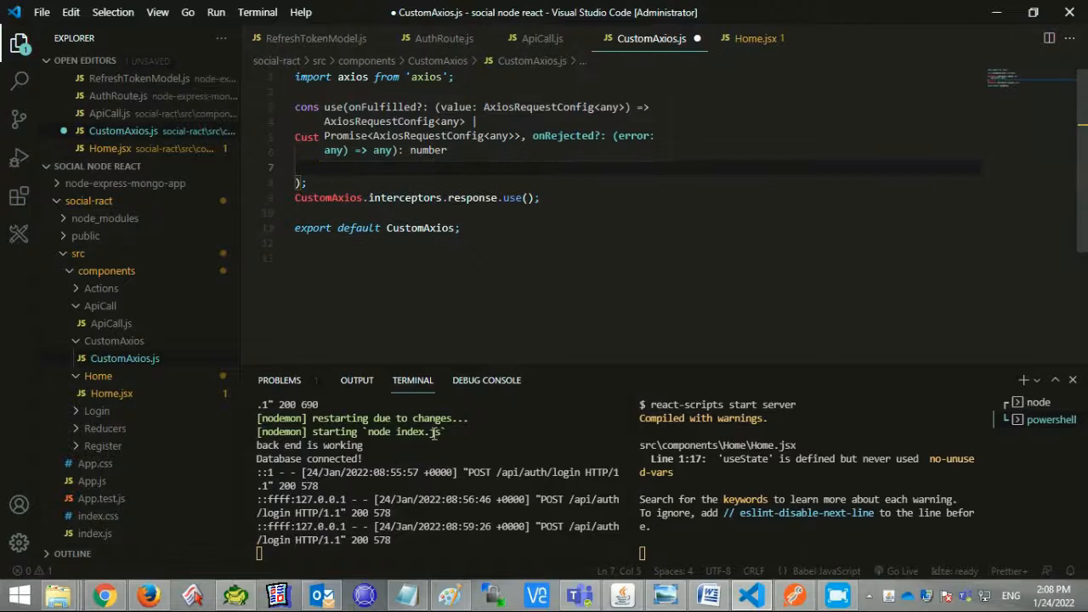
type("err=>{")
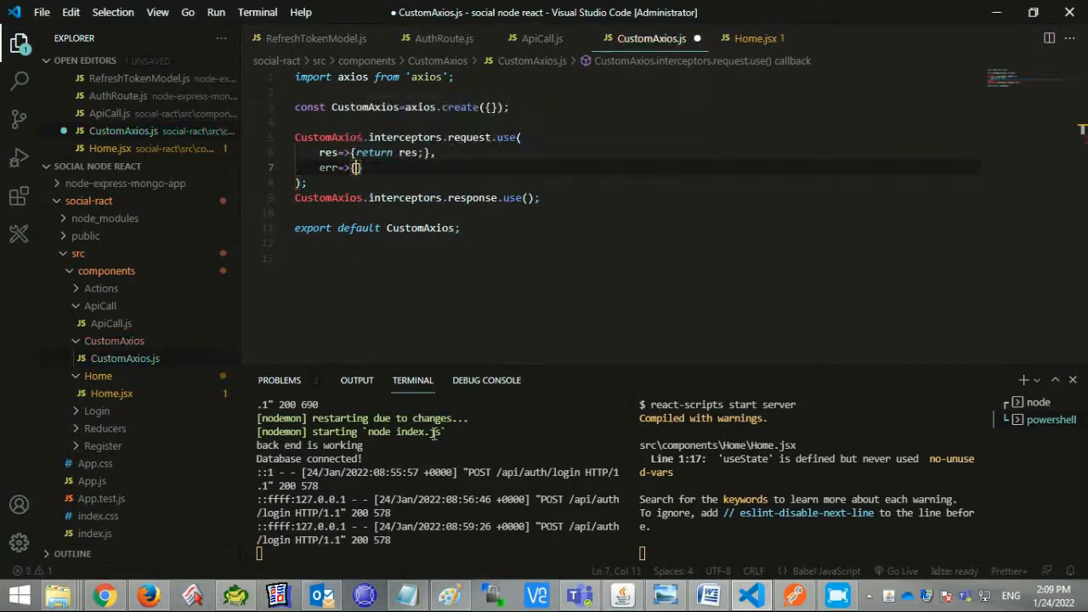
type("return Promise.reject")
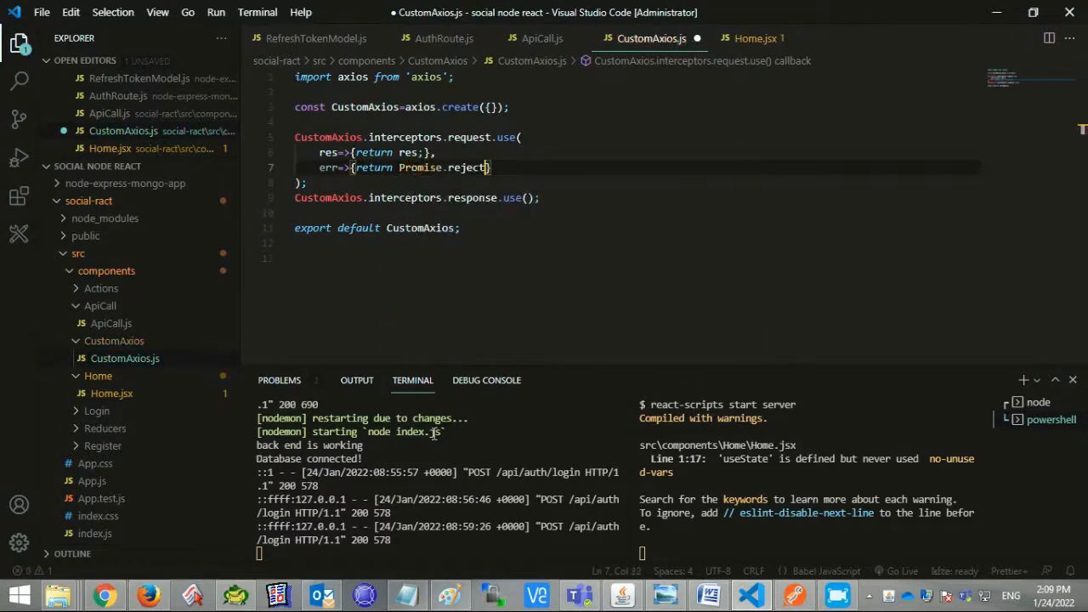
type("(err);")
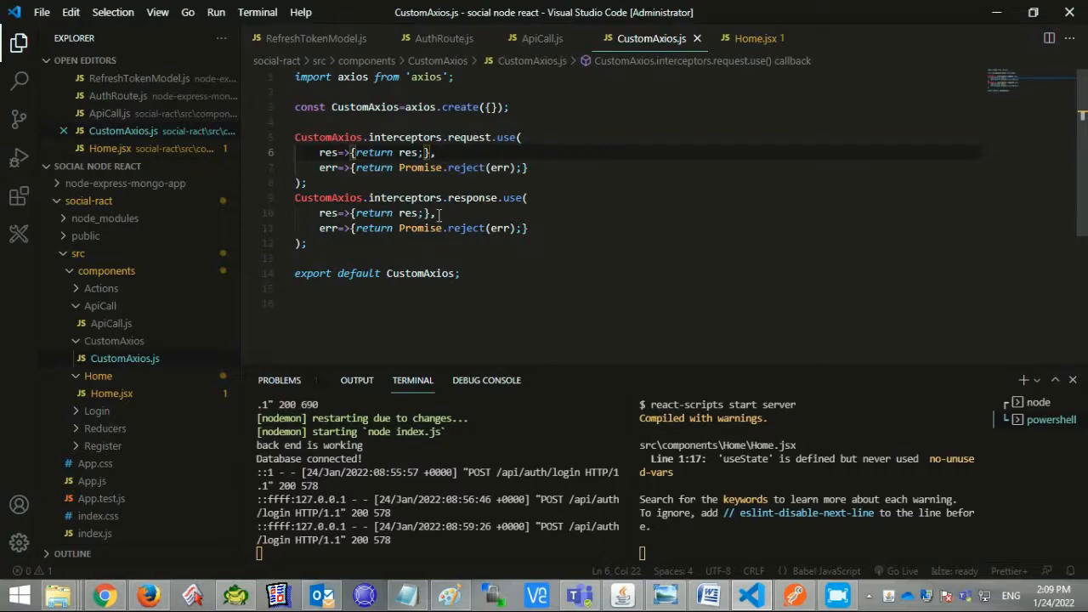
left_click(749, 595)
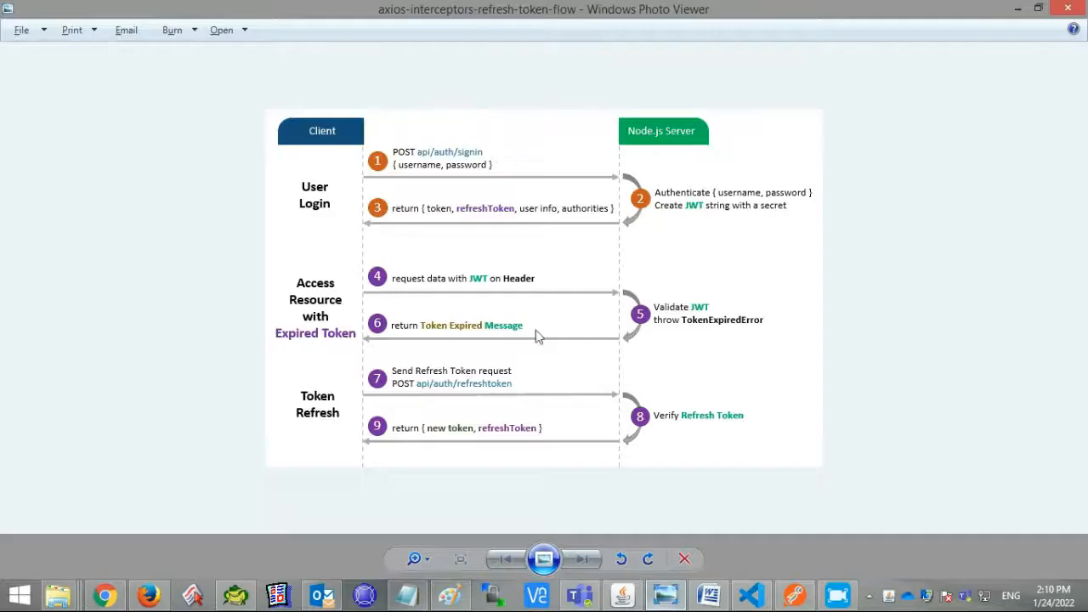
mouse_move(525, 286)
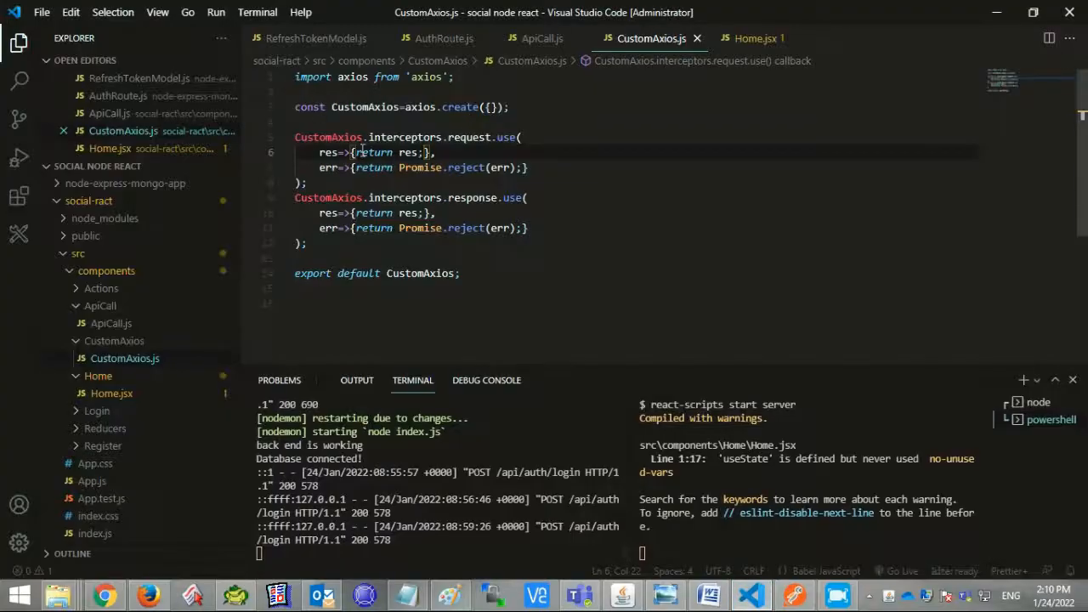
Start a req.headers[ line in the request handler and check Postman's x-access-token header name
key("Enter")
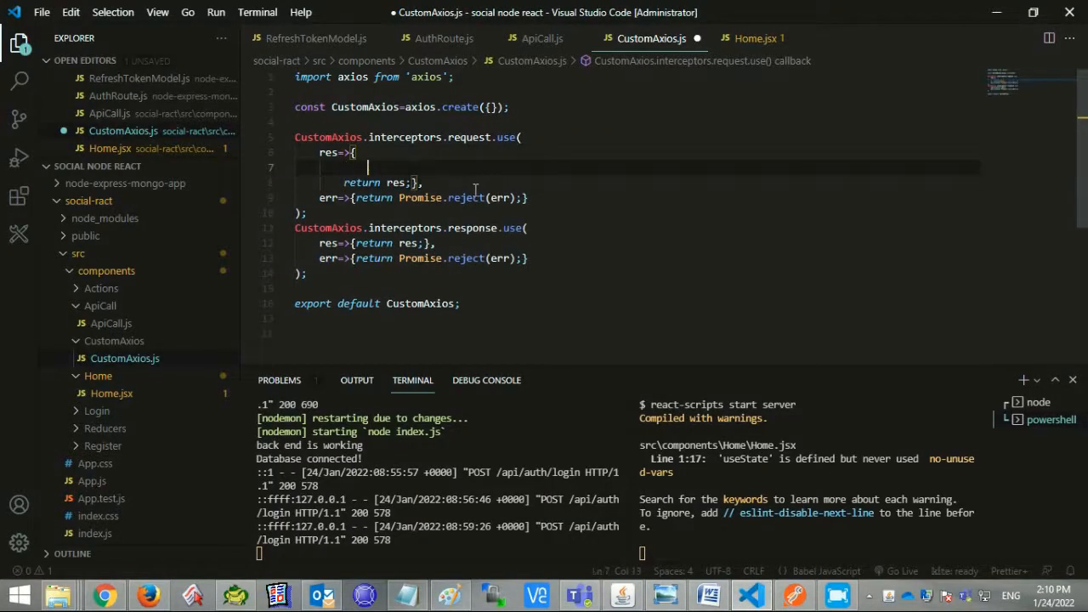
type("req.")
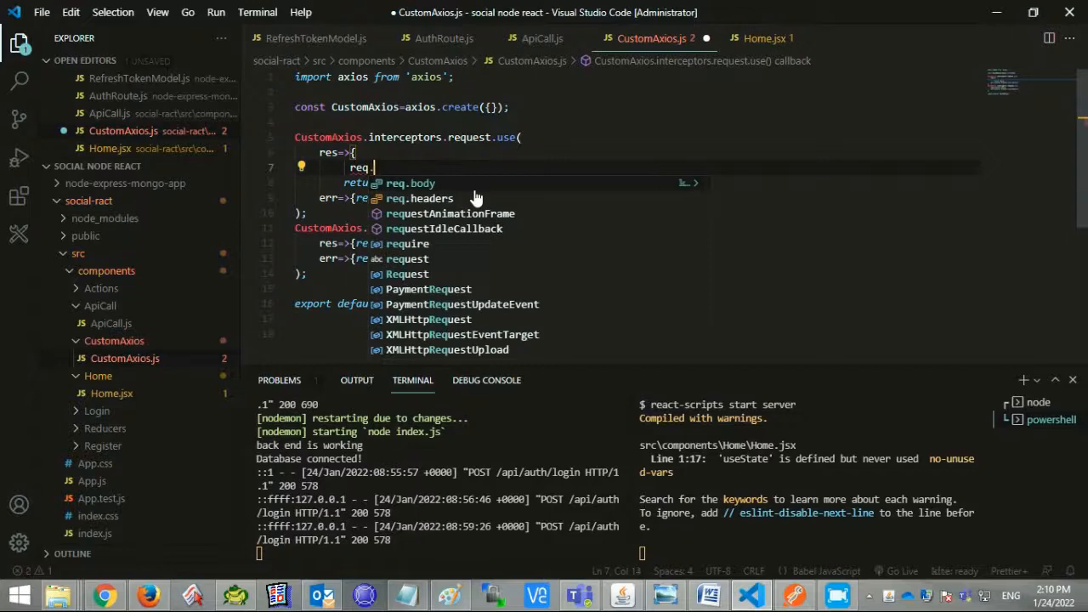
type("headers")
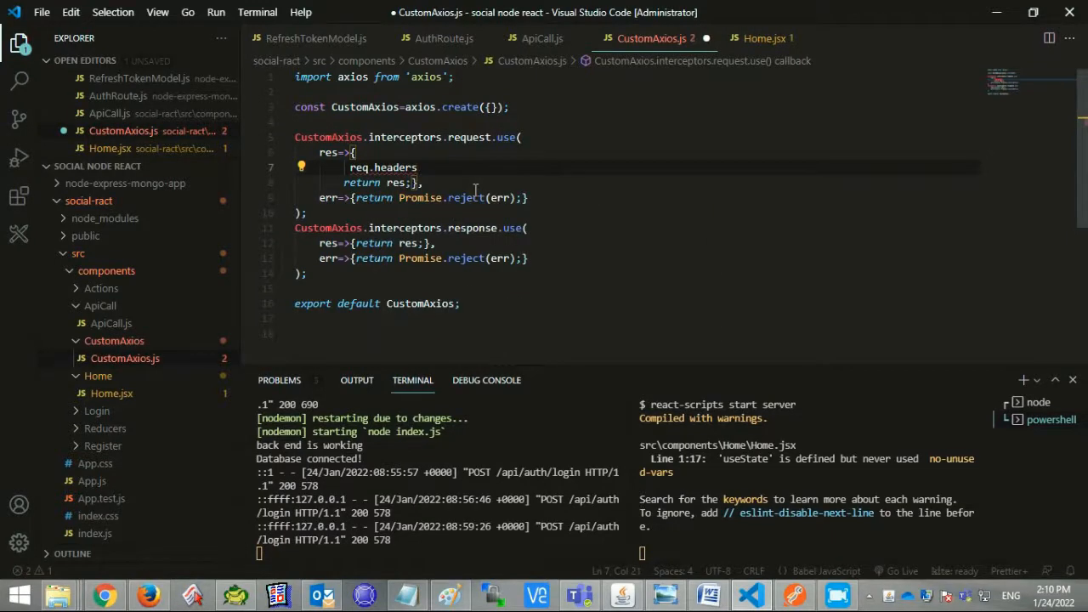
left_click(796, 595)
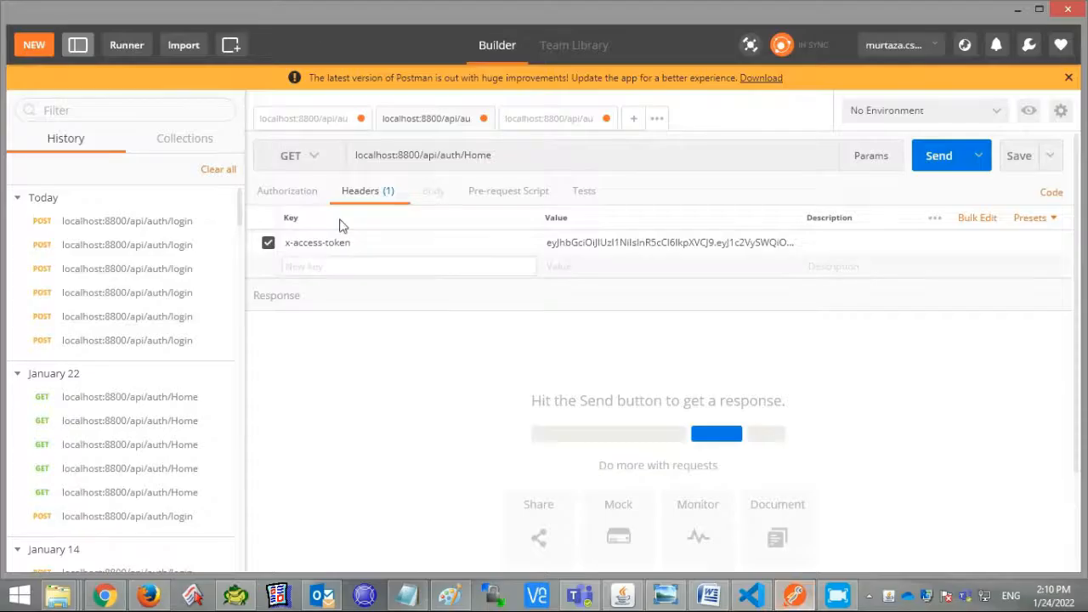
double_click(337, 242)
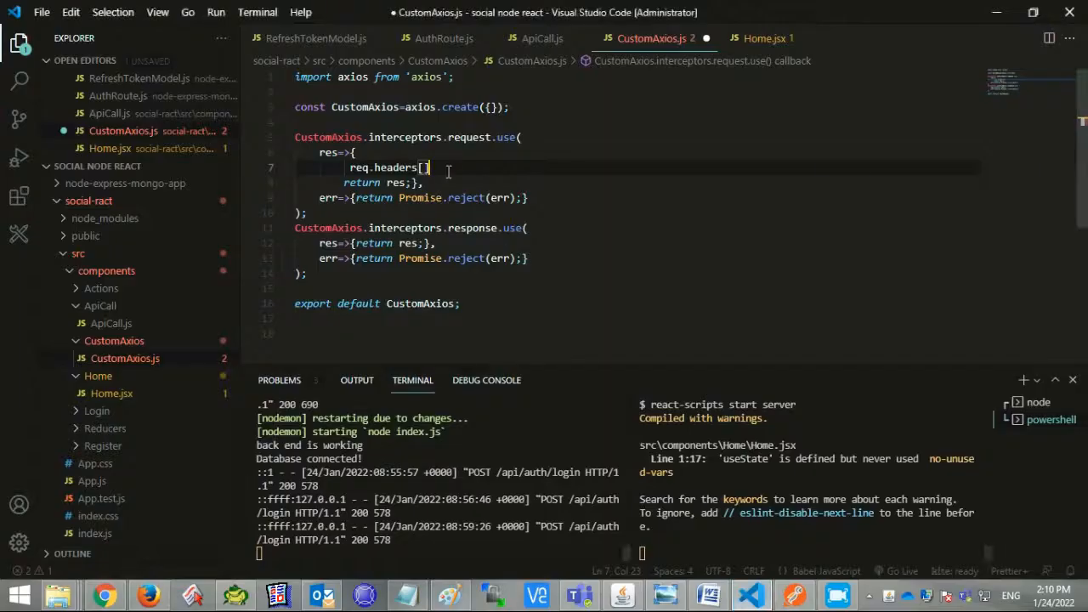
Complete req.headers['x-access-token']=sessionStorage.getItem('access_token'); in the request interceptor
type("'x-access-token'")
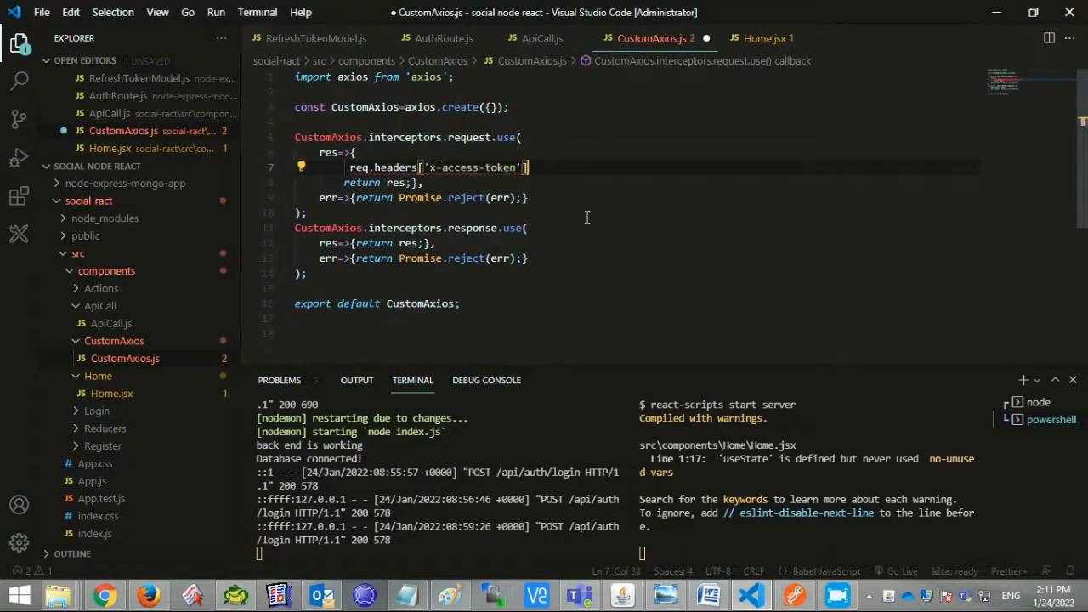
type("=sessionStorage.getItem();")
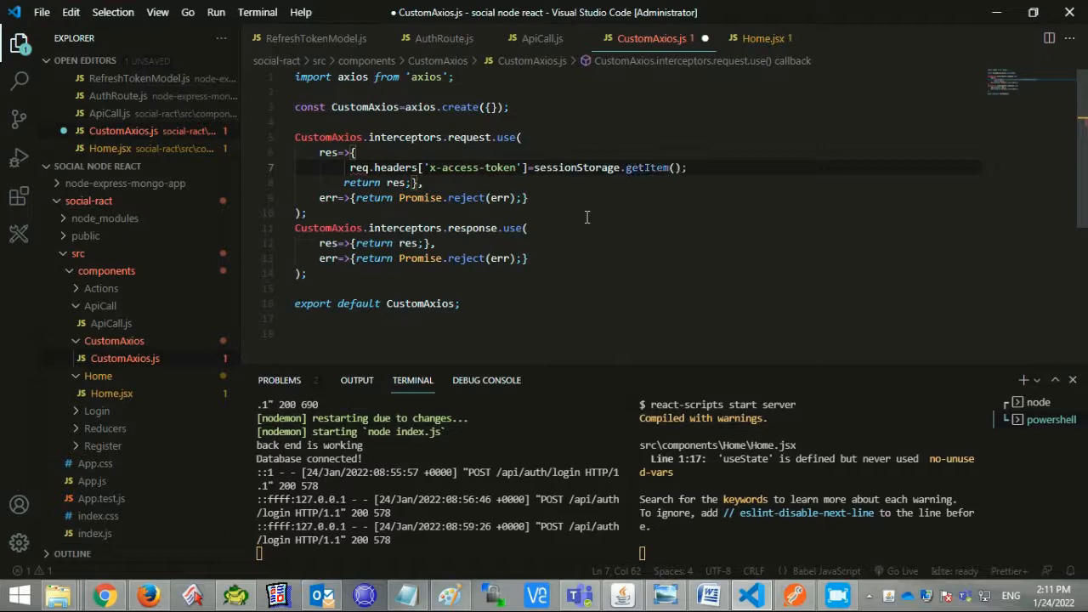
type("''")
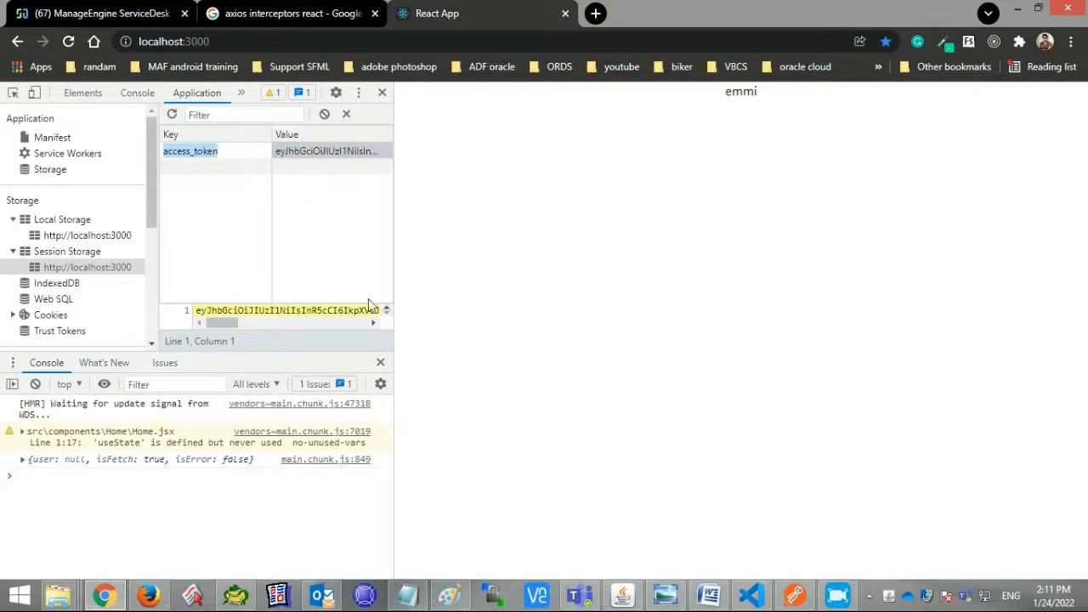
left_click(748, 595)
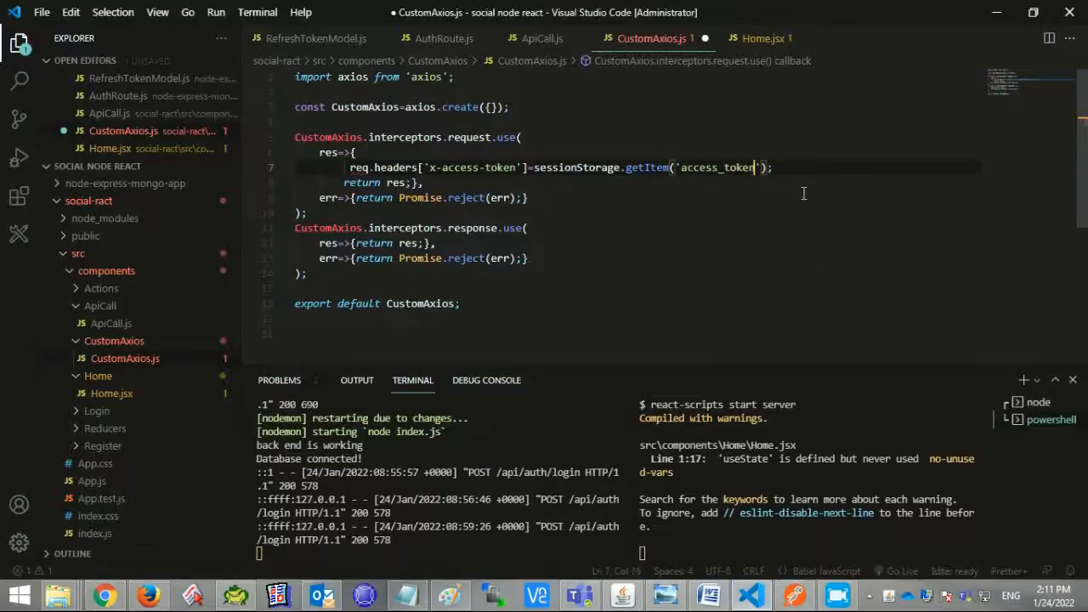
Rename the request handler's parameter to req and expand the response err handler into a block
left_click(870, 595)
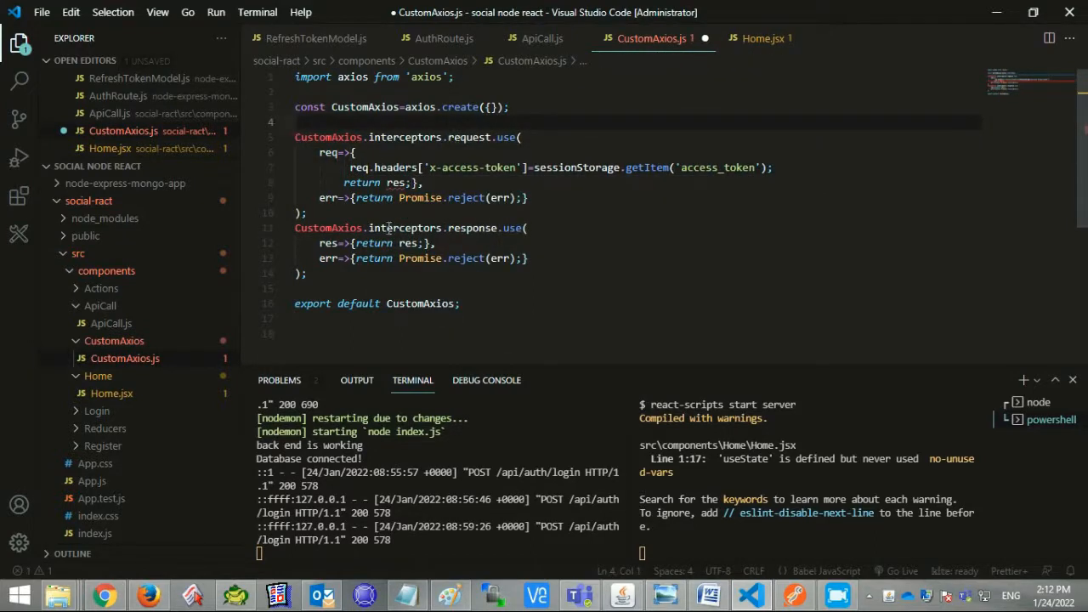
left_click(400, 182)
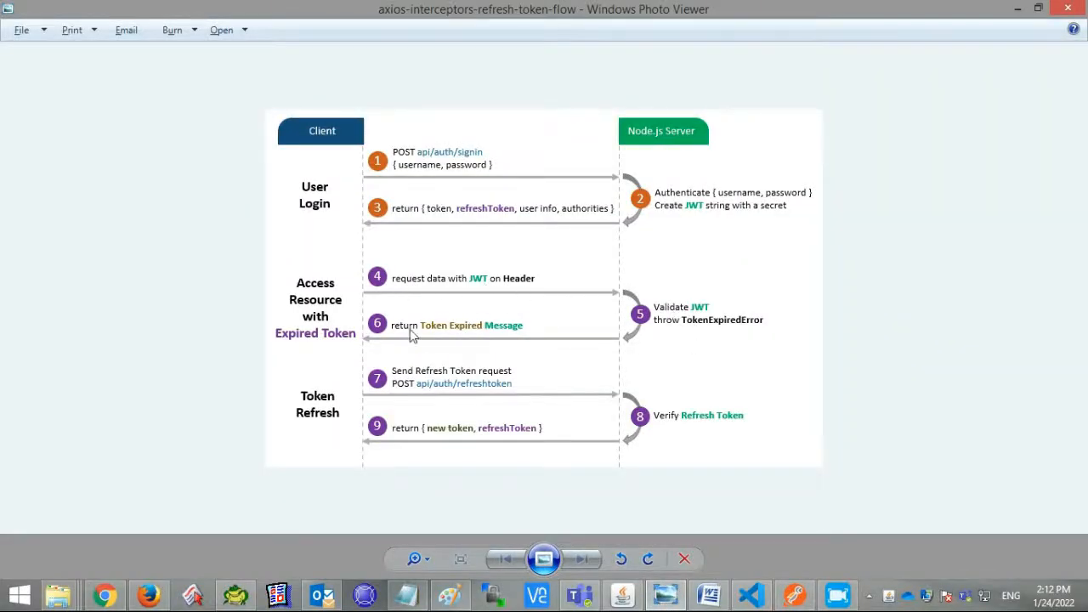
left_click(748, 595)
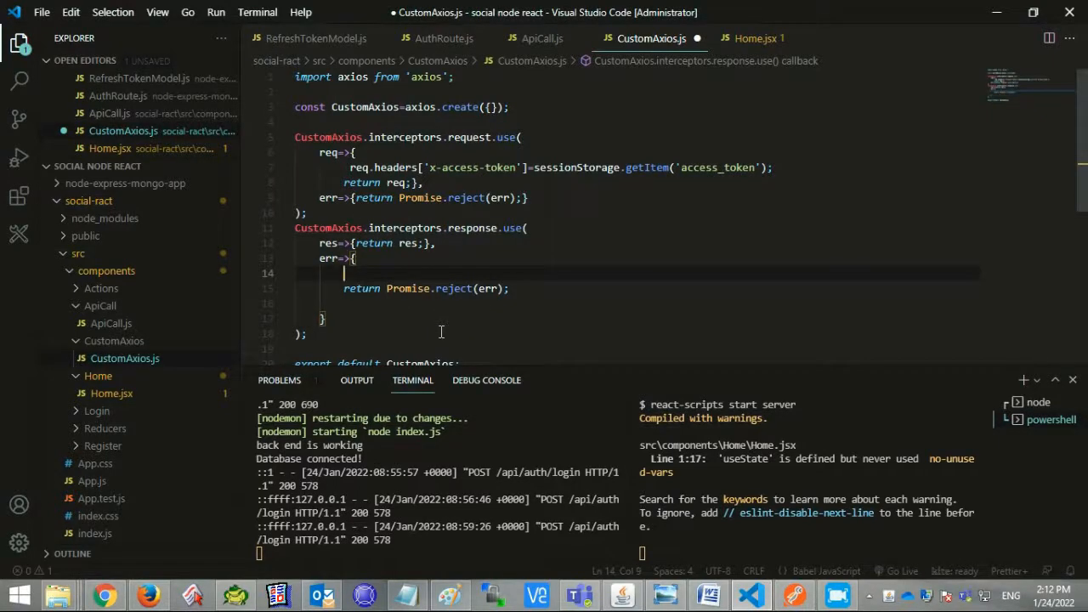
Read const status from err.response and add an if(status===401) check before rejecting
type("const sta")
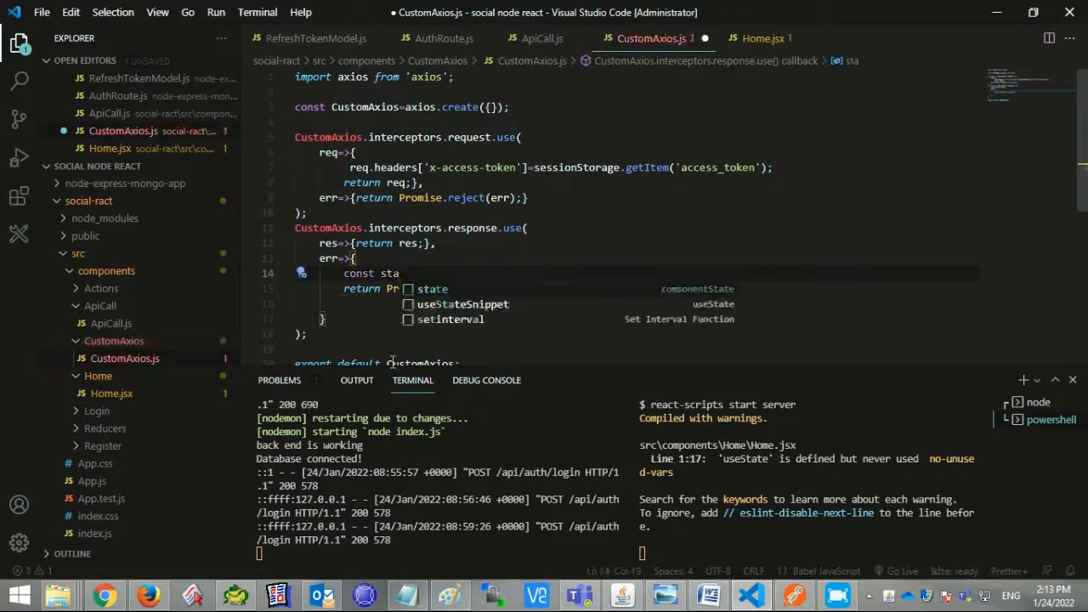
type("tus=")
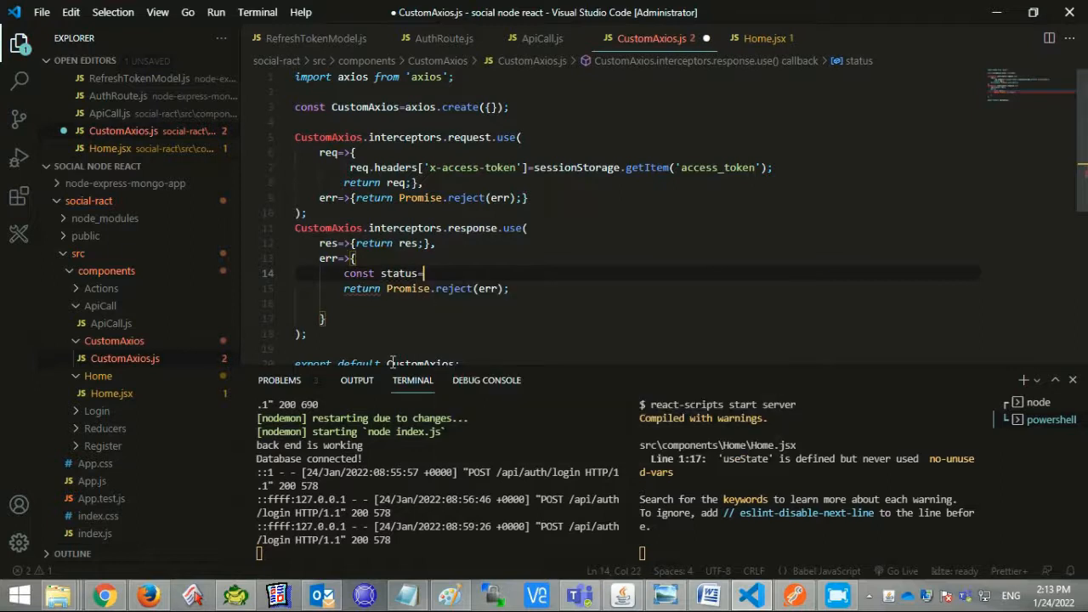
type("err.response")
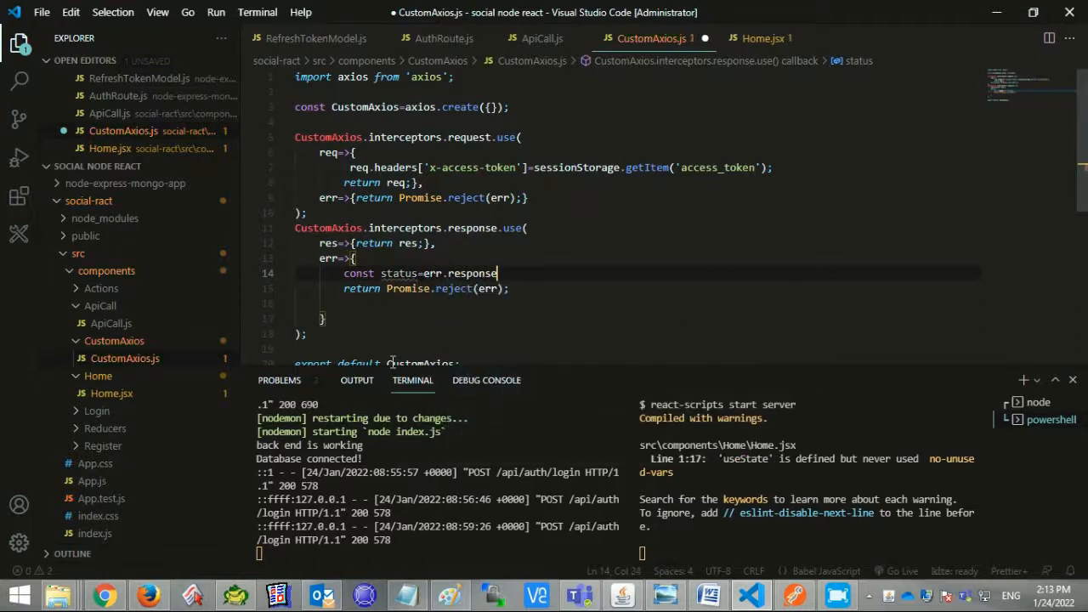
type("? err.response.status :null;")
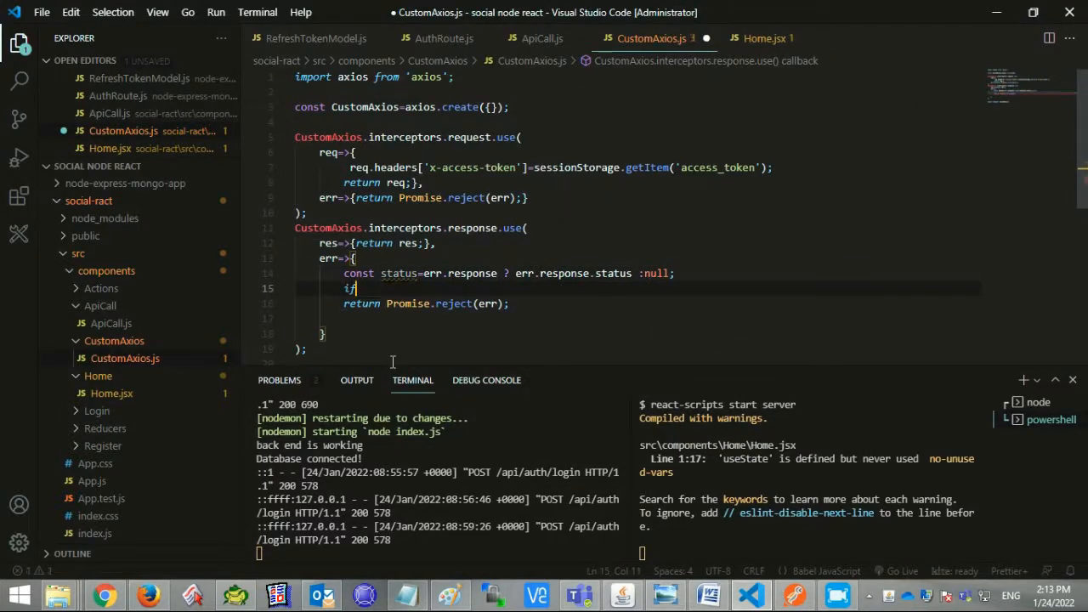
type("(status)")
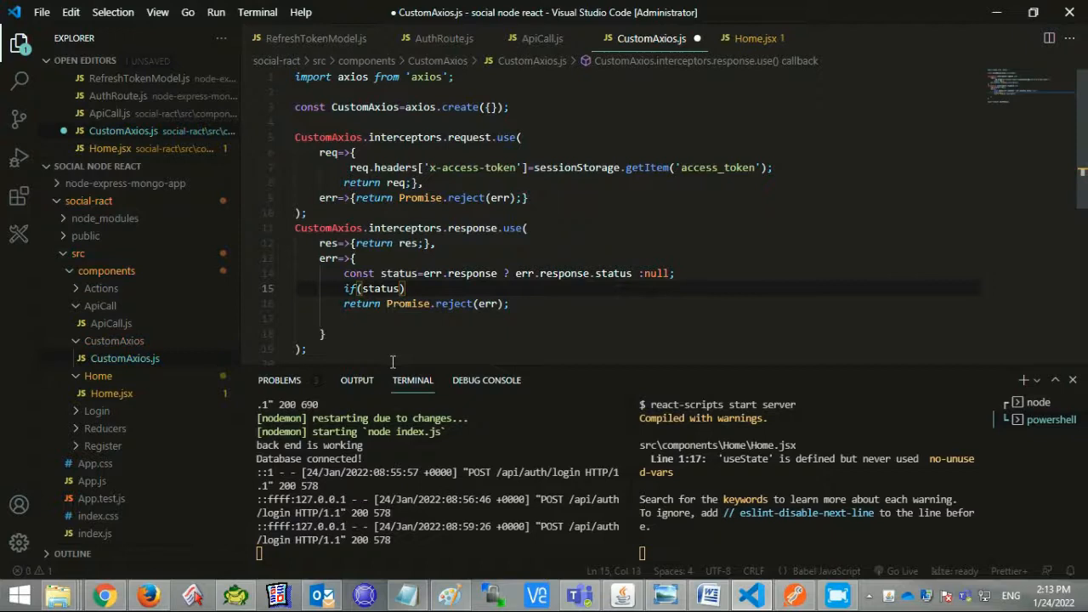
type("==401")
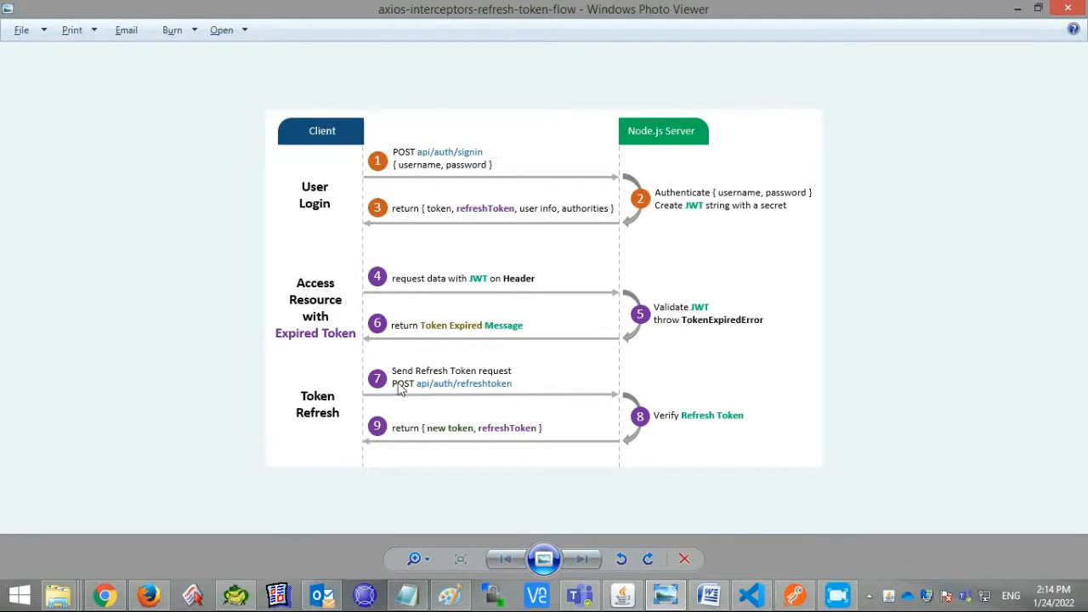
mouse_move(796, 570)
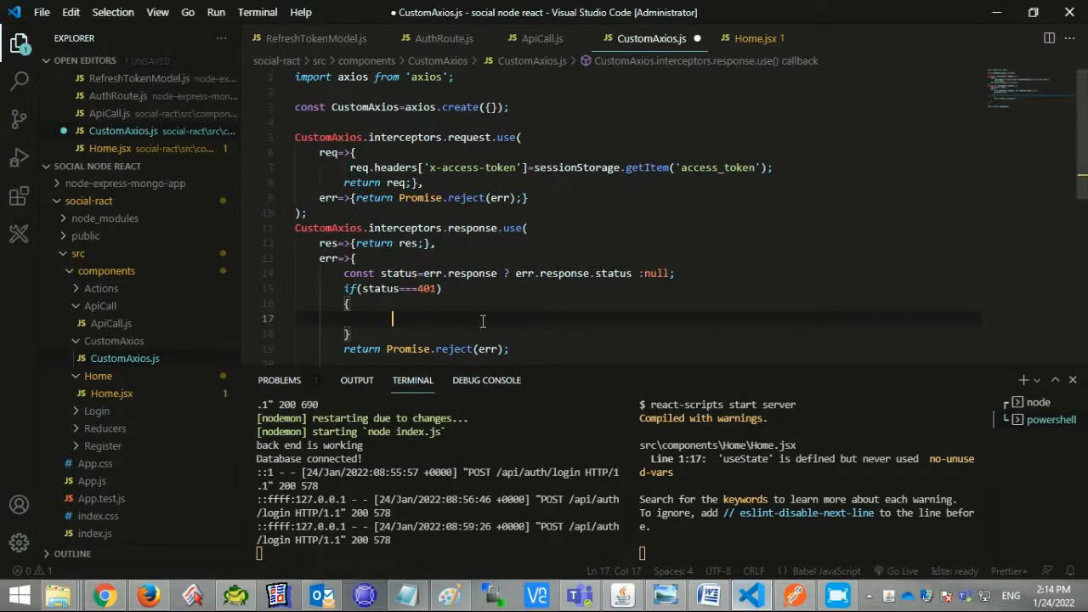
On a 401, axios.post localStorage's refresh_token to 'auth/getNewTokenUsingRefresh' and save
type("axios")
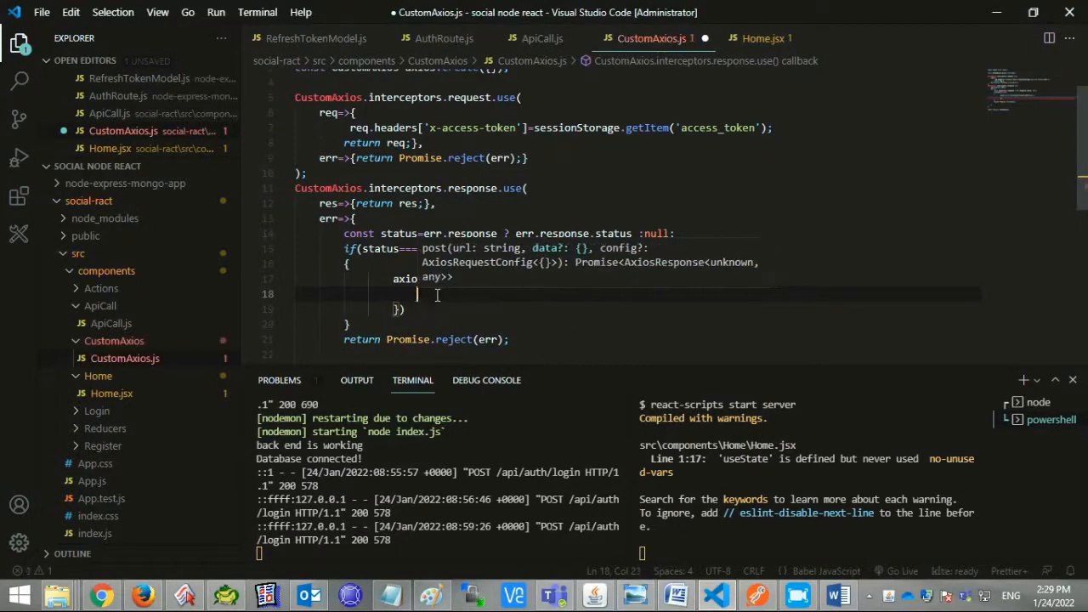
type("refre")
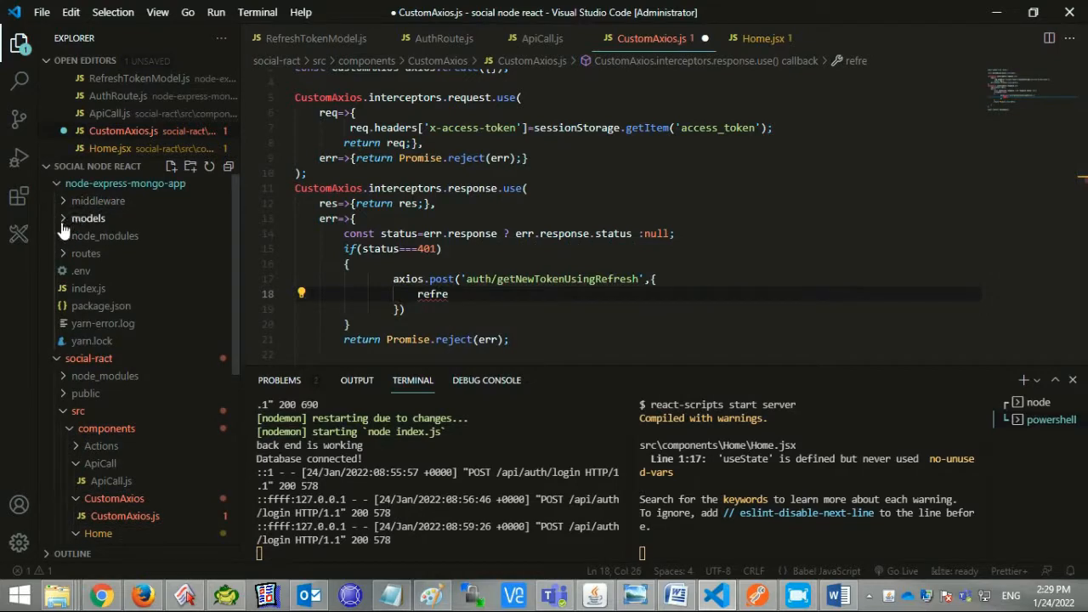
left_click(89, 218)
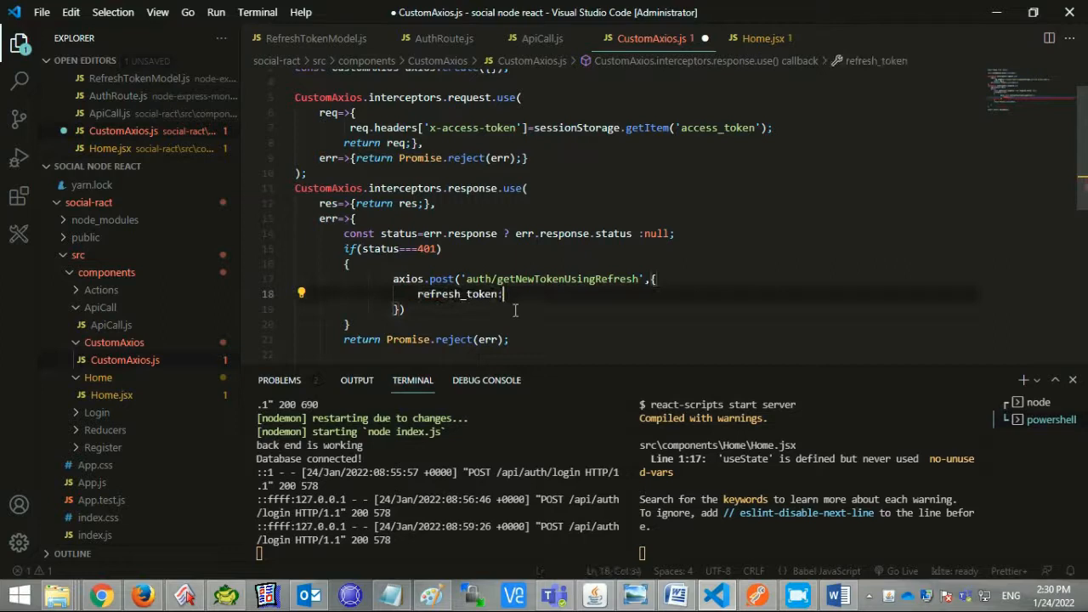
type("localStorage.getItem('")
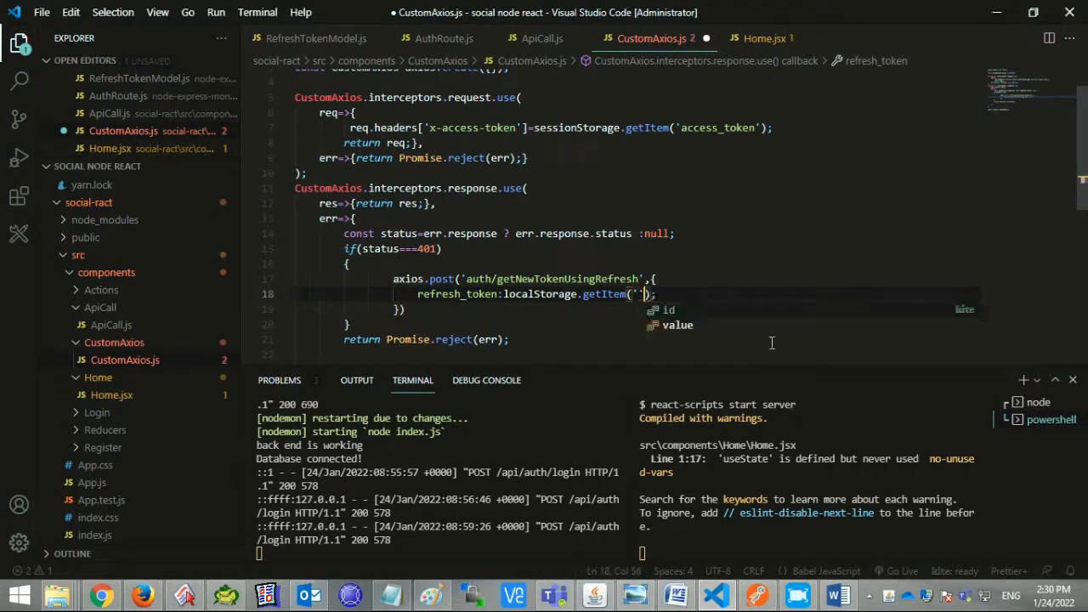
type("refresh_token")
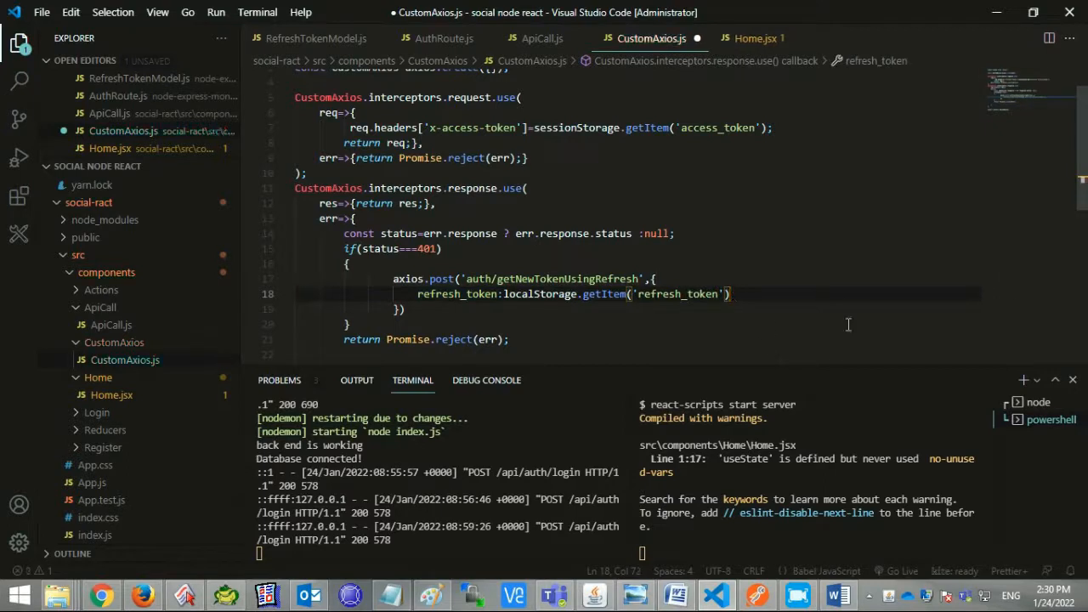
key("ctrl+s")
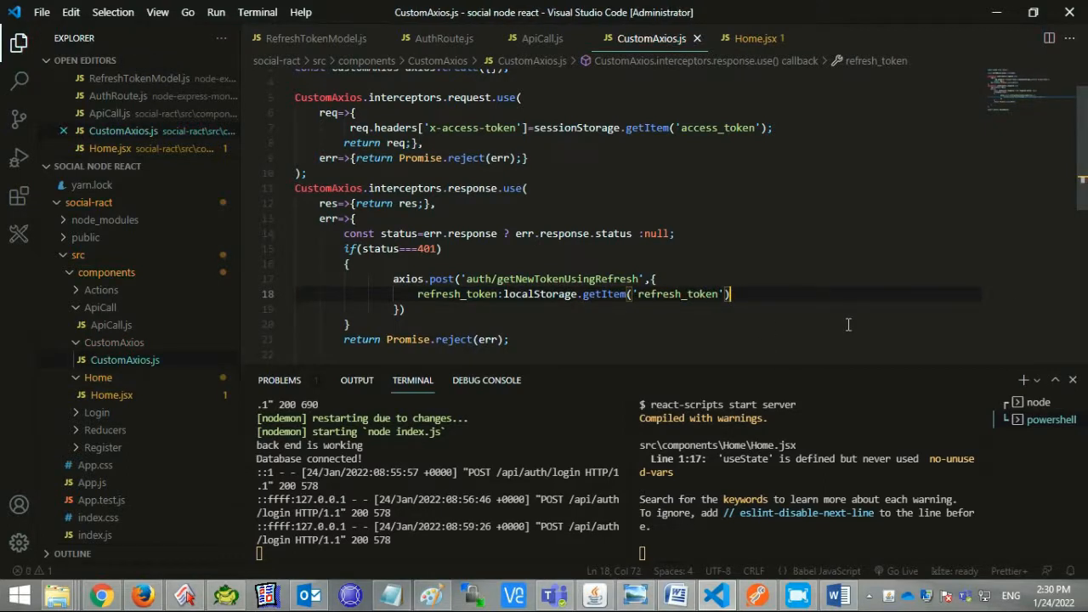
left_click(540, 37)
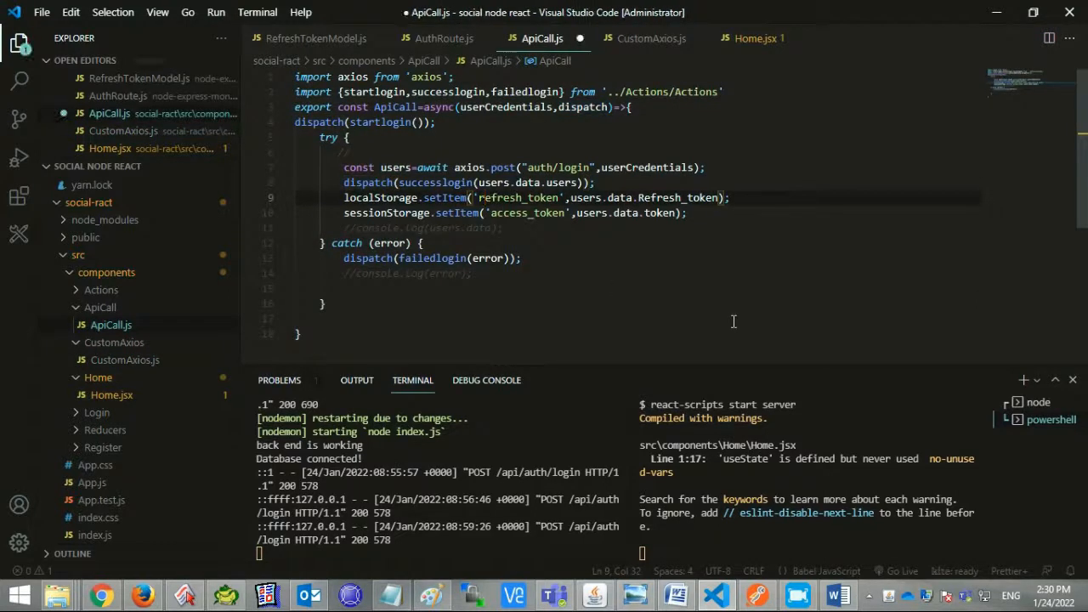
Return to the CustomAxios.js interceptor file
left_click(651, 38)
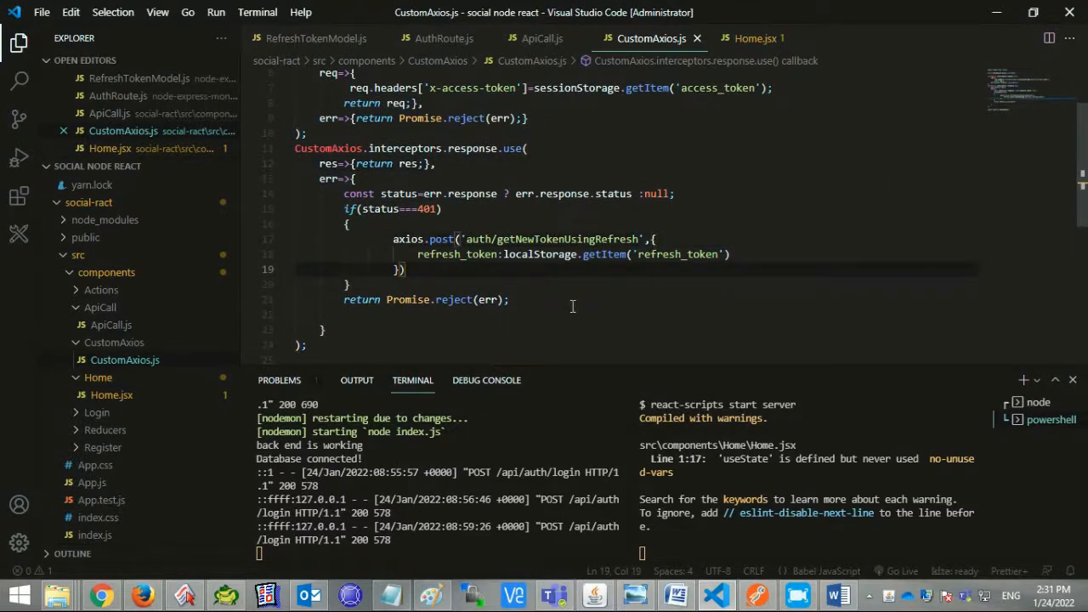
Chain .then(response=>...).catch() on the refresh call, reusing ApiCall.js's token-storing lines
type(".then()")
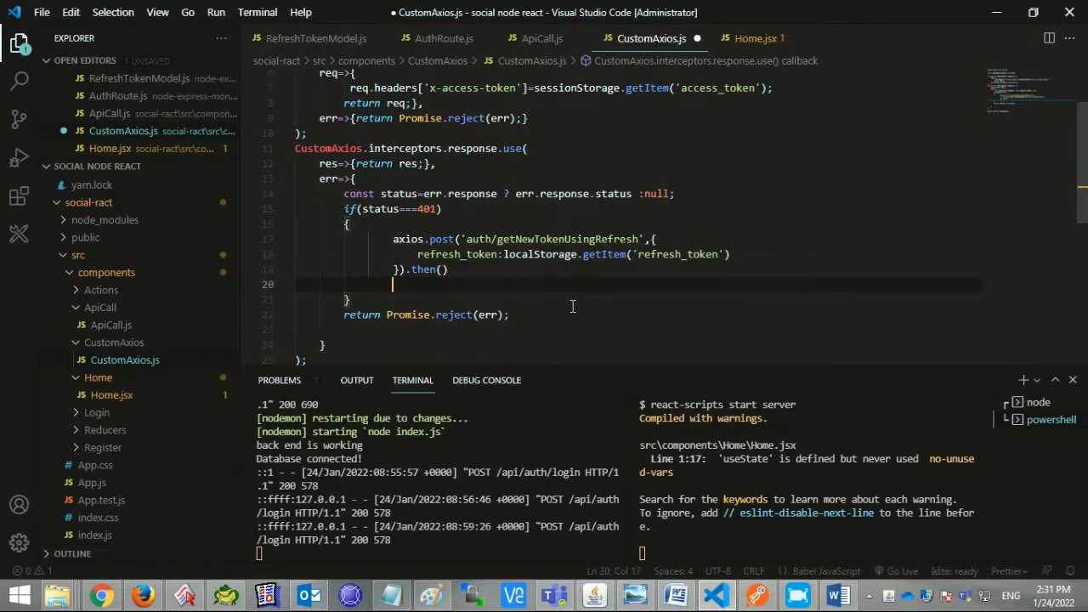
type(".catch(")
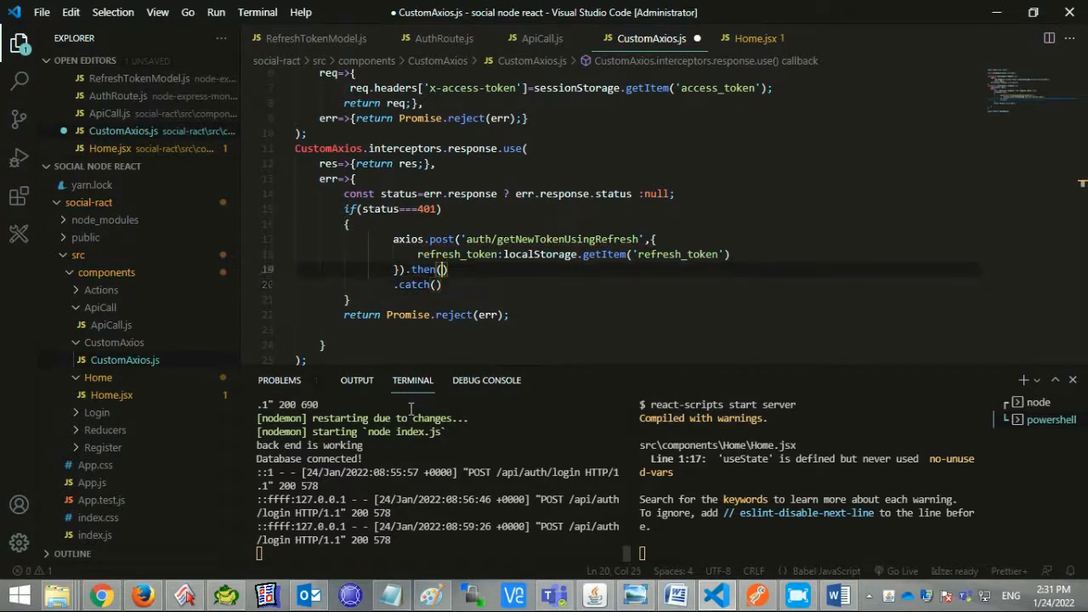
type("response=>{")
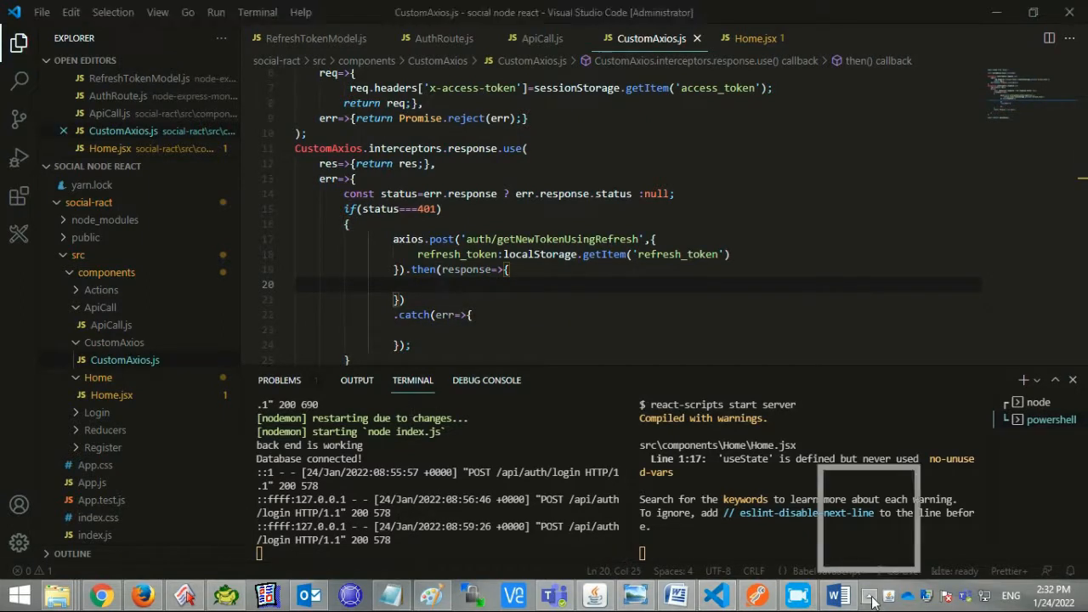
left_click(541, 37)
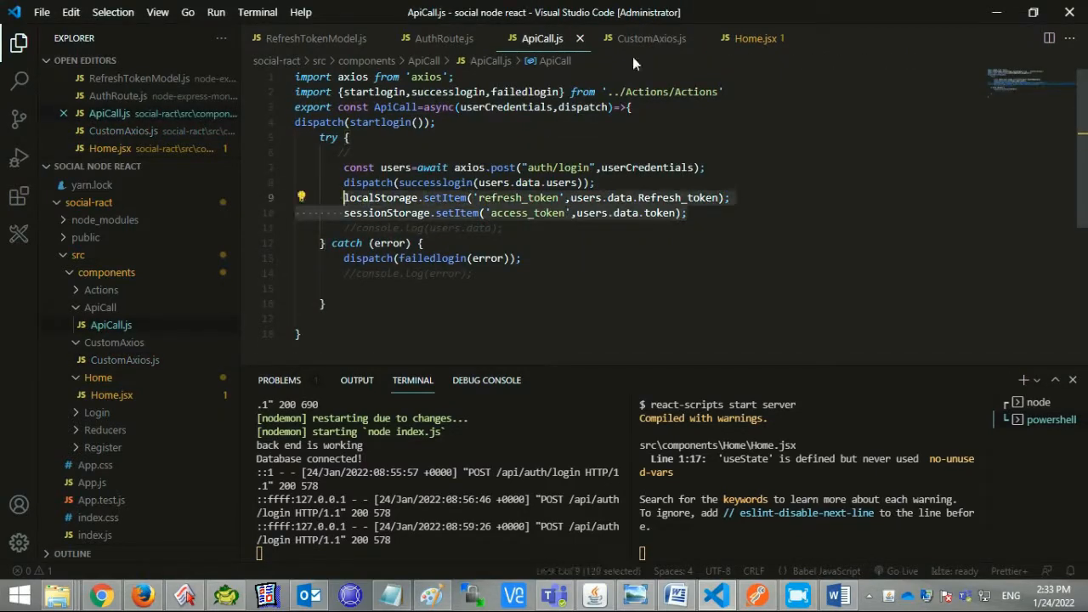
left_click(650, 37)
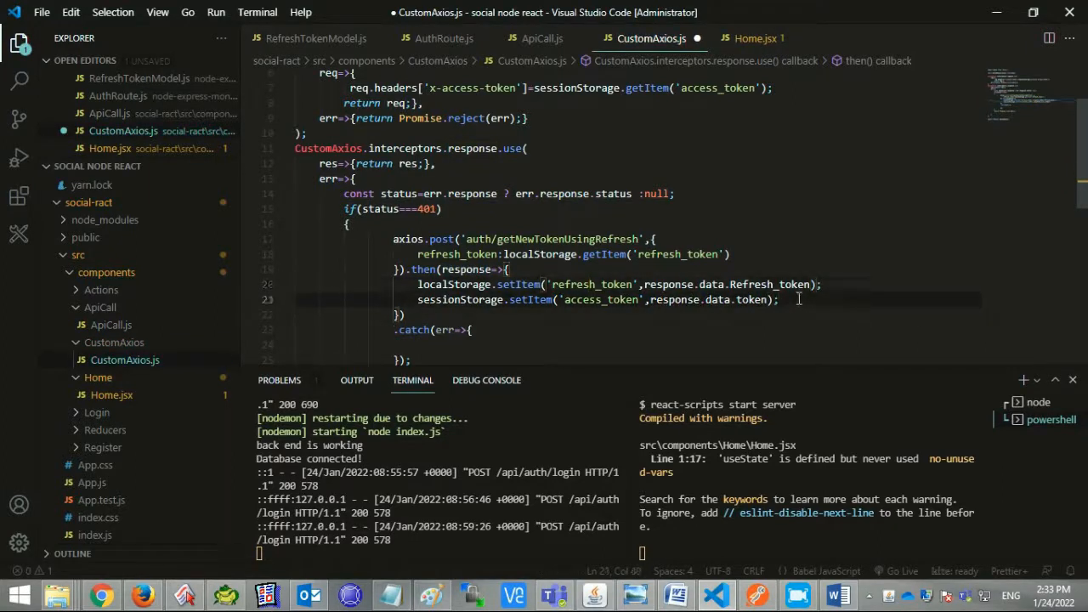
Log 'New Tokens have been received.' after storing the tokens, then move to Home.jsx
type("con")
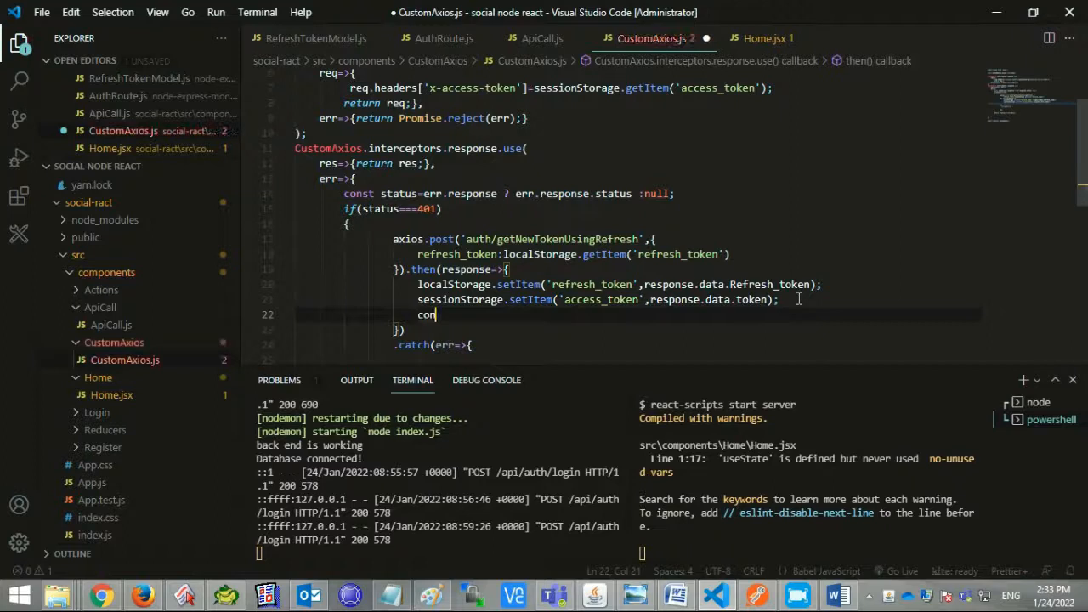
type("sole.log();")
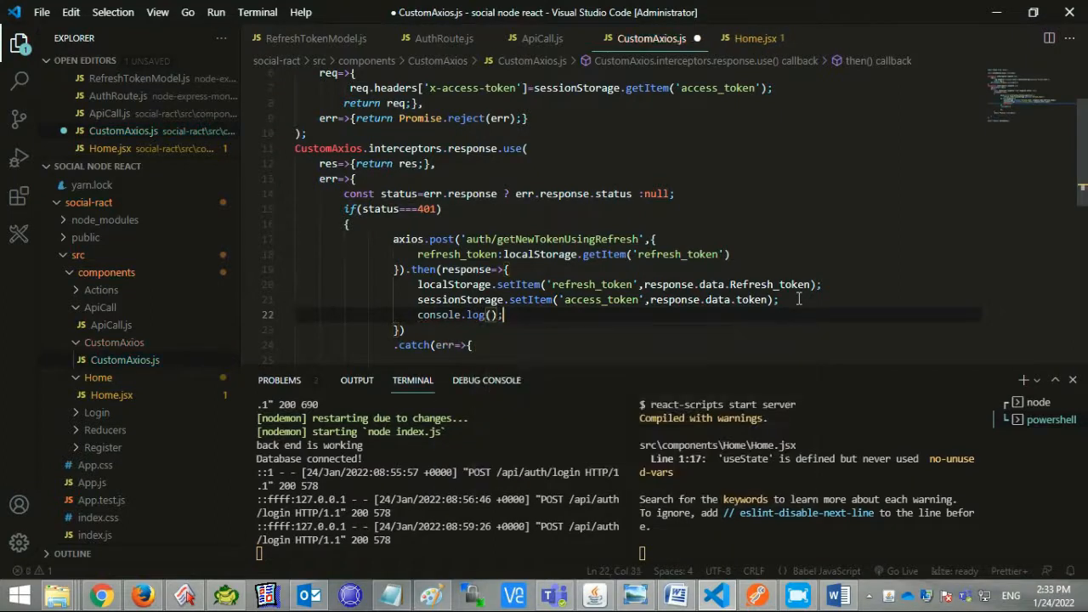
type("New T'")
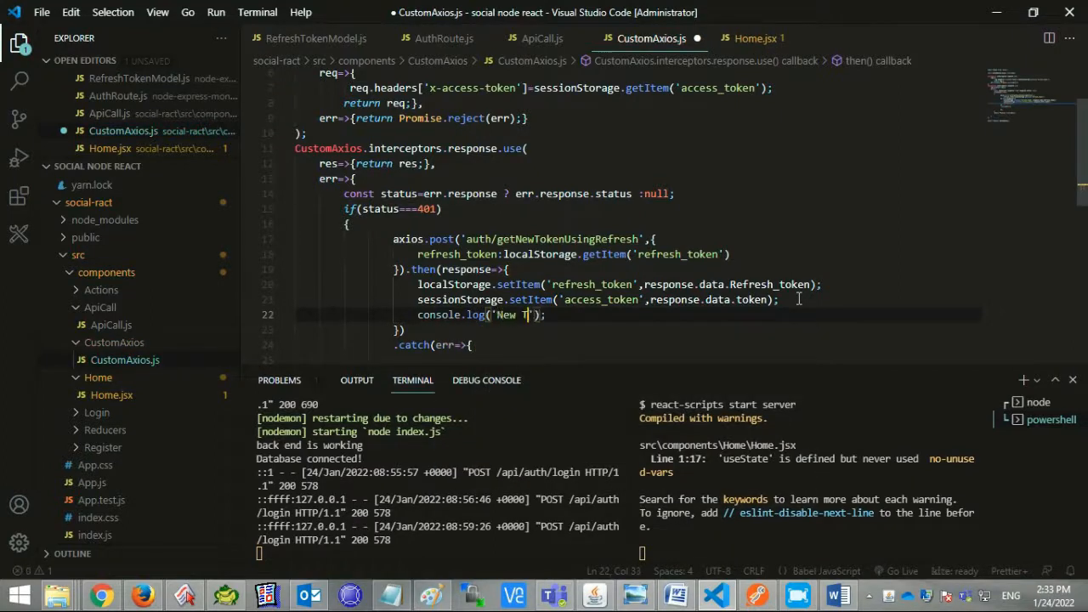
type("okens")
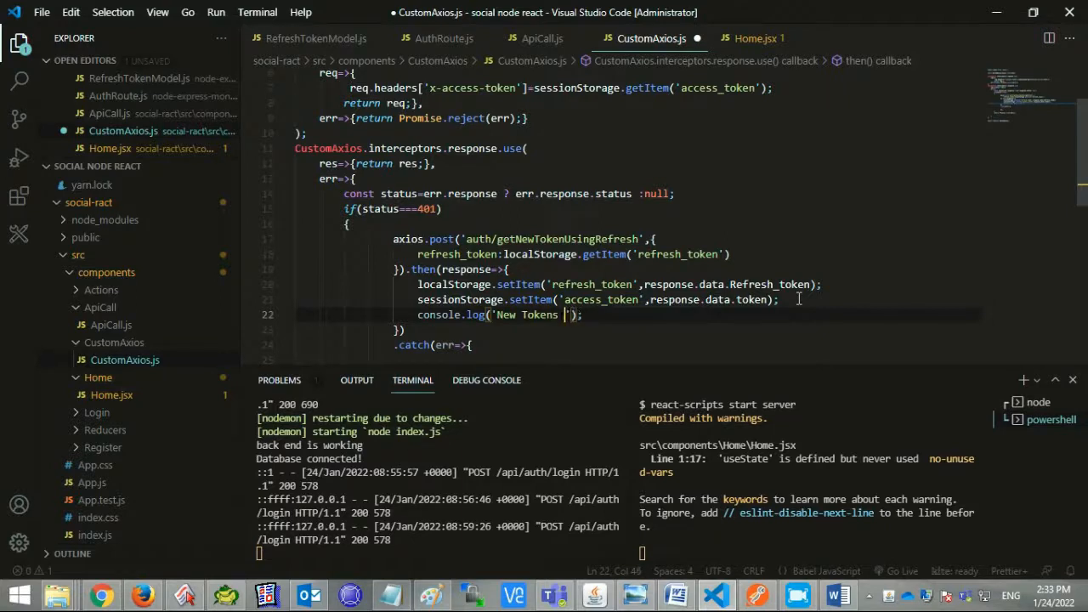
type("have been received.")
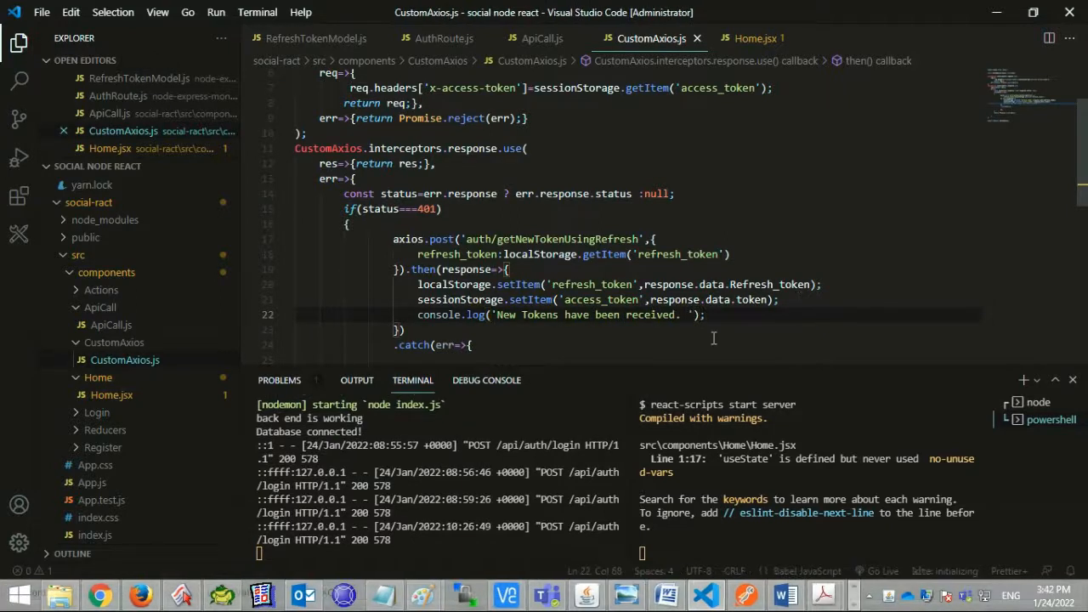
left_click(625, 595)
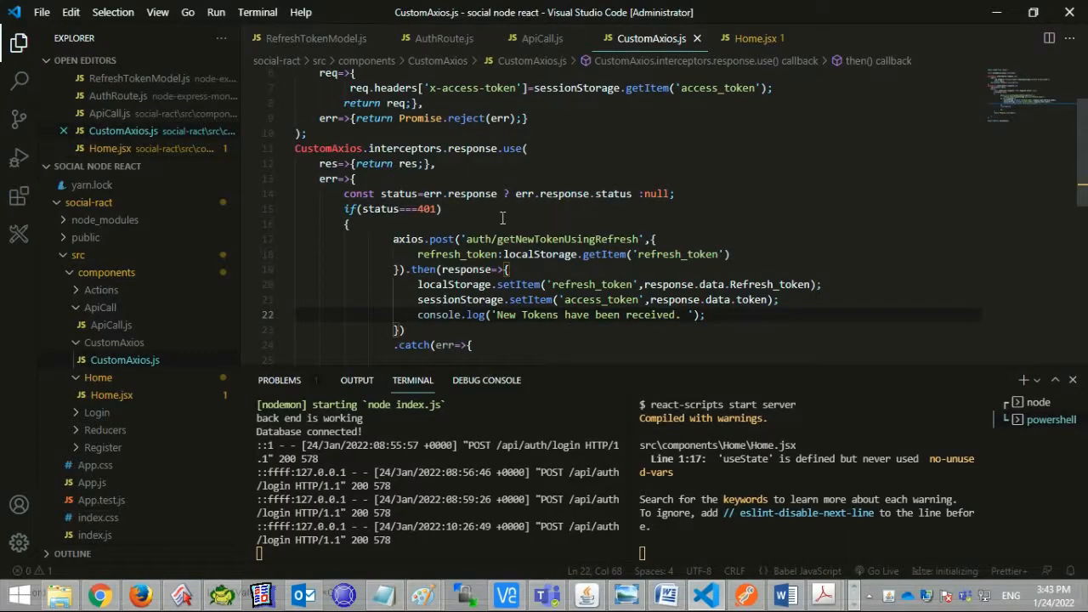
left_click(751, 38)
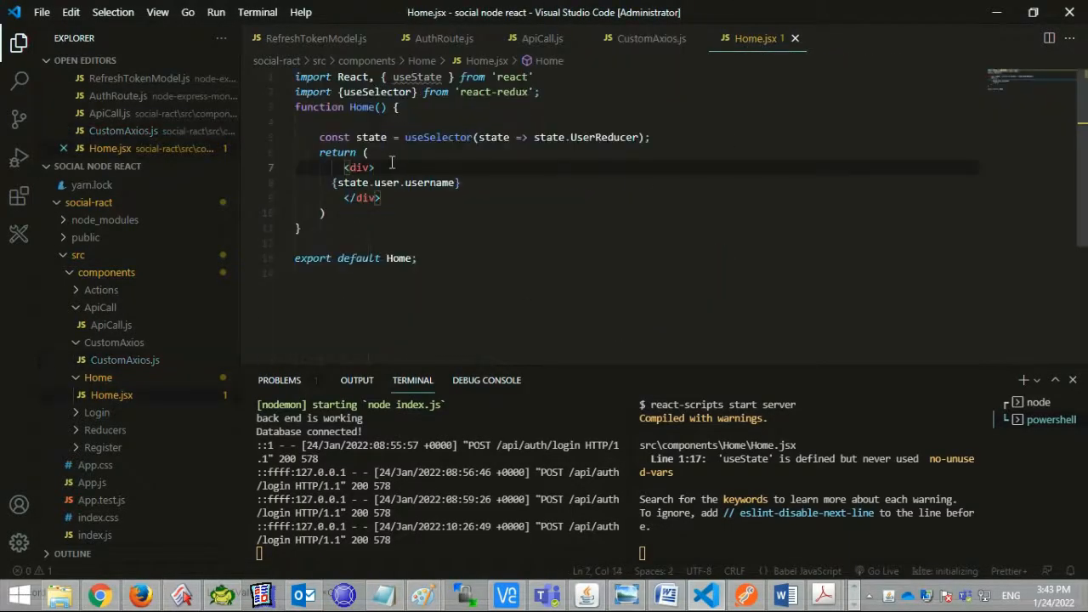
Add a <button>Click Me</button> under the username and start a const clicked handler
key("Enter")
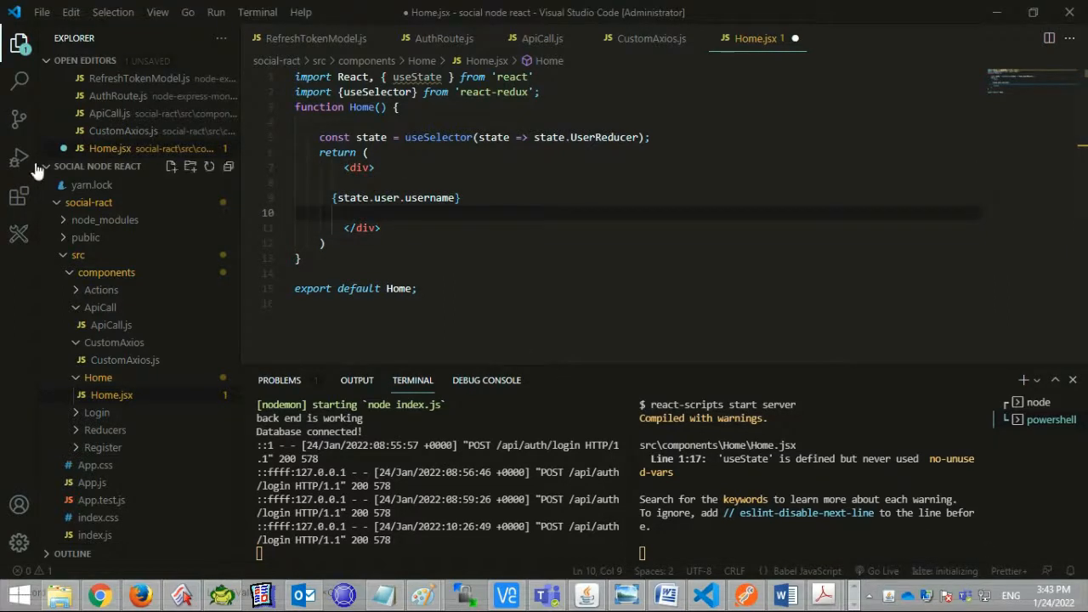
type("<b")
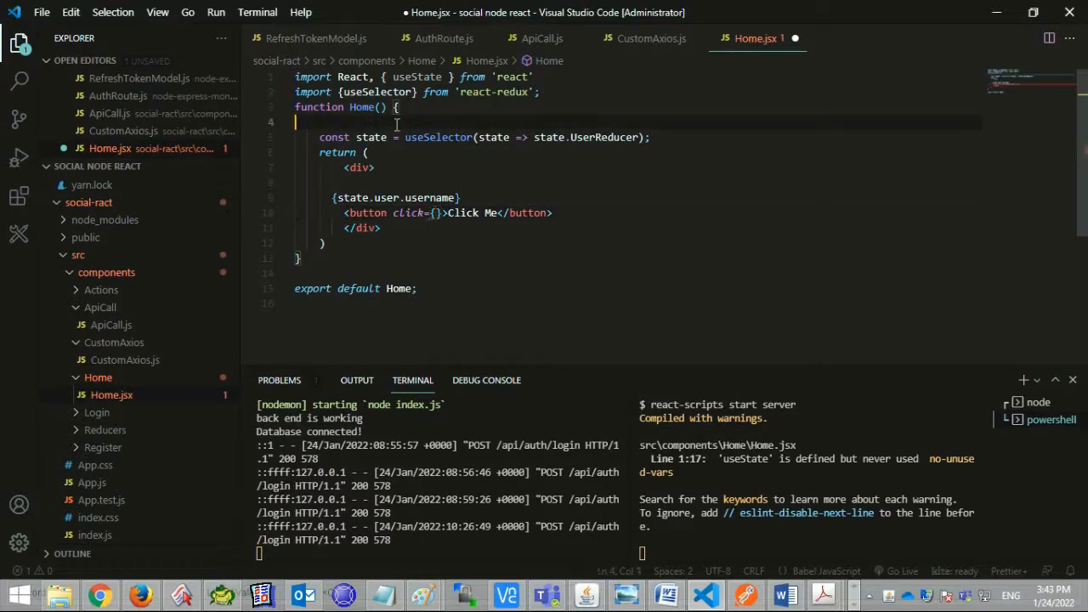
type("const cloc")
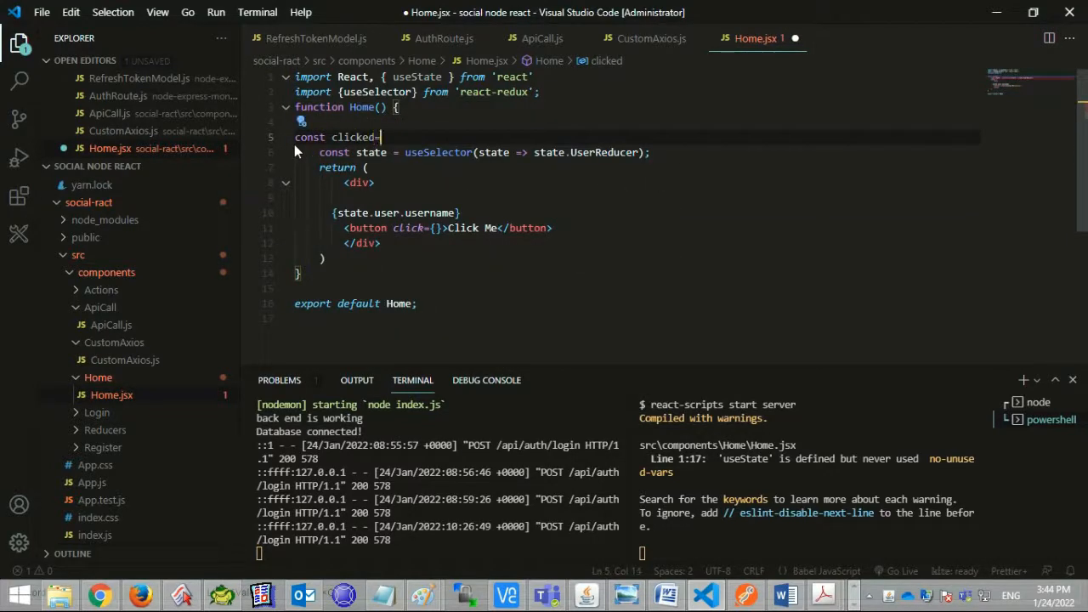
type(">")
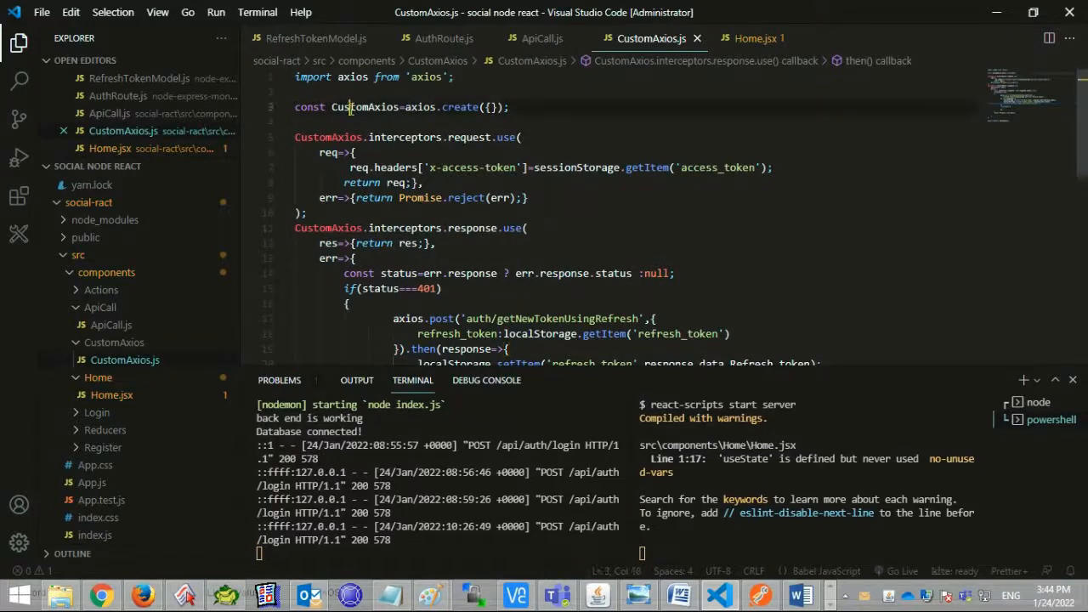
left_click(754, 37)
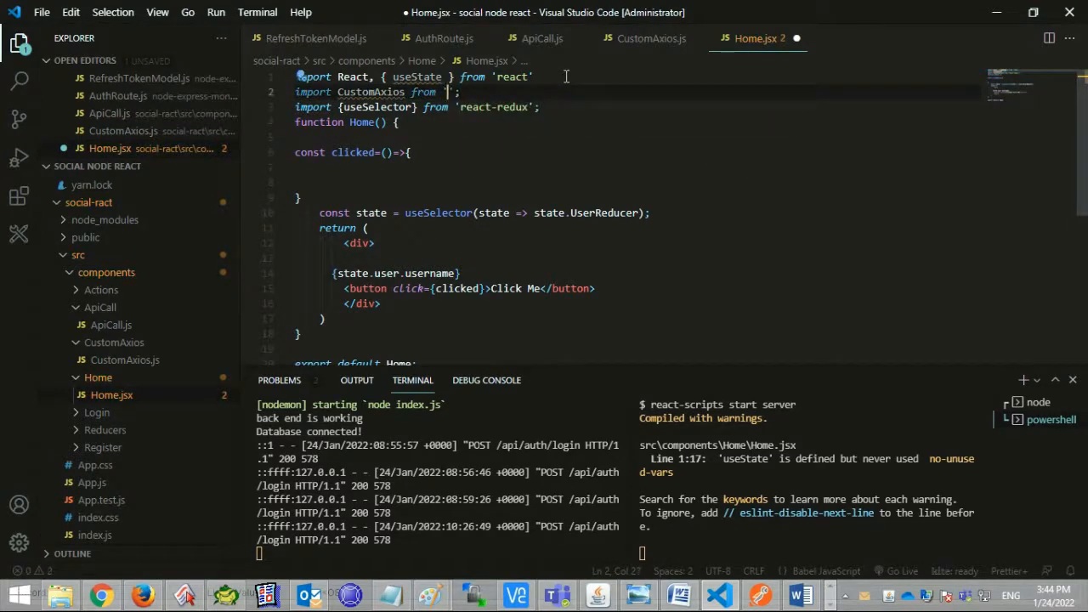
Import CustomAxios and make clicked async, awaiting CustomAxios.get('auth/Home')
type("../")
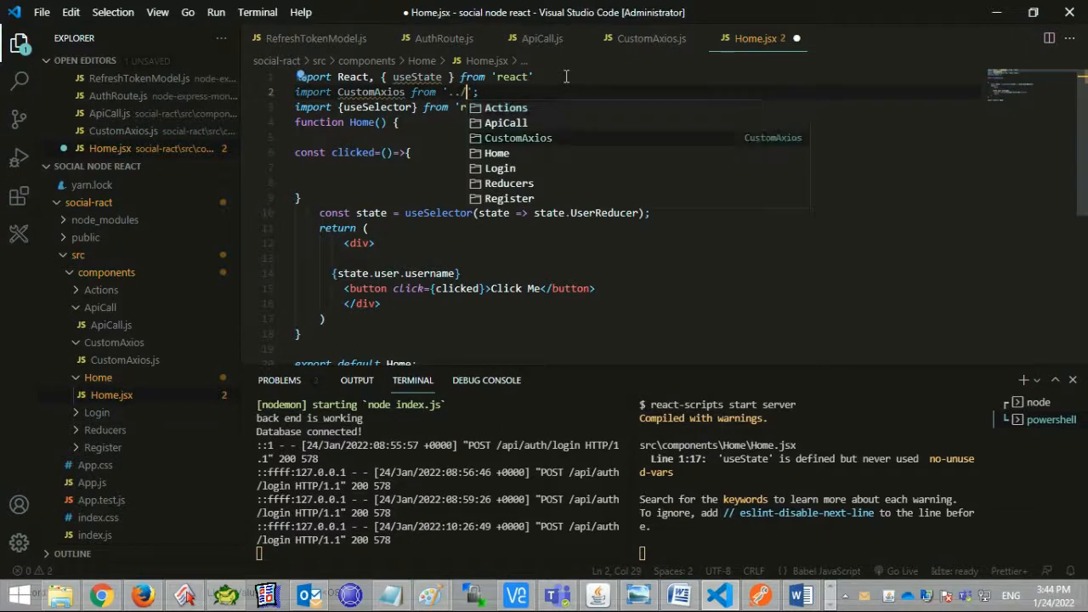
left_click(517, 138)
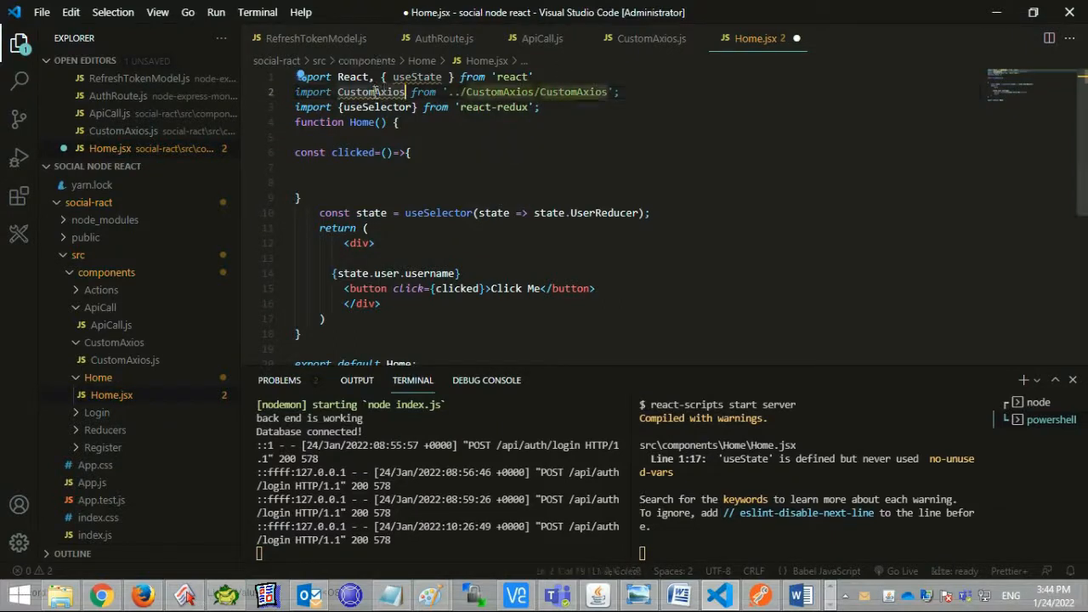
type("CustomAxios")
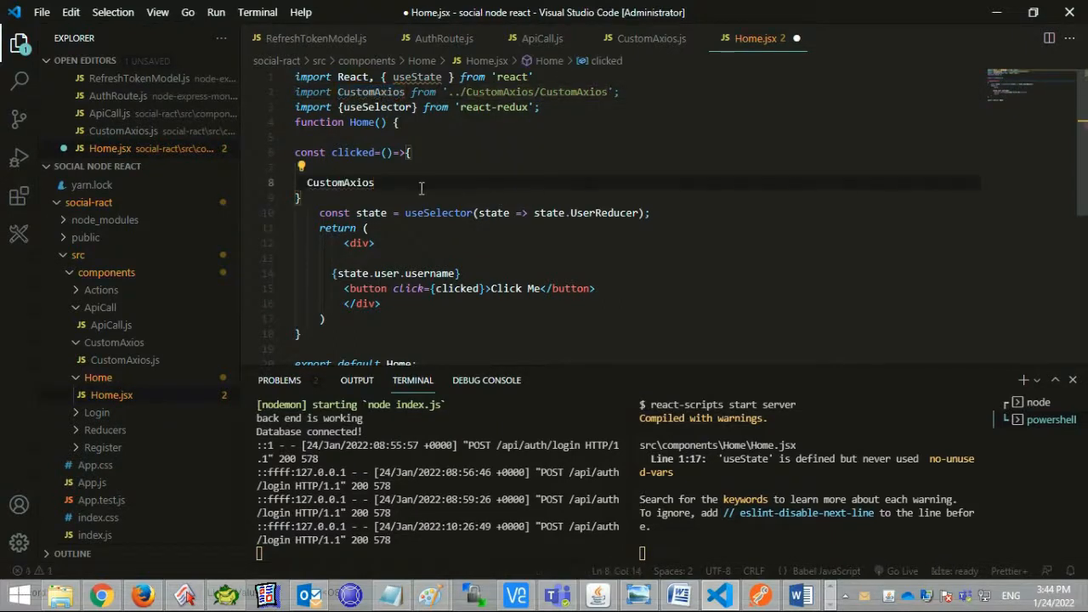
type(".get()")
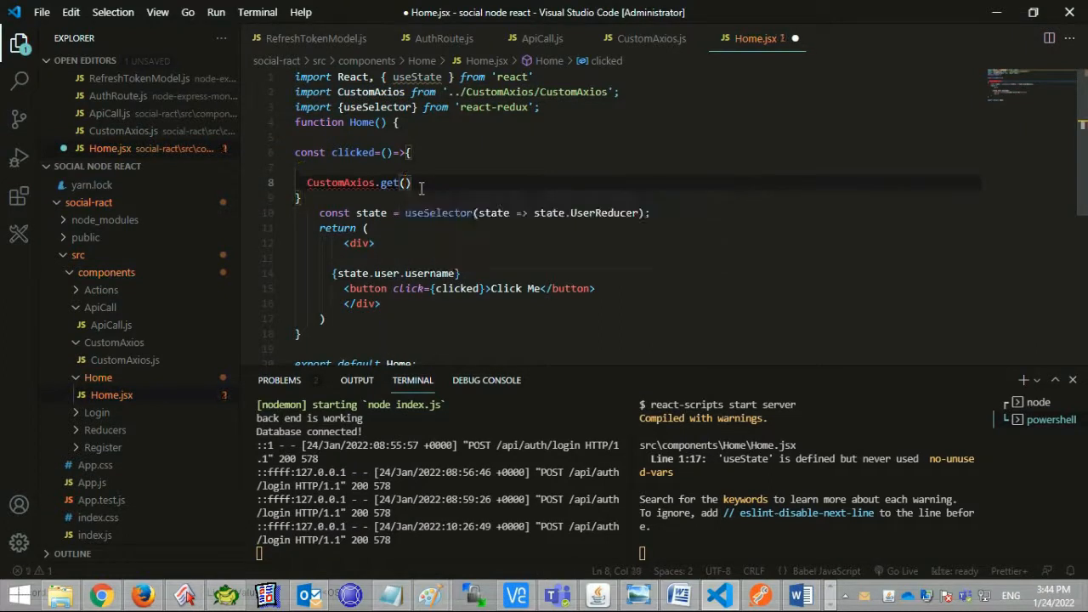
type(";")
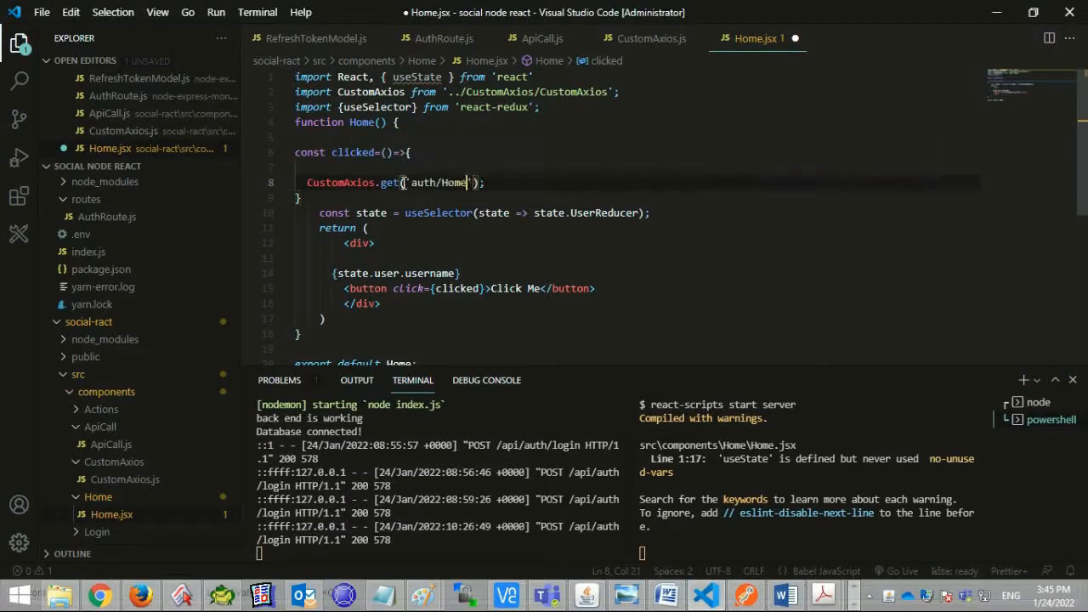
type("awa")
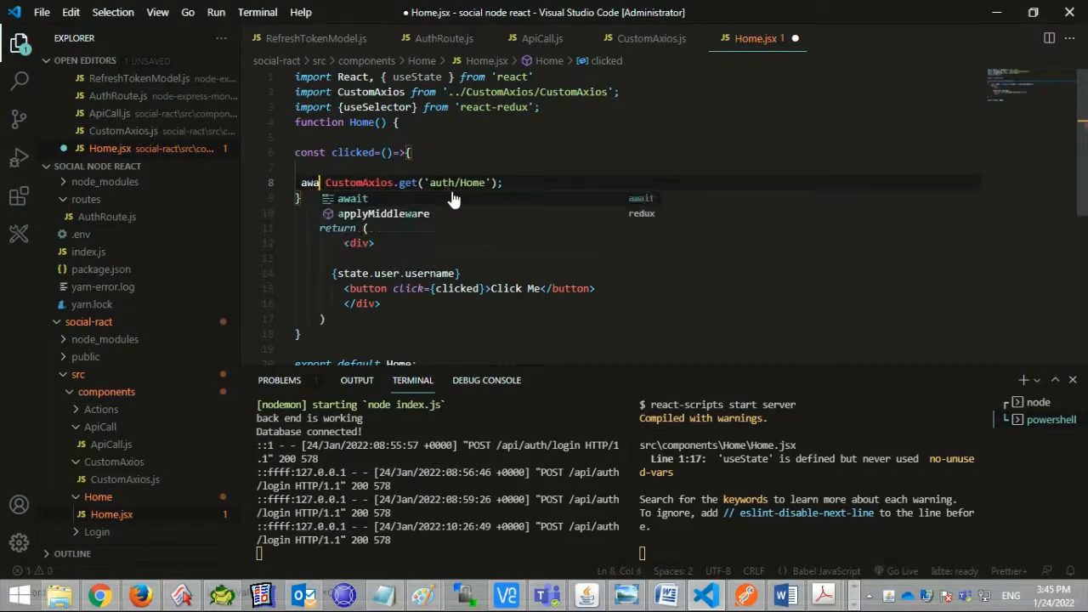
type("as")
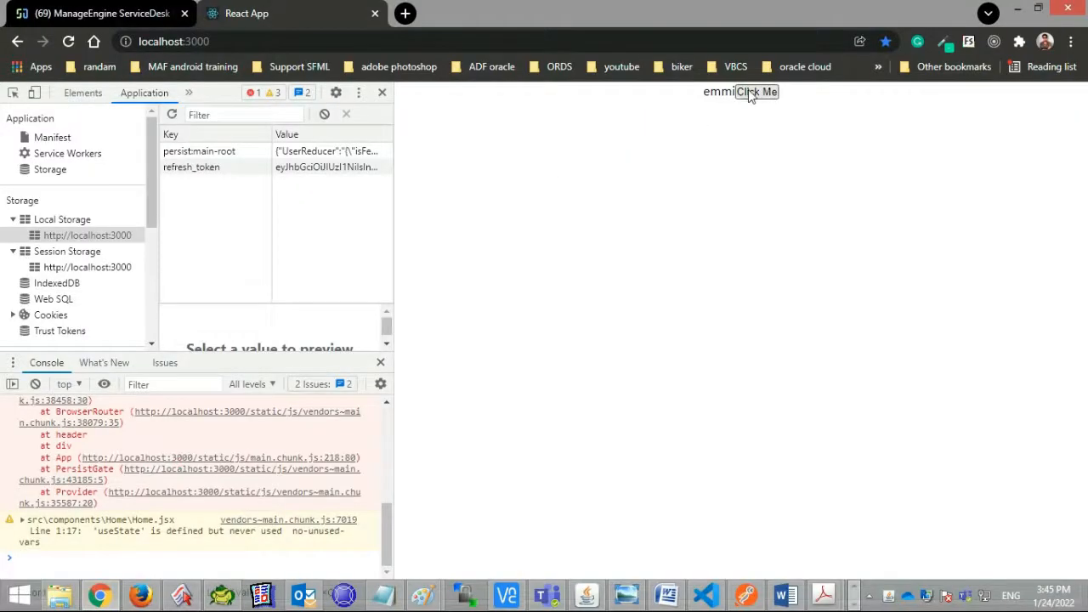
Fire the Home request via Click Me to see the 401 and new-tokens log, then start a resolve in CustomAxios.js
left_click(755, 92)
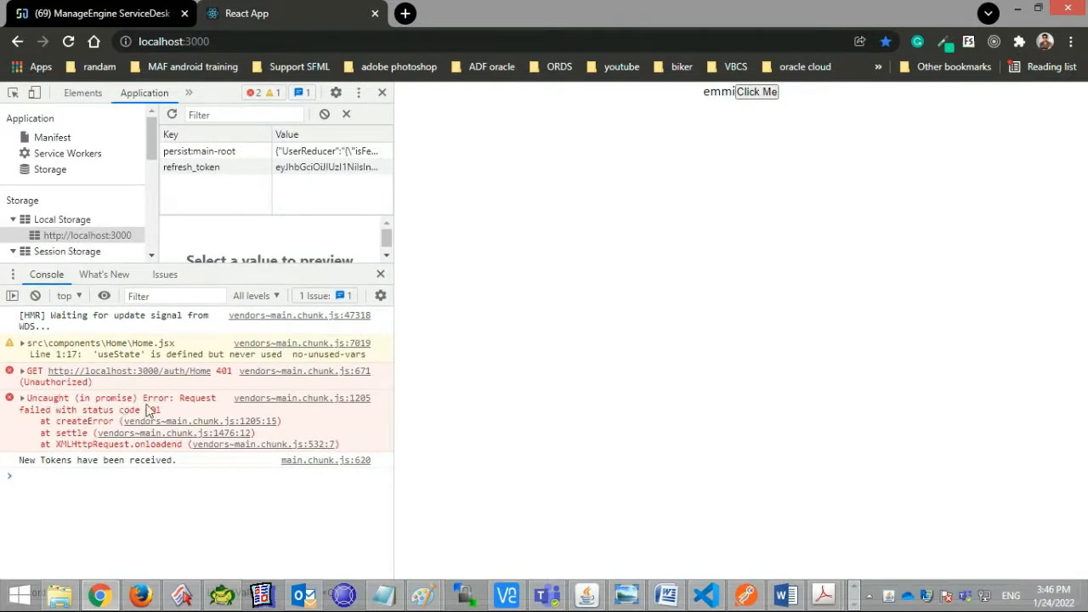
mouse_move(187, 507)
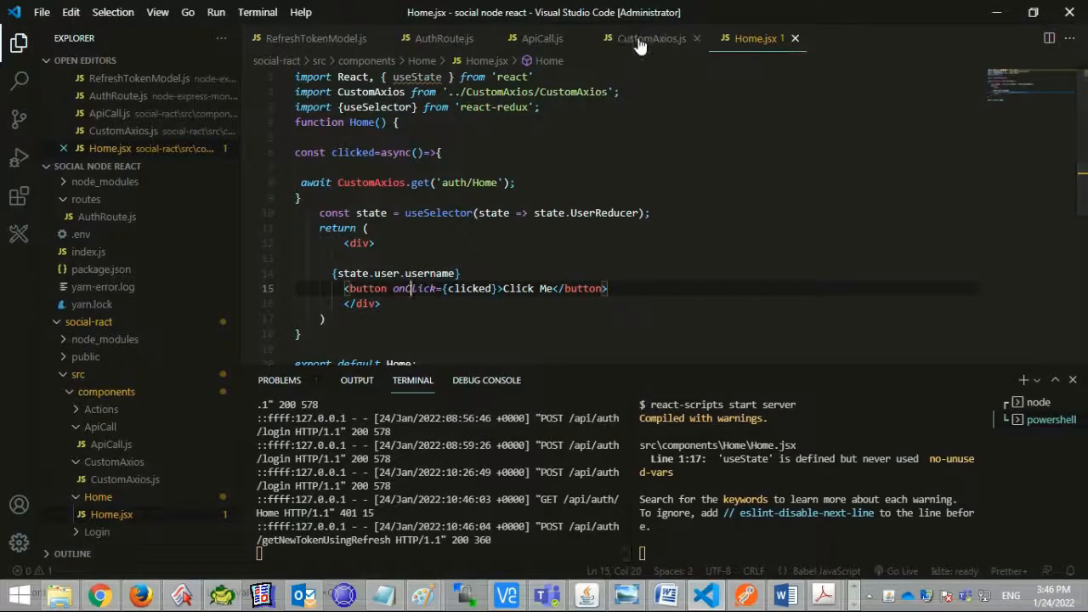
left_click(649, 38)
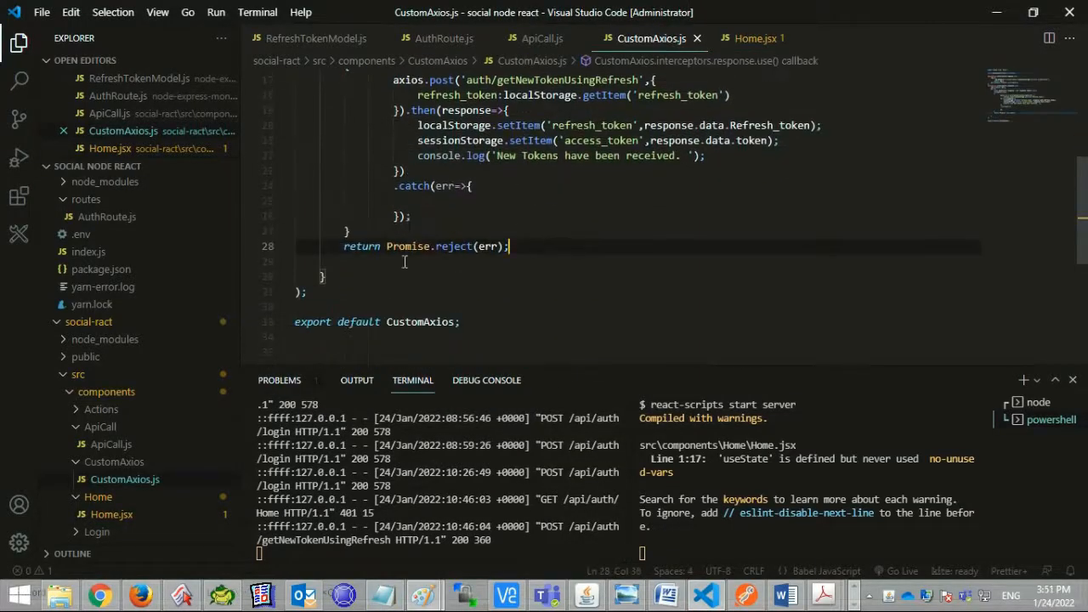
type("resol")
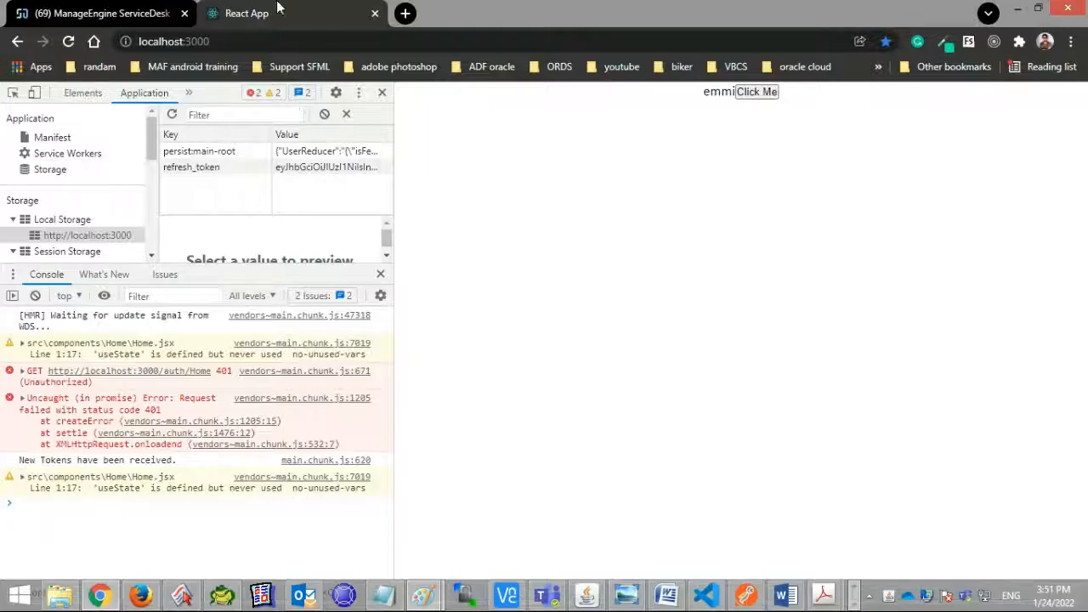
Resend the Home request, clear access_token from Session Storage, and send it once more
left_click(755, 92)
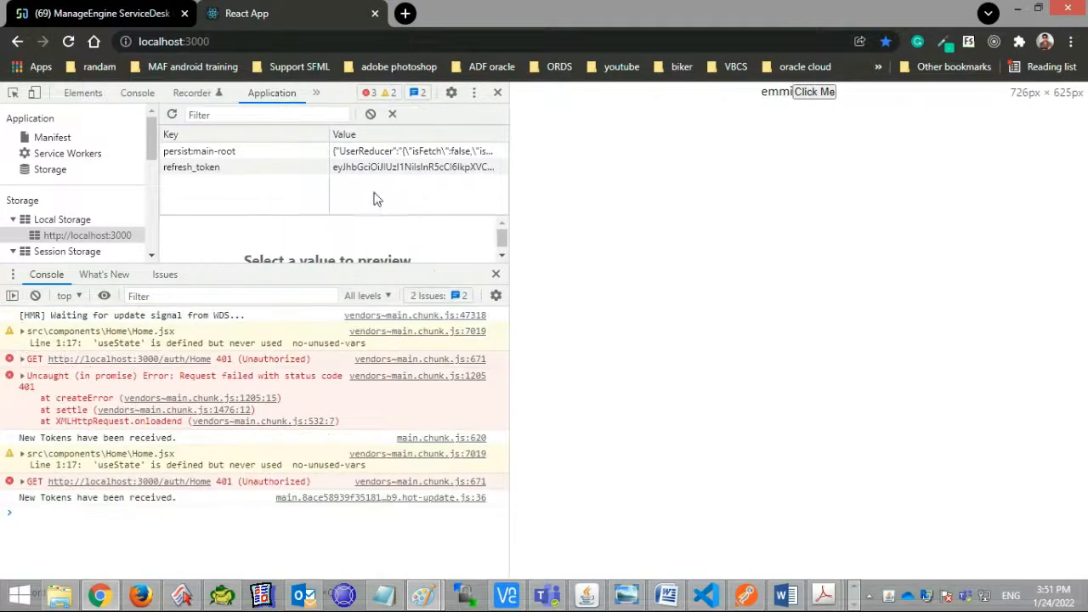
left_click(87, 127)
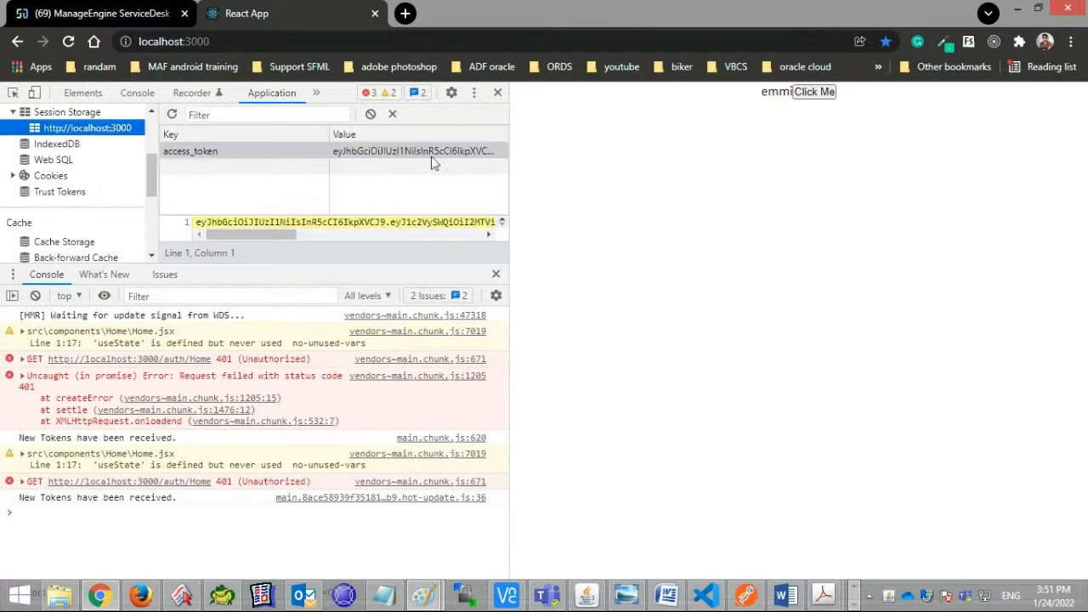
left_click(391, 114)
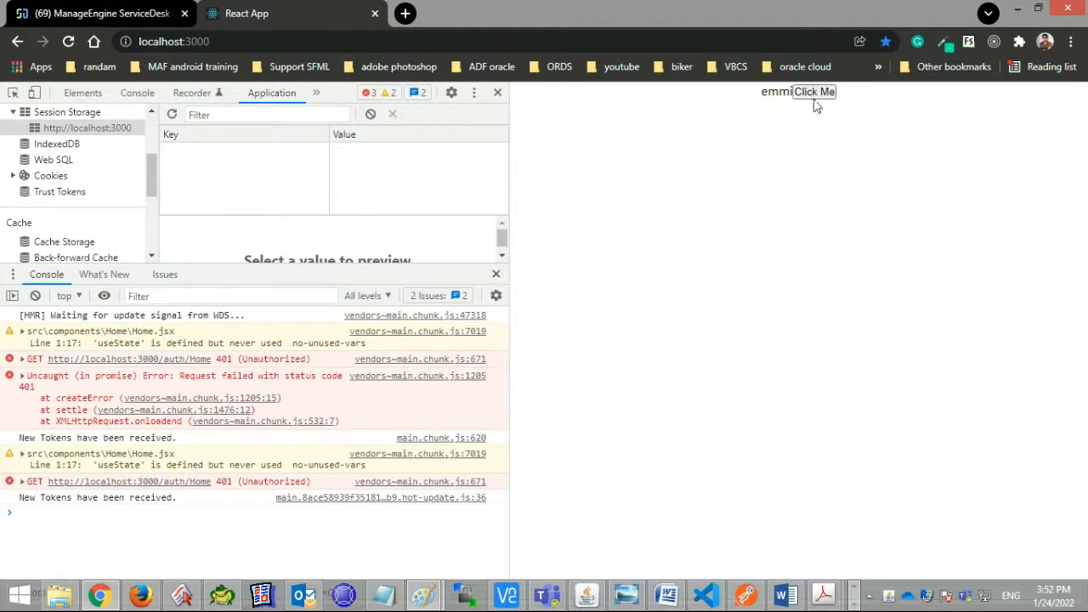
left_click(813, 92)
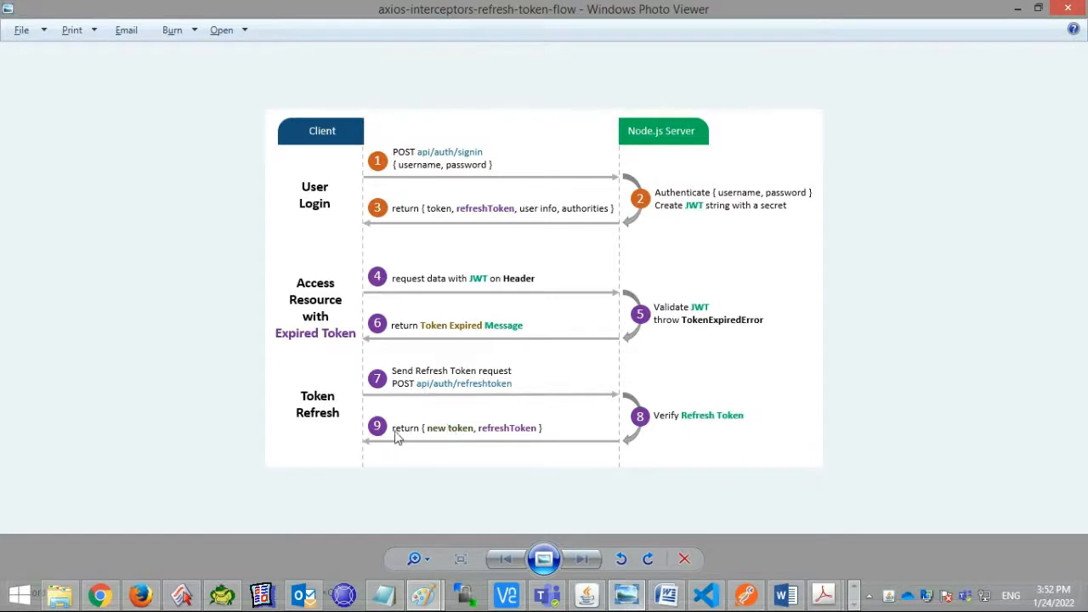
mouse_move(456, 433)
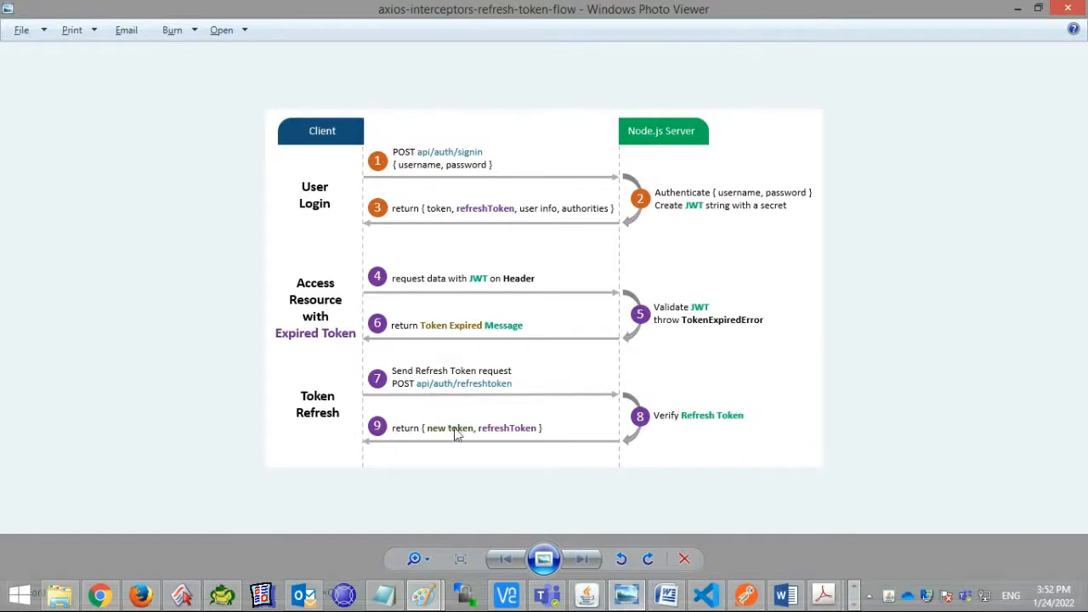
mouse_move(257, 364)
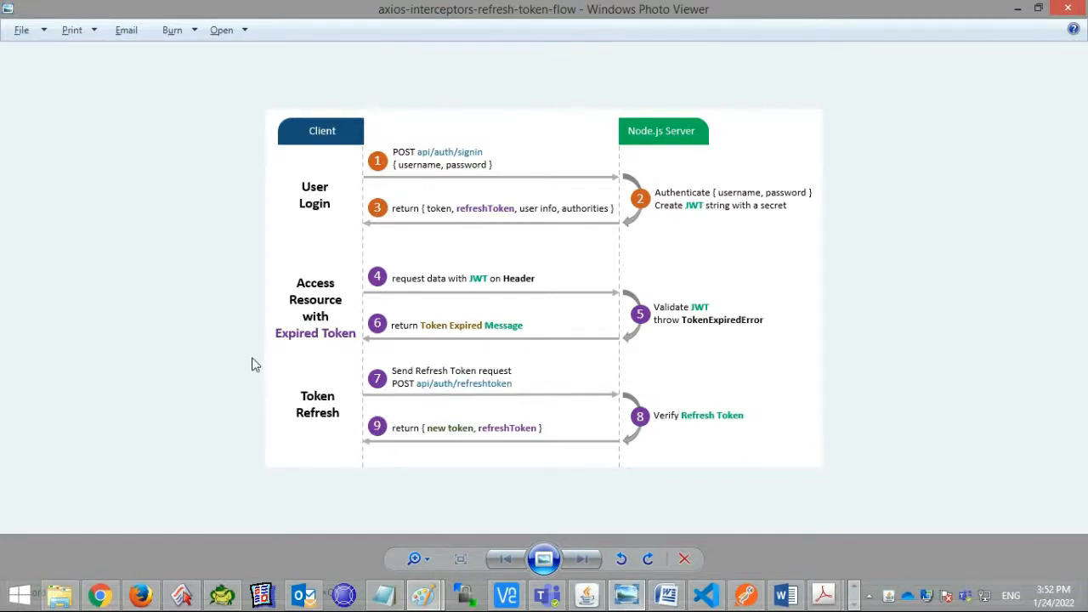
mouse_move(551, 288)
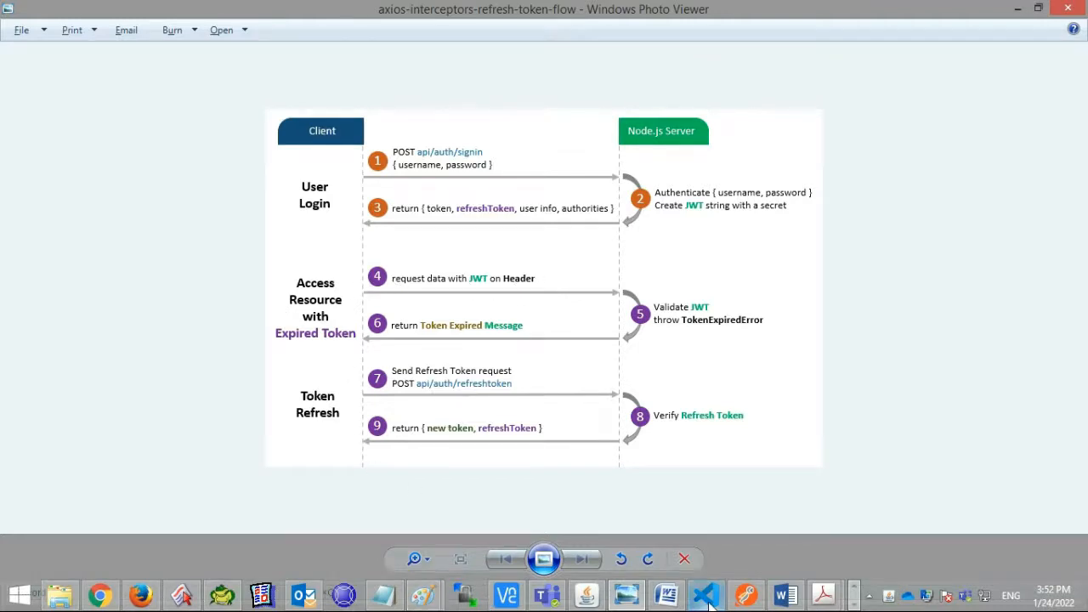
Return from the refresh-token flow diagram to the code editor
left_click(707, 595)
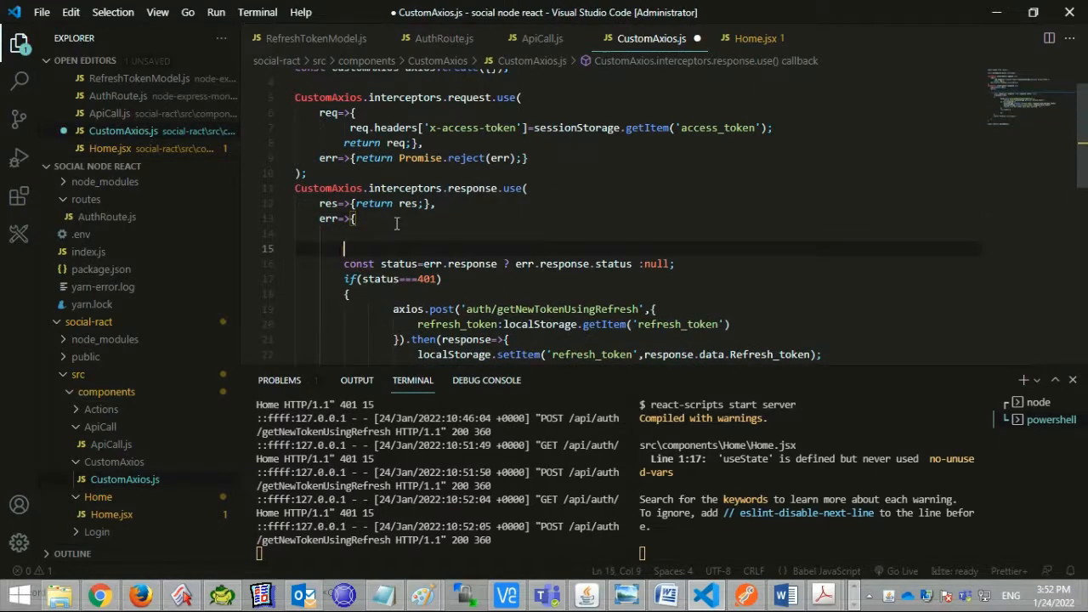
Keep err.config as originalReq and retry CustomAxios(originalReq) once new tokens are stored
type("const originalReq=")
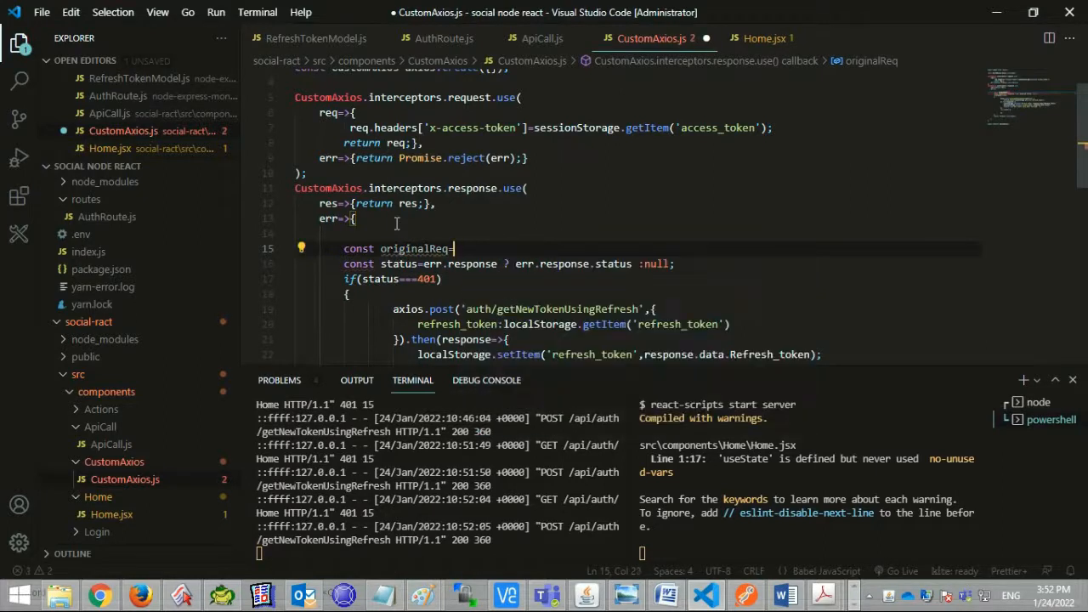
type("err.con")
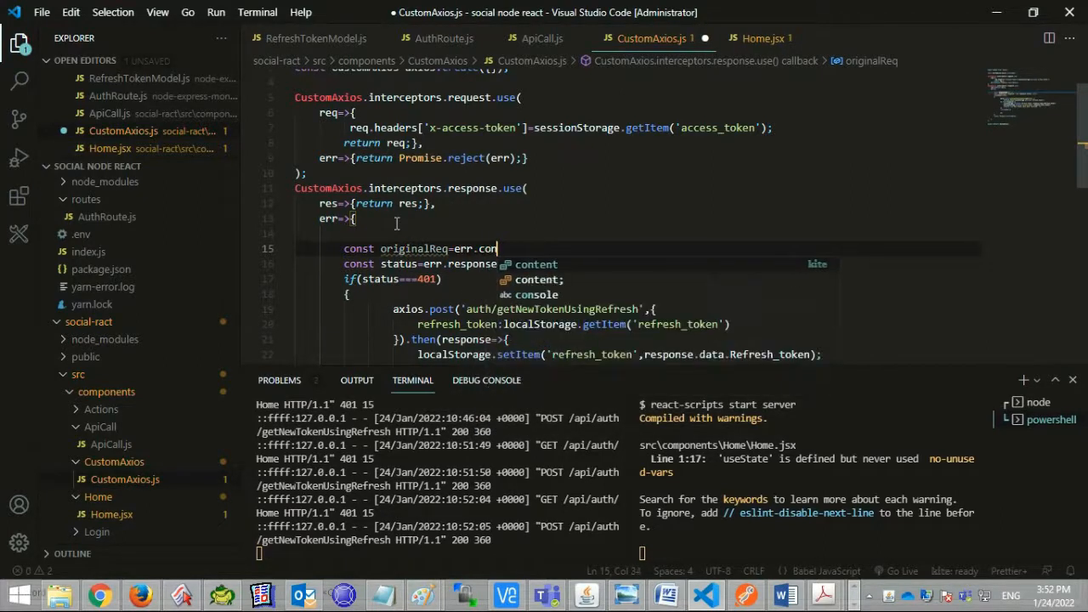
type("fig;")
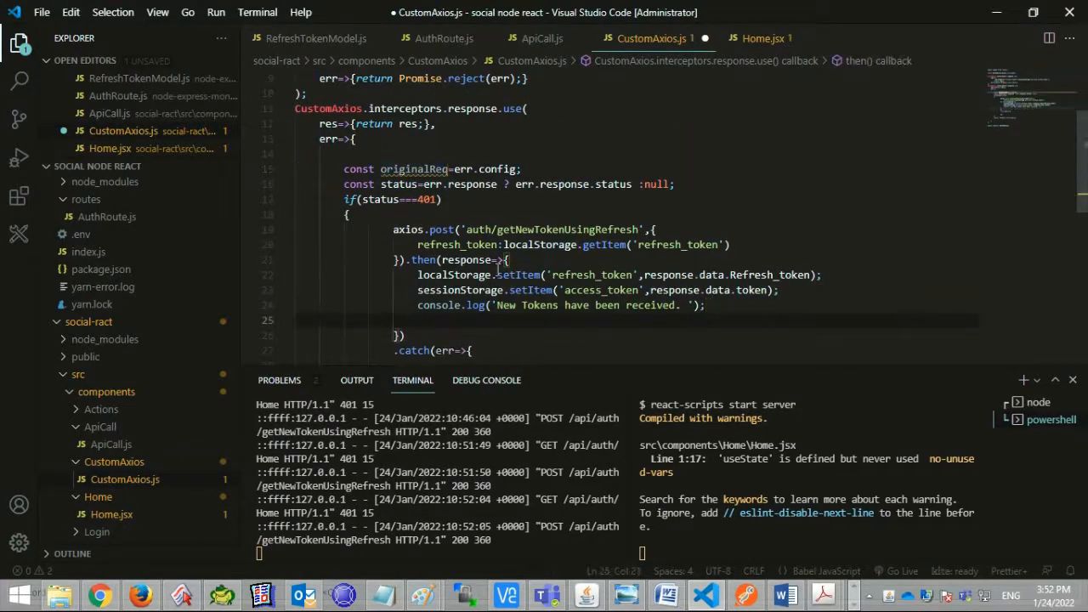
scroll("down", 3)
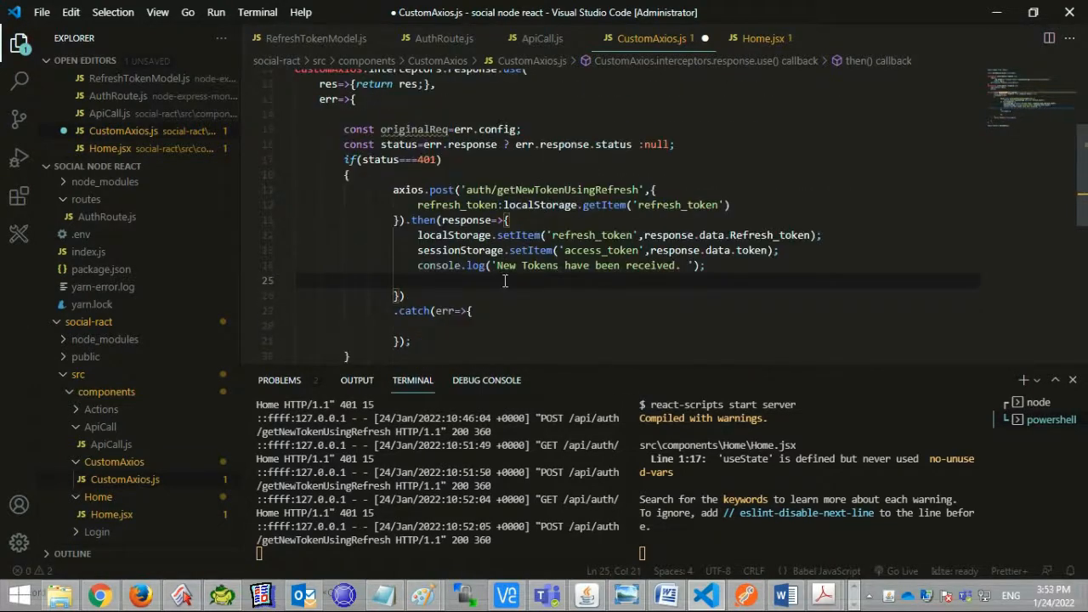
type("CustomAxios()")
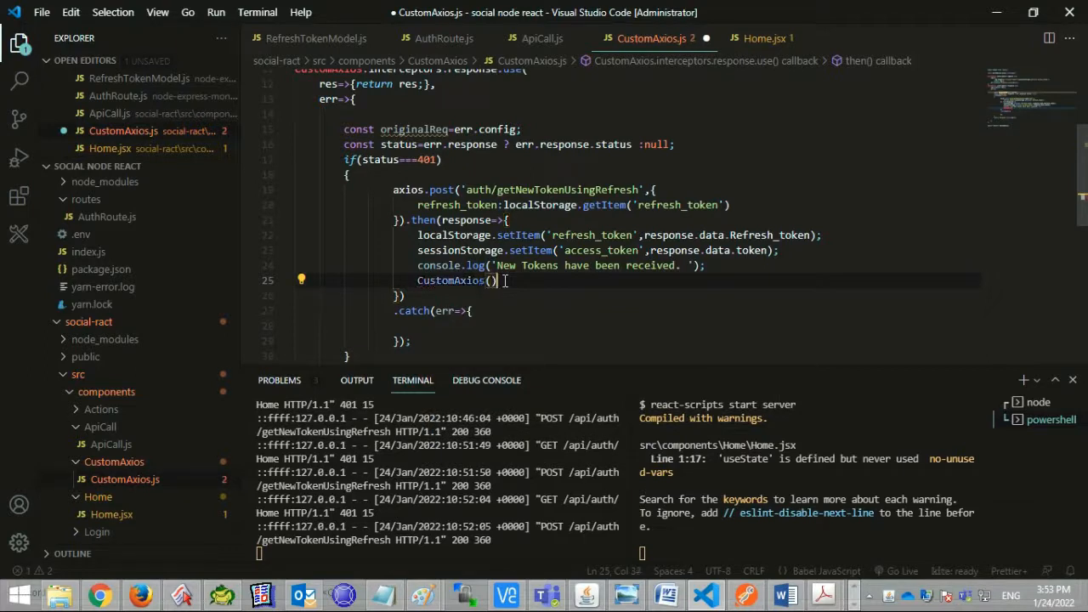
type("originalReq")
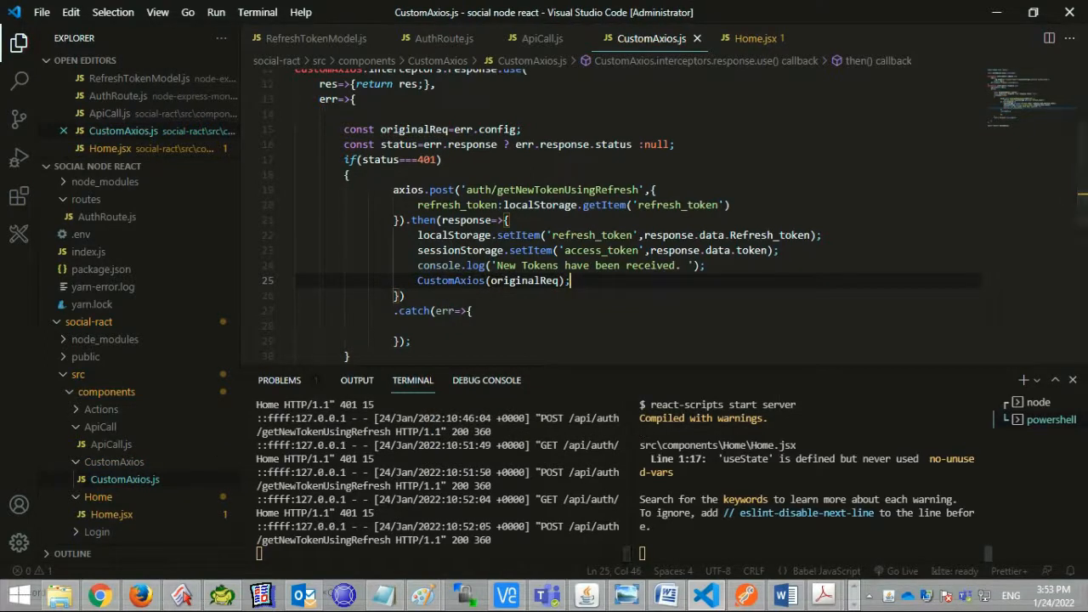
left_click(752, 38)
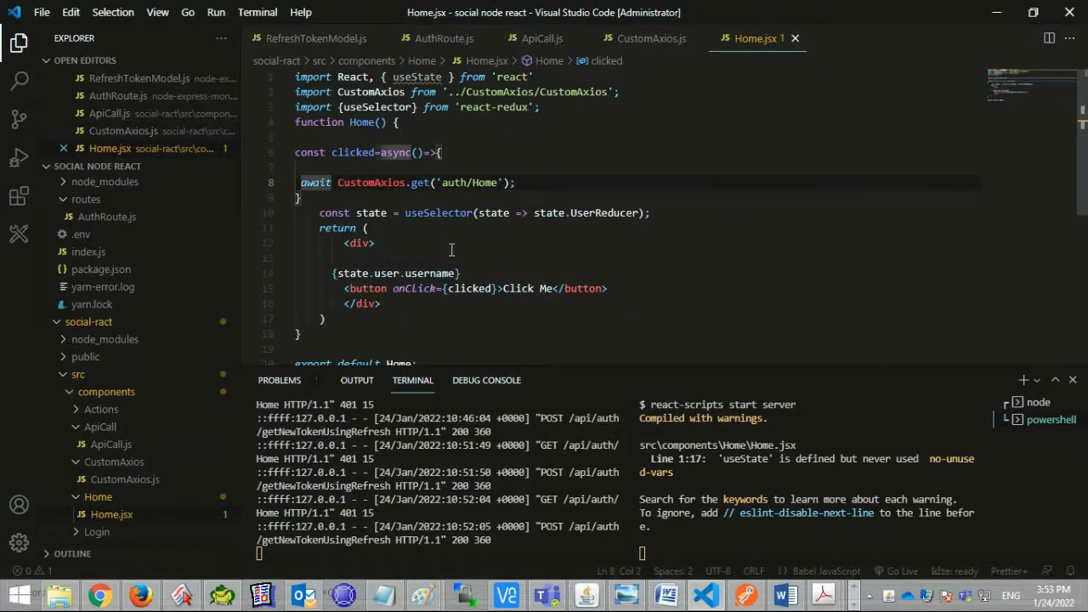
Add const [value,setValue]=useState('') to the Home component
type("const [value")
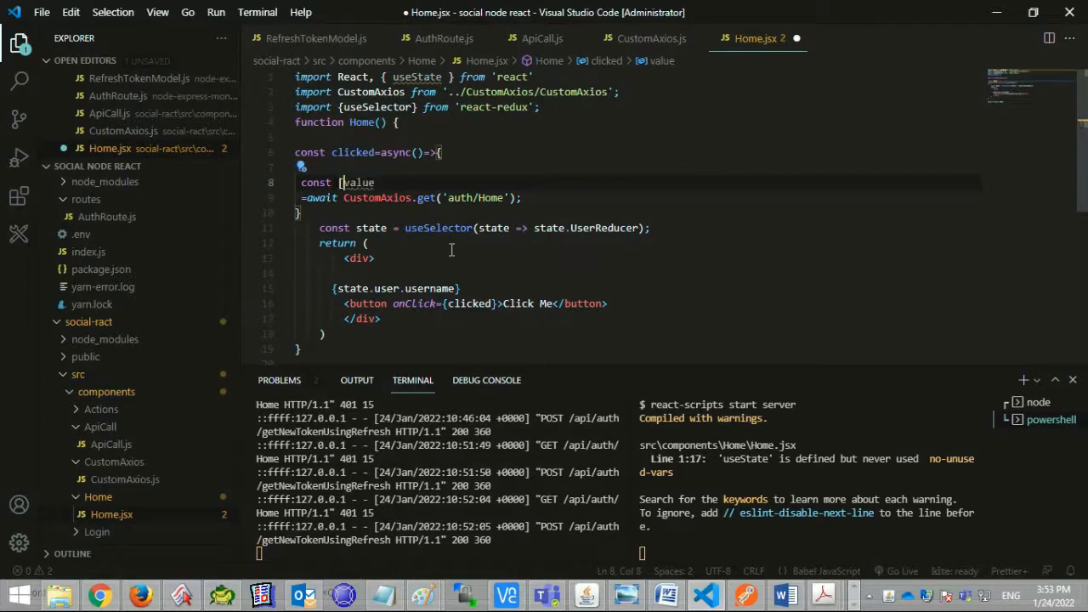
type(",setValue")
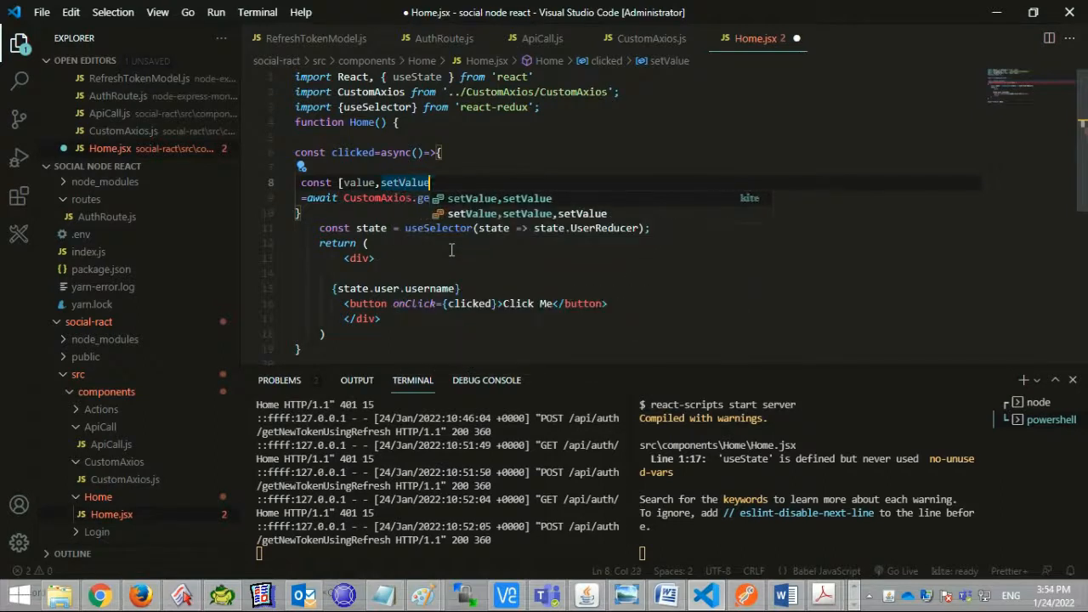
type("=useState(")
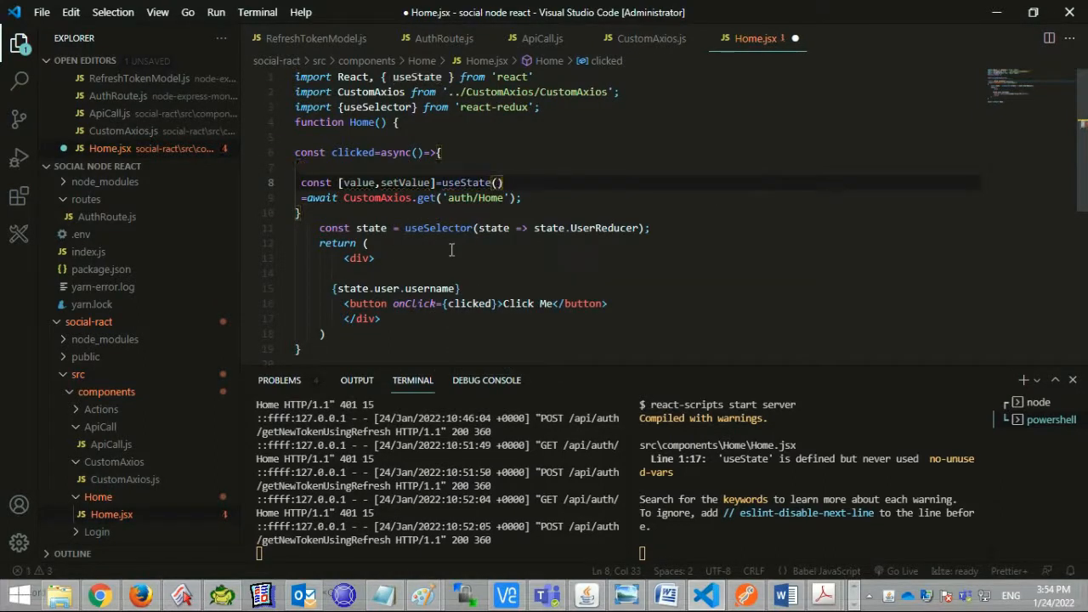
type("''")
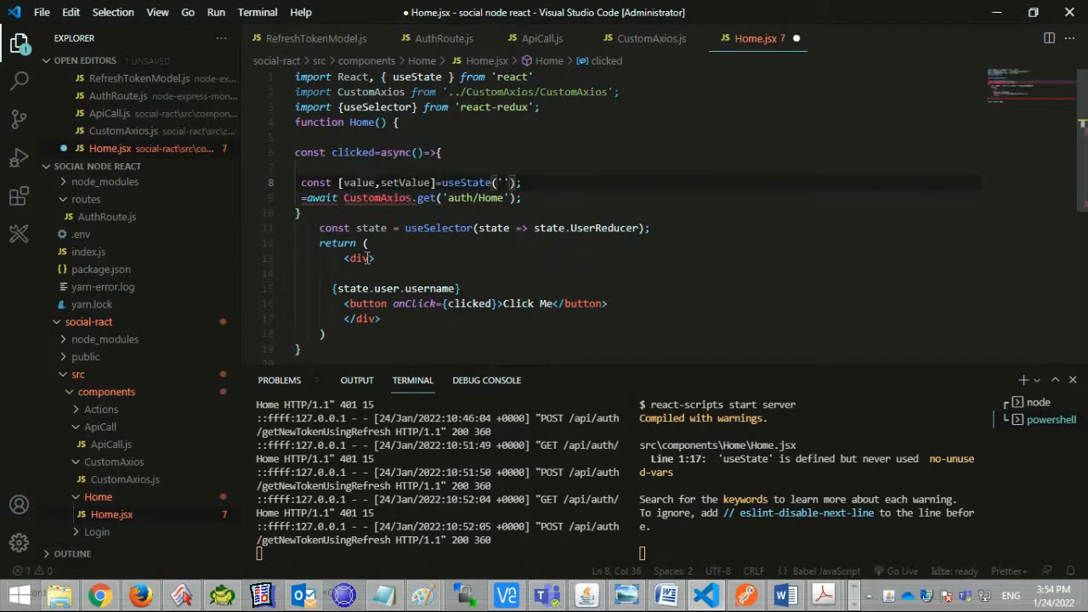
Store the auth/Home response in values, call setValue(values), and render {value}
double_click(398, 182)
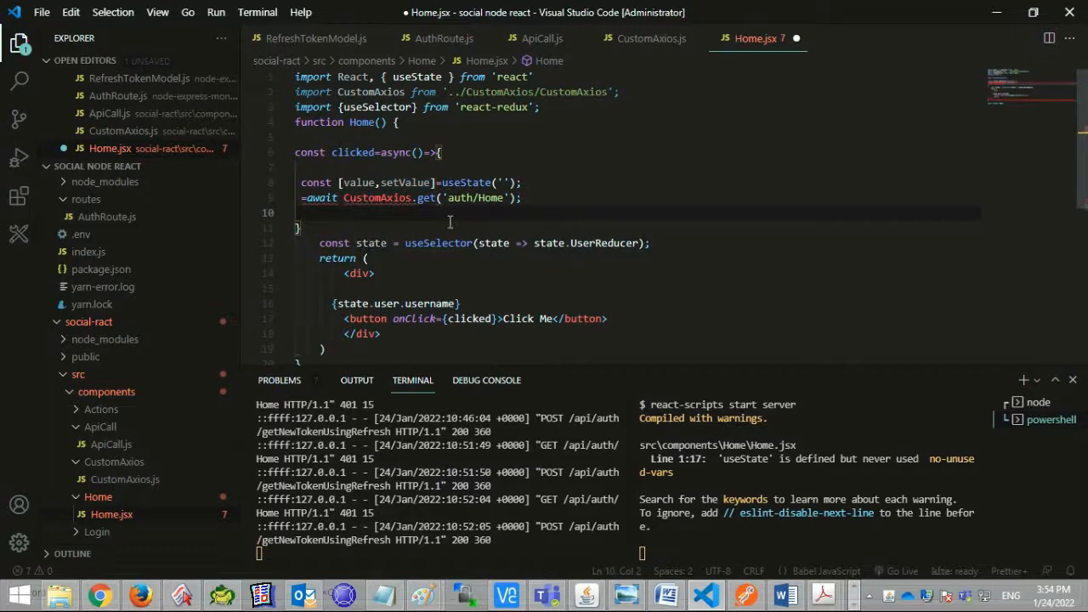
type("const")
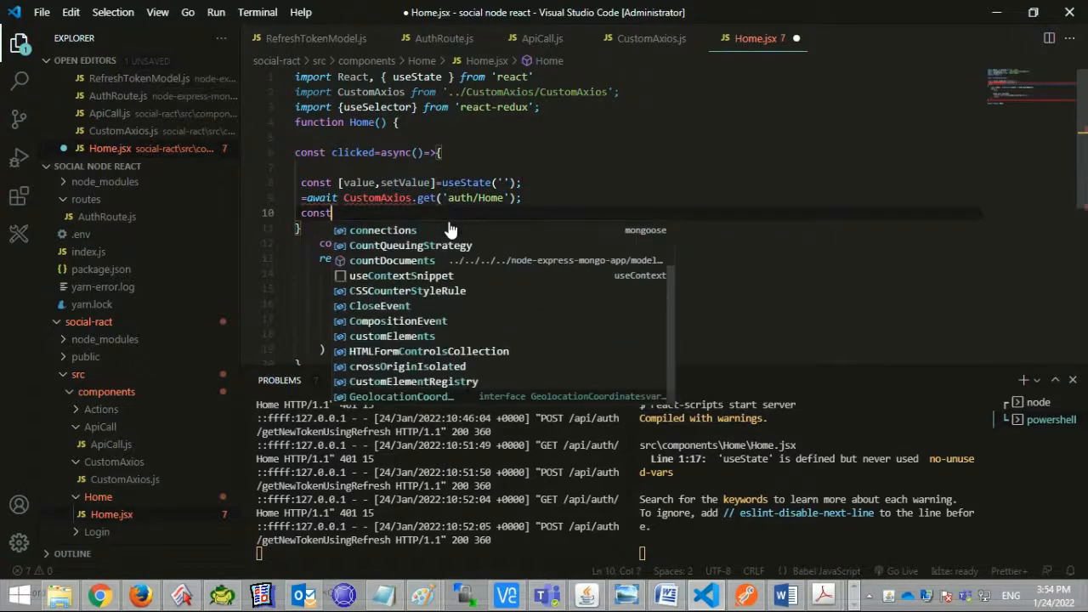
type("values  =await CustomAxios.get('auth/Home');")
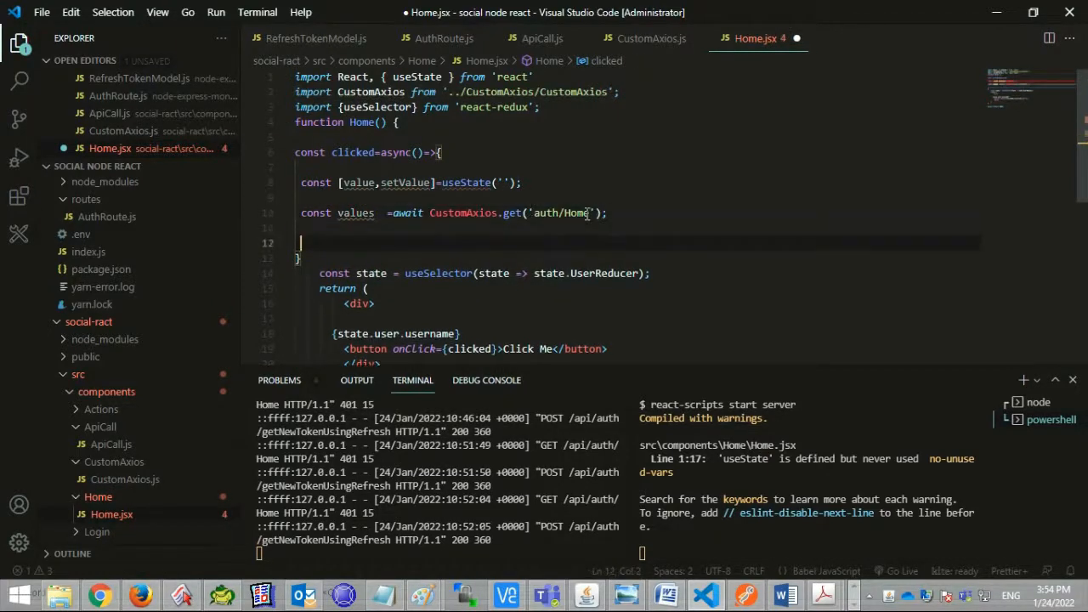
type("setValue")
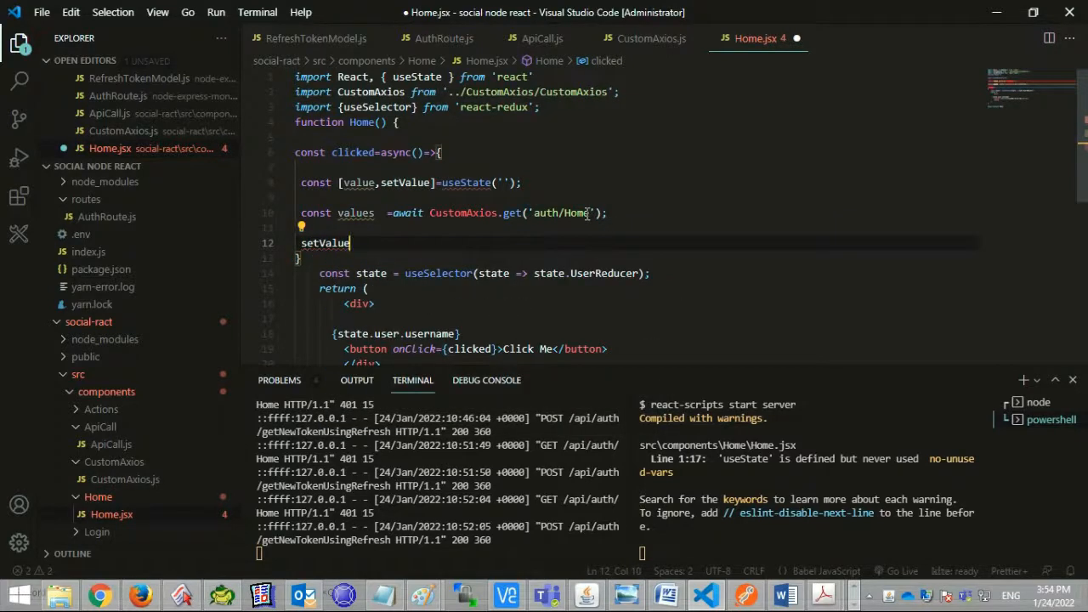
type("(values)")
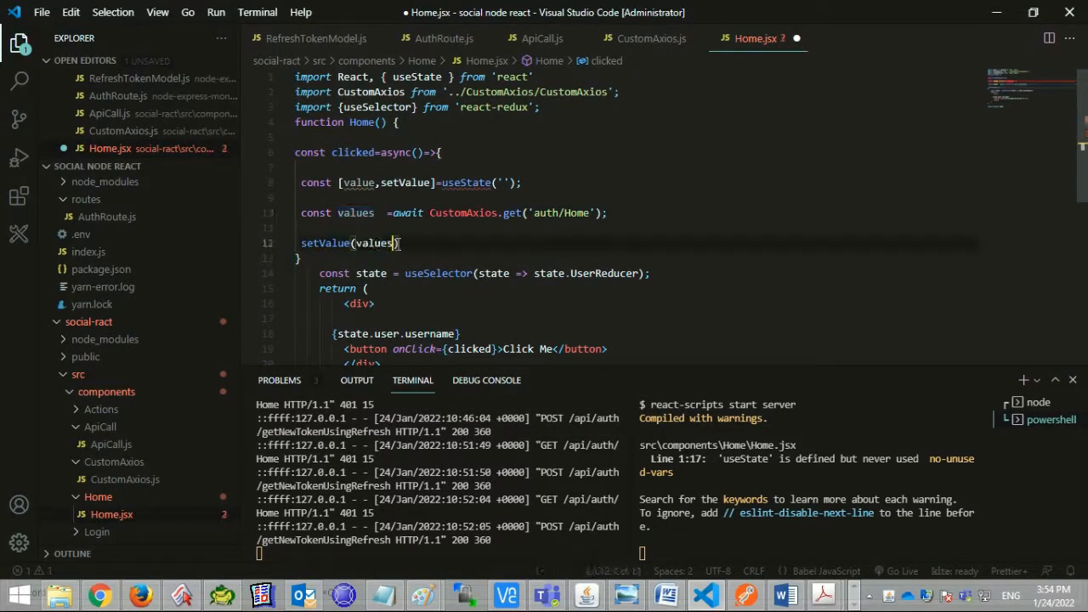
double_click(358, 143)
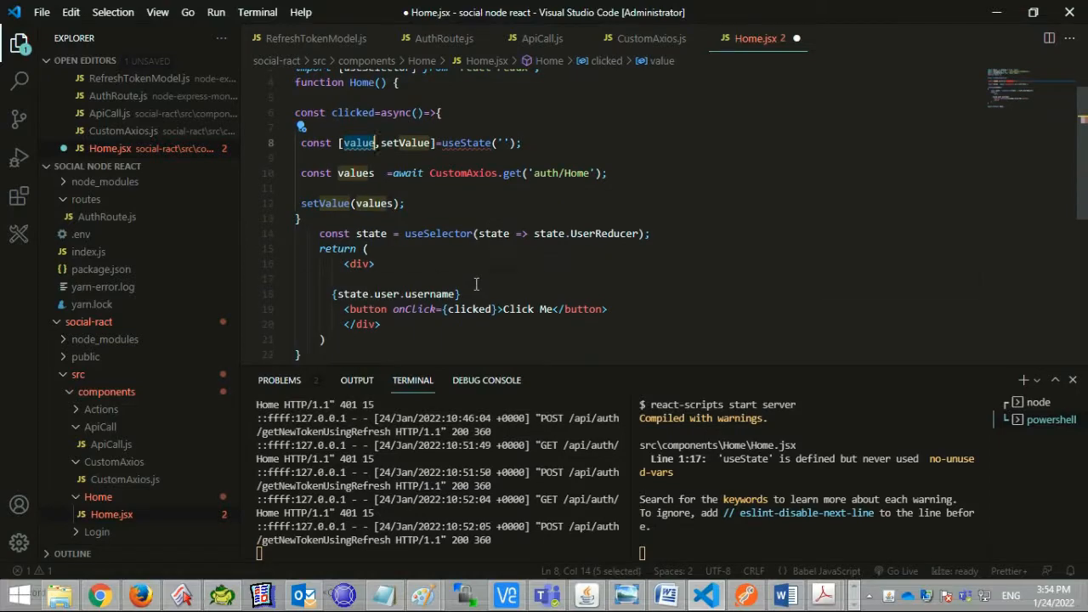
type("{value}")
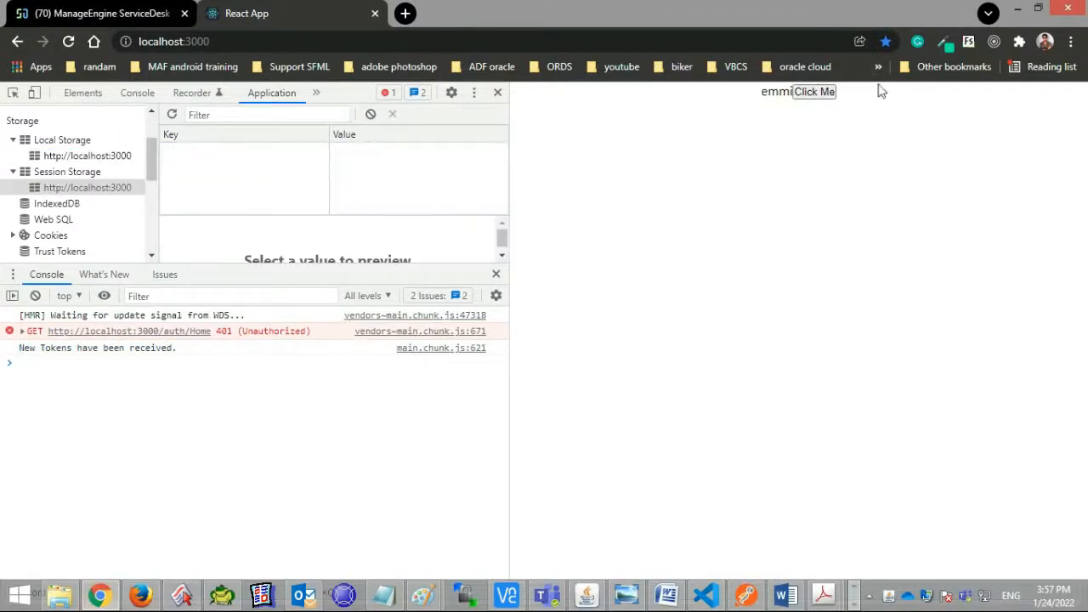
Call the protected home endpoint via Click Me and watch the 401 then new-tokens console output
left_click(813, 92)
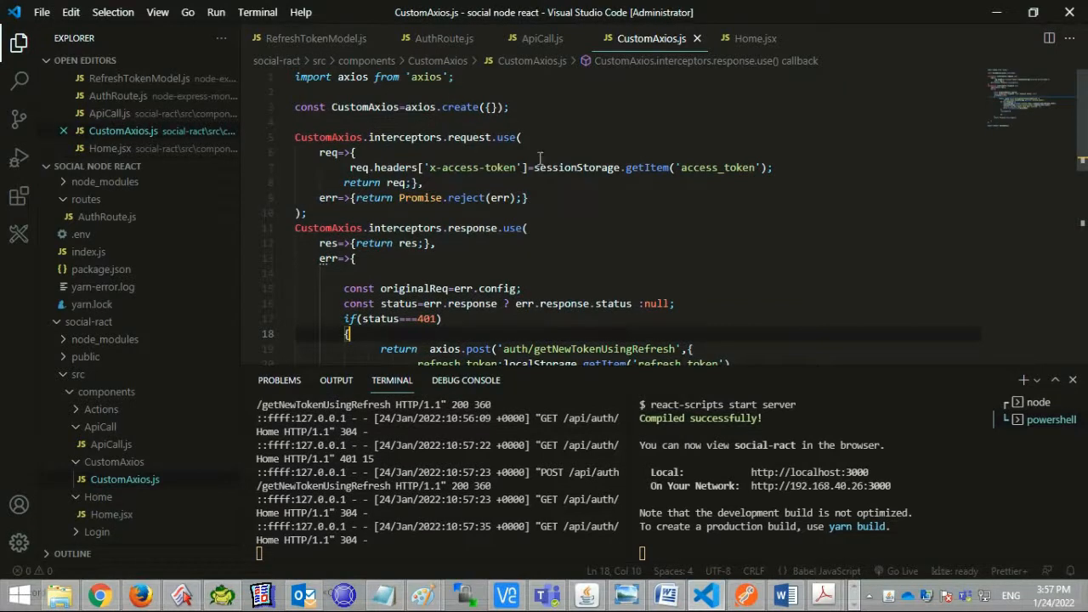
Add console.log(`${req.method} ${req.url}`) at the start of the request interceptor callback
key("Enter")
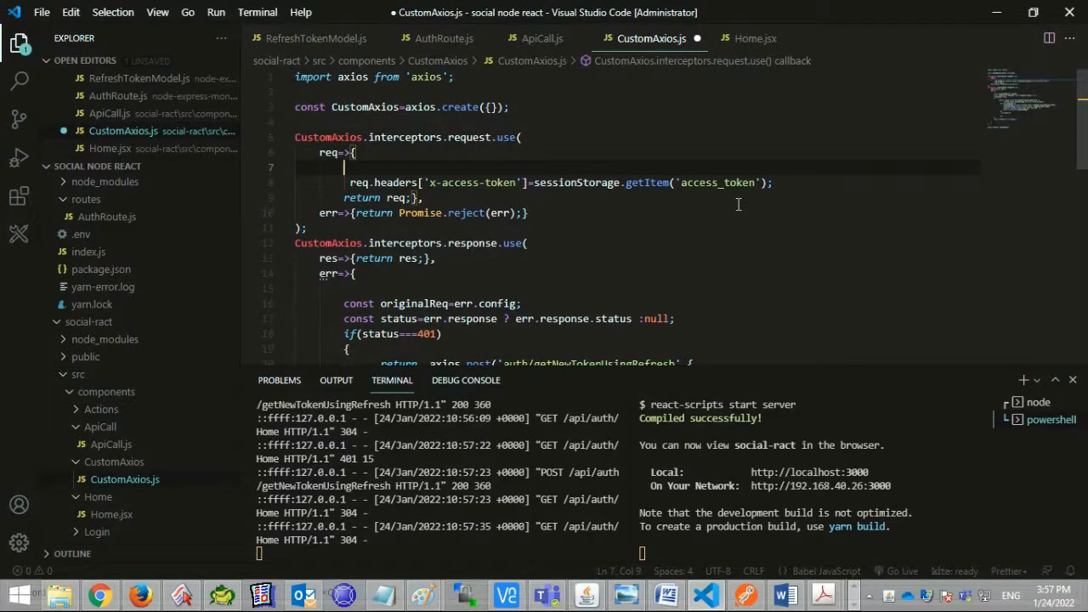
type("console")
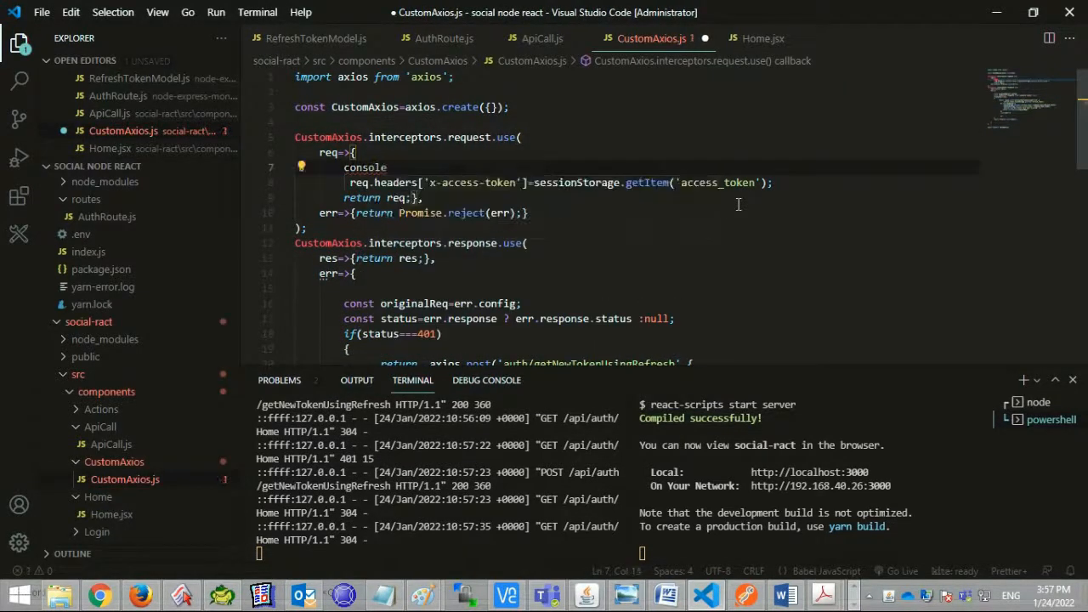
type(".log()")
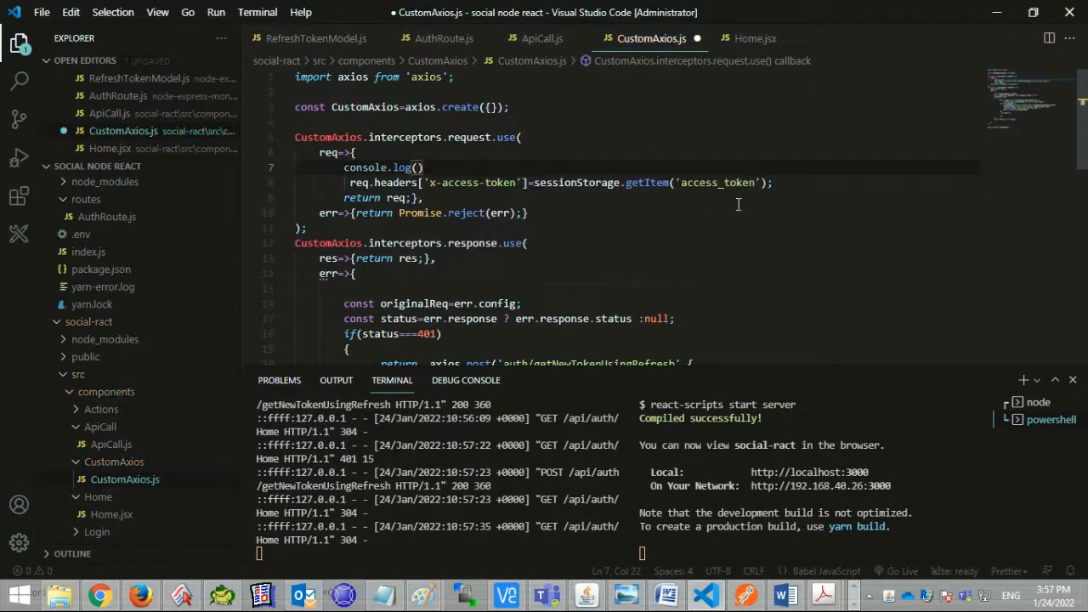
type("``")
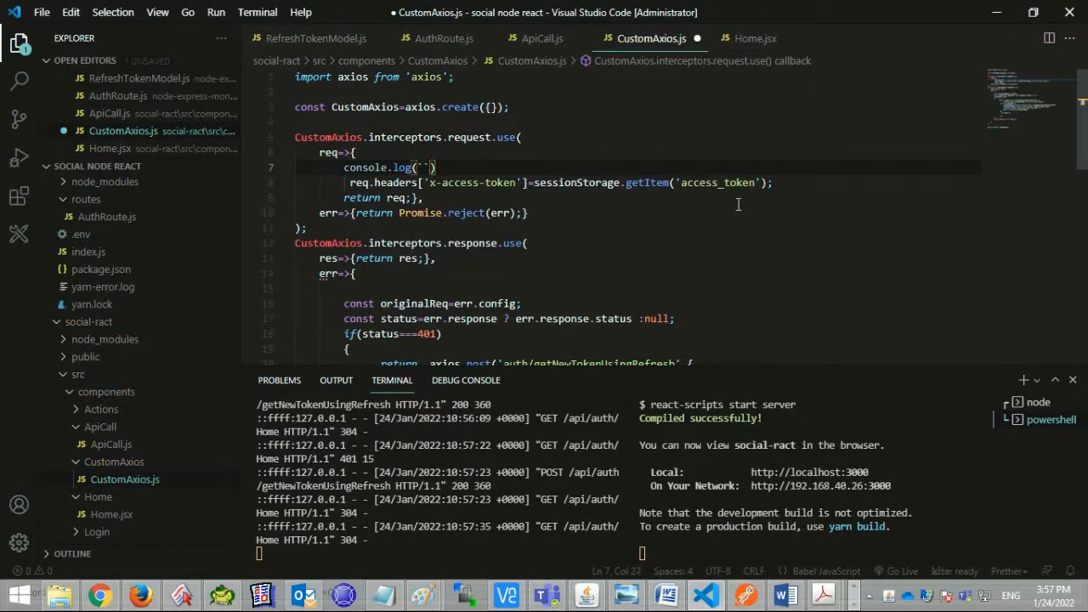
type("${req.method")
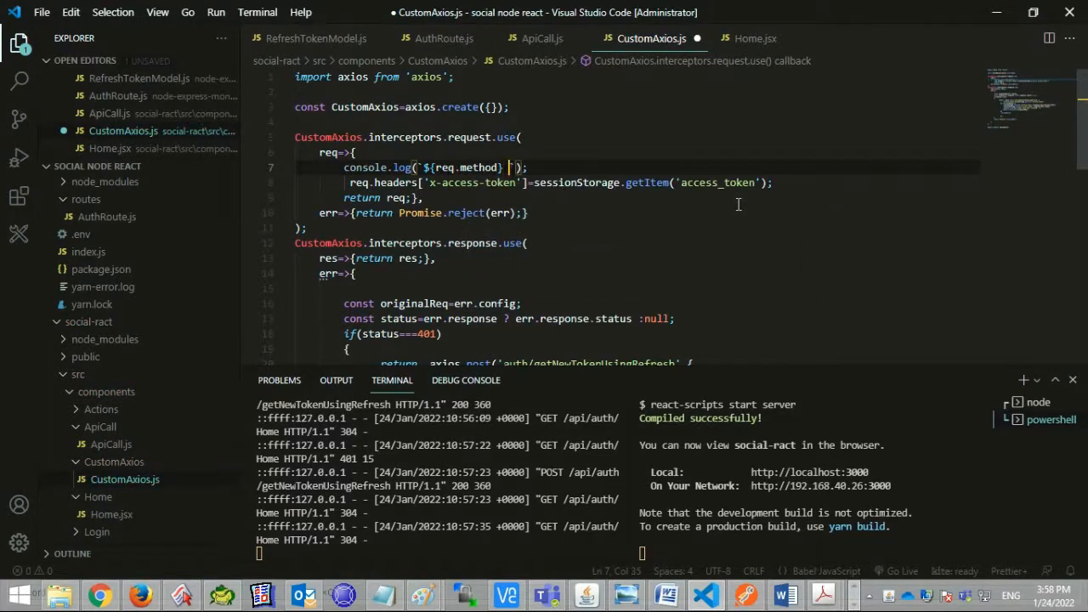
type("\" \"")
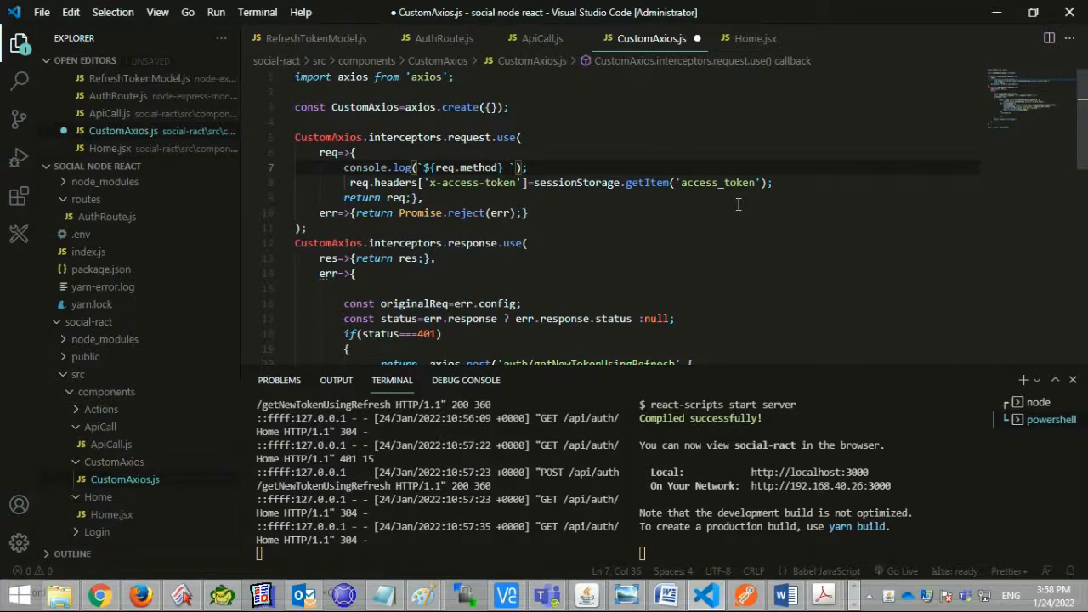
type("${req}")
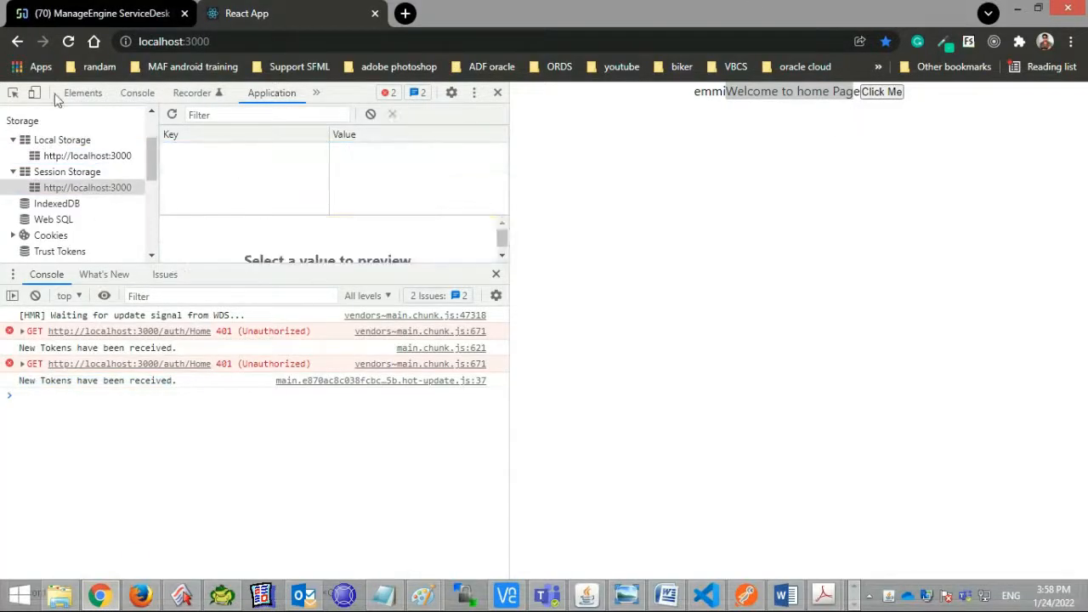
Reload localhost:3000, call the home endpoint and check the 'get auth/Home' console lines
left_click(881, 92)
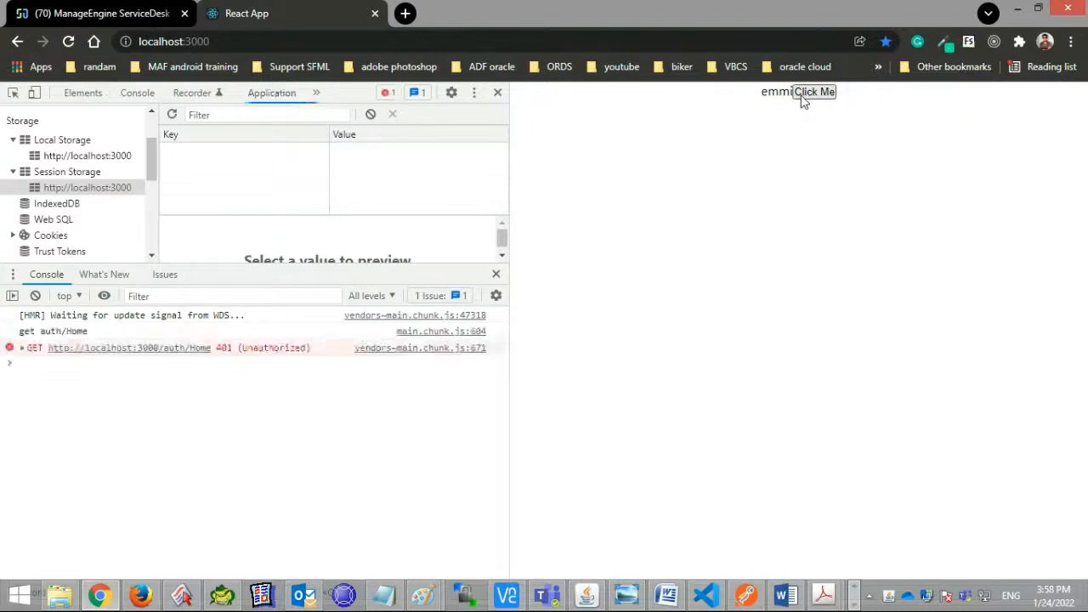
left_click(813, 92)
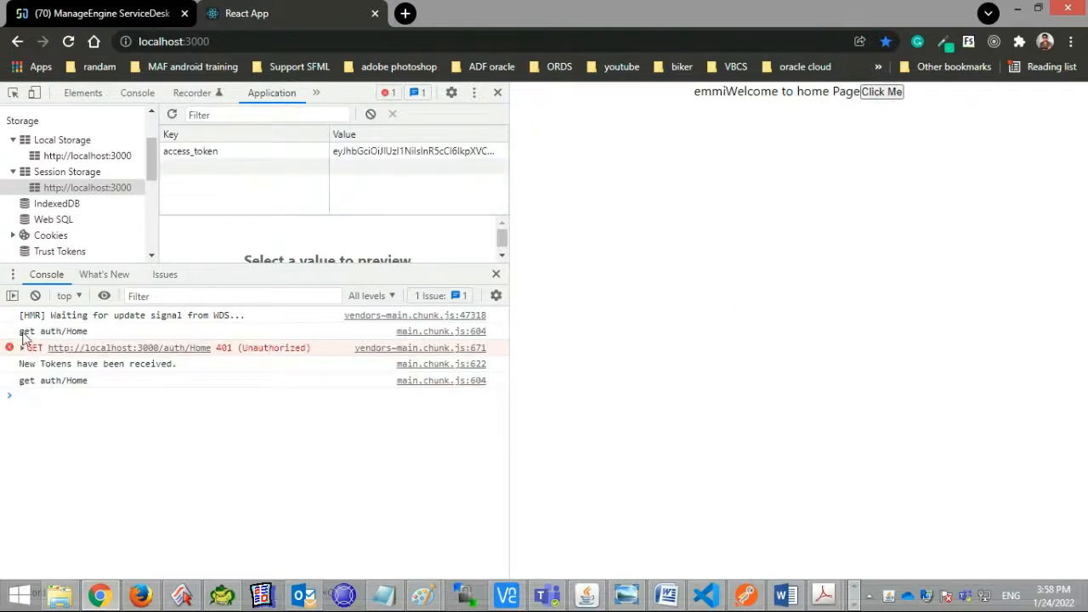
left_click(23, 347)
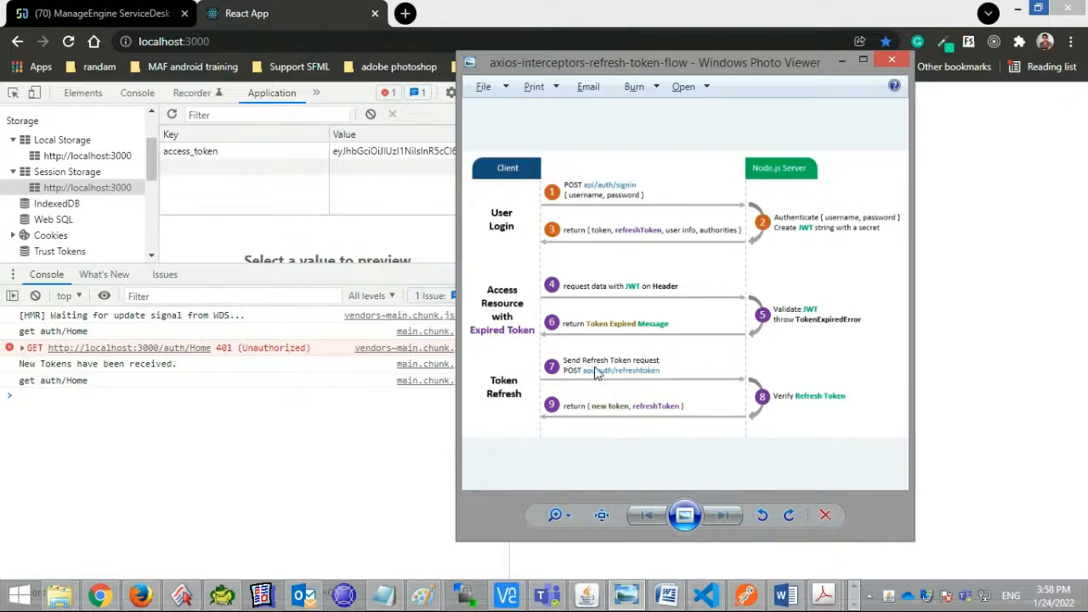
mouse_move(717, 388)
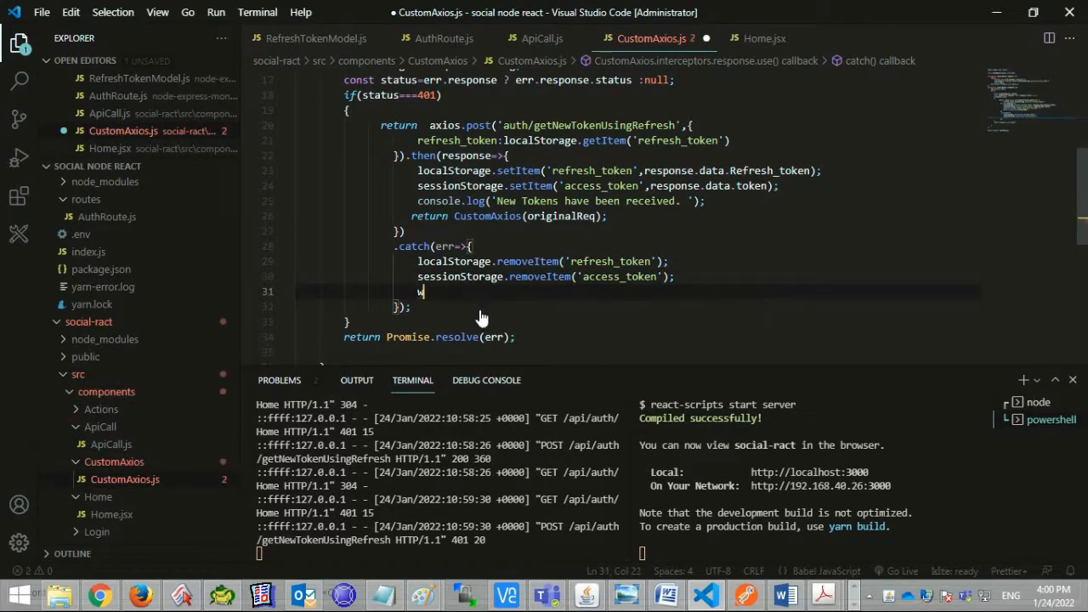
In the refresh catch block, remove refresh_token and persist:main-root from localStorage and redirect to '/'
type("window.location.replace('/');")
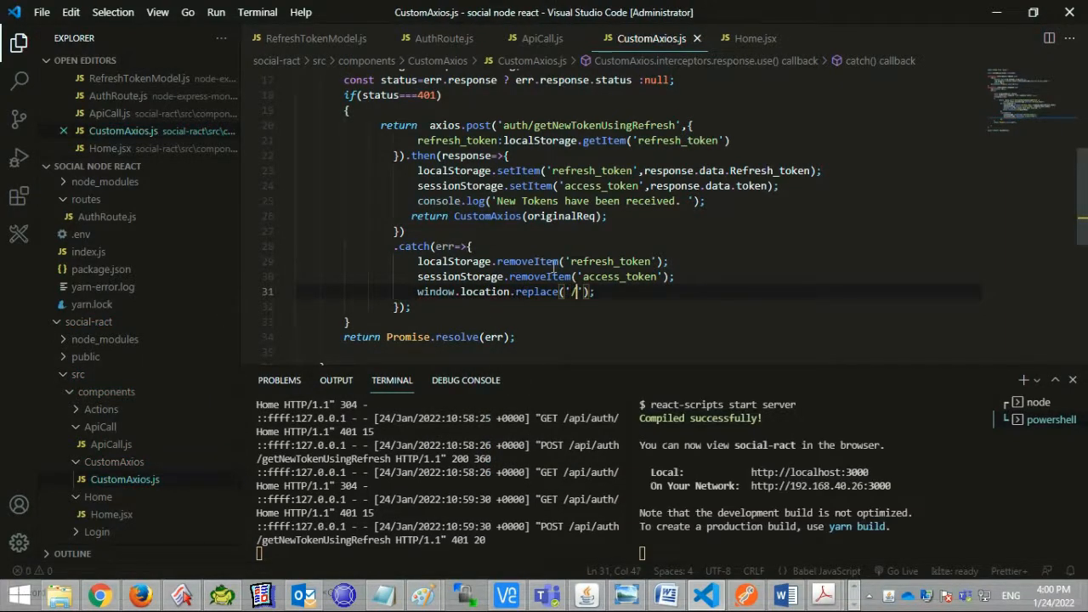
type("persist:main-root")
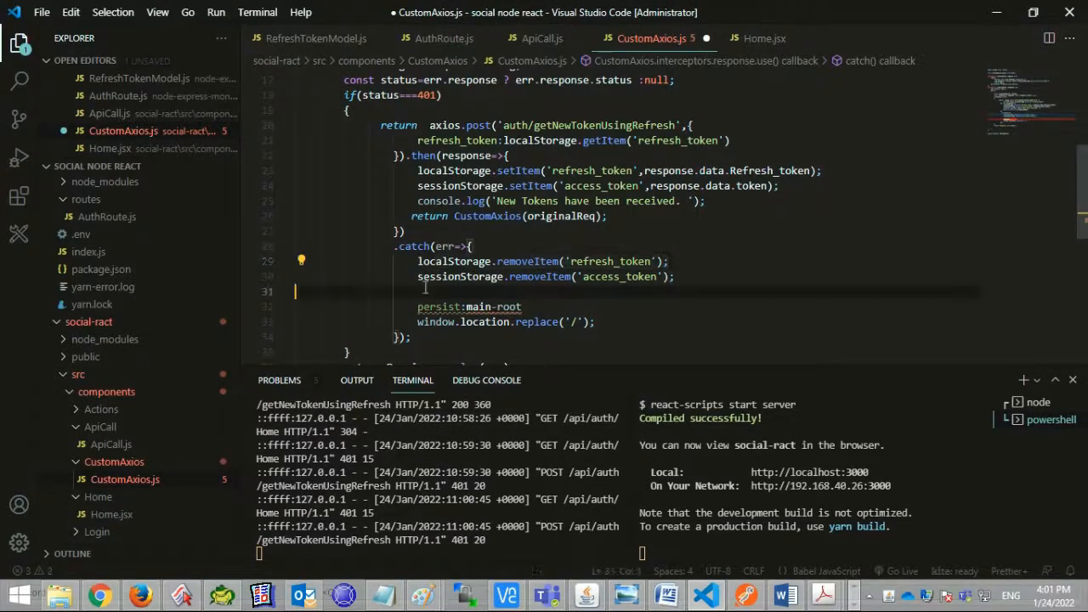
type("localStorage.removeItem('refresh_token');")
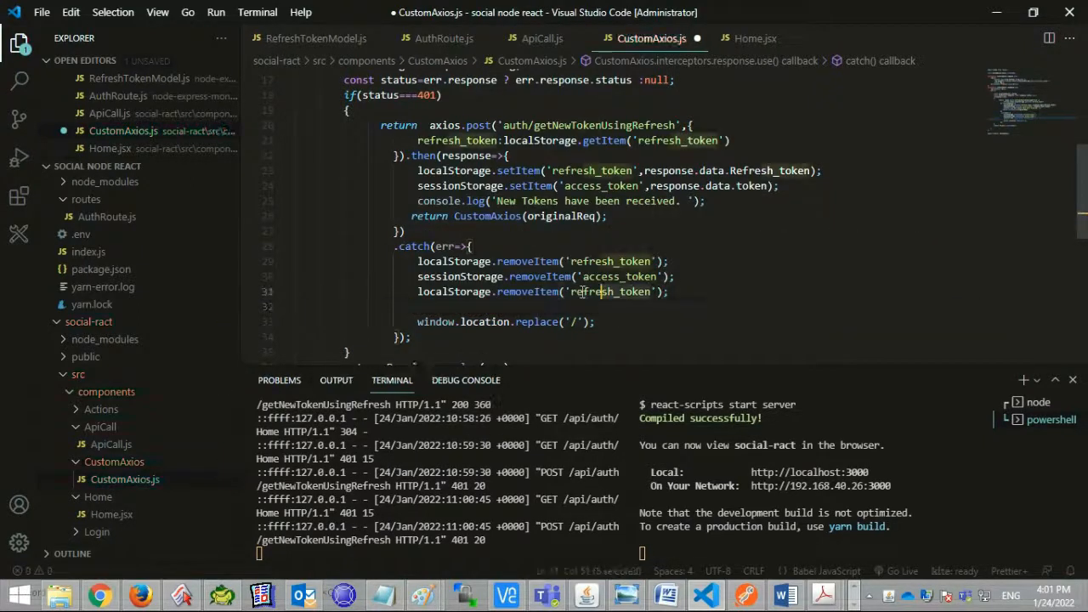
type("persist:main-root")
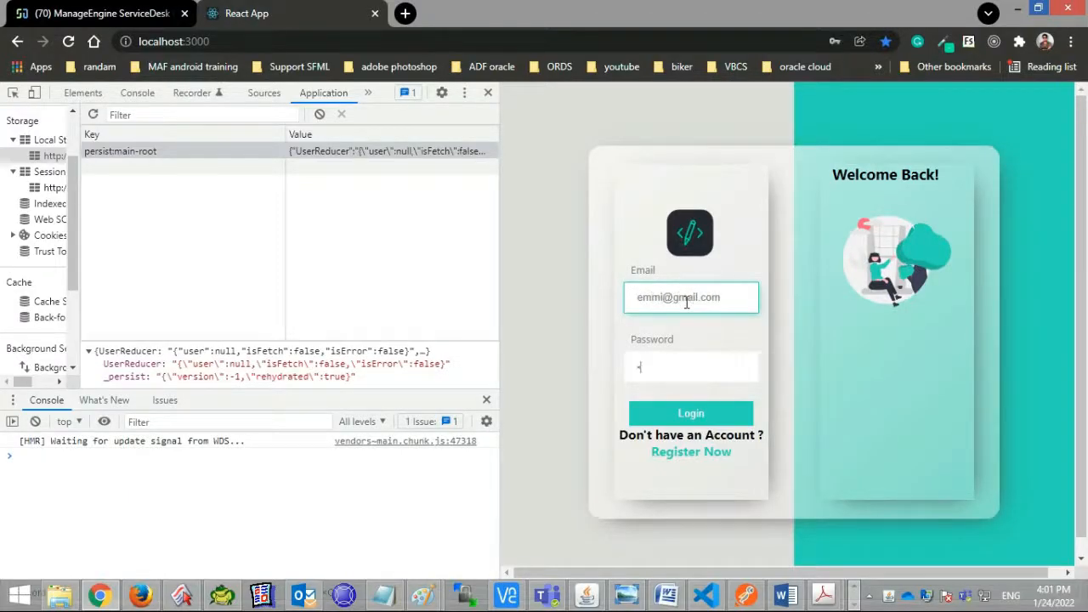
Sign in, decline saving the password, call the home endpoint and wait for token expiry
left_click(690, 413)
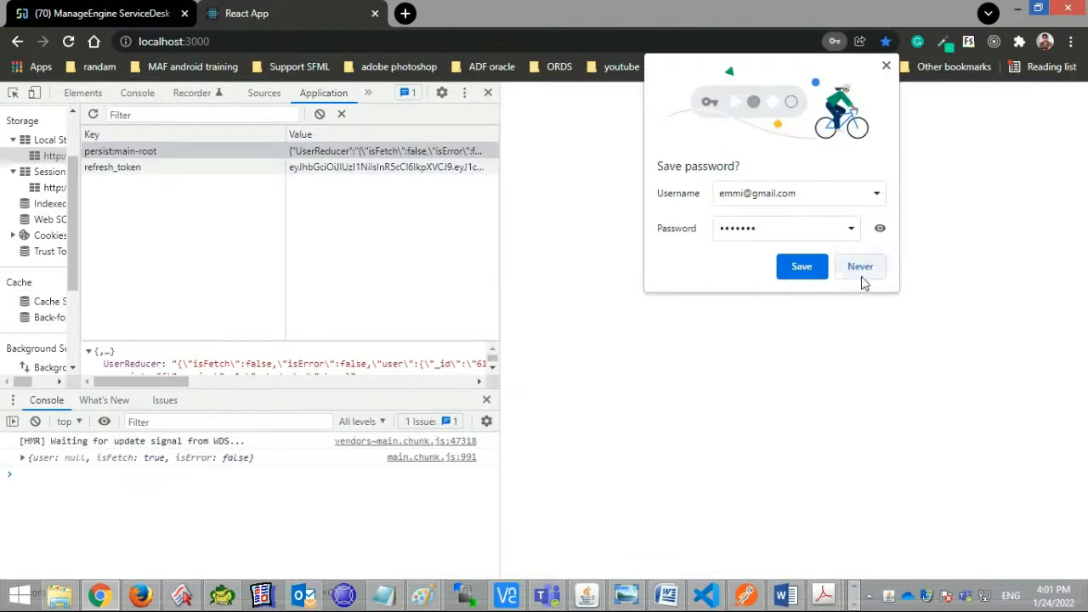
left_click(860, 265)
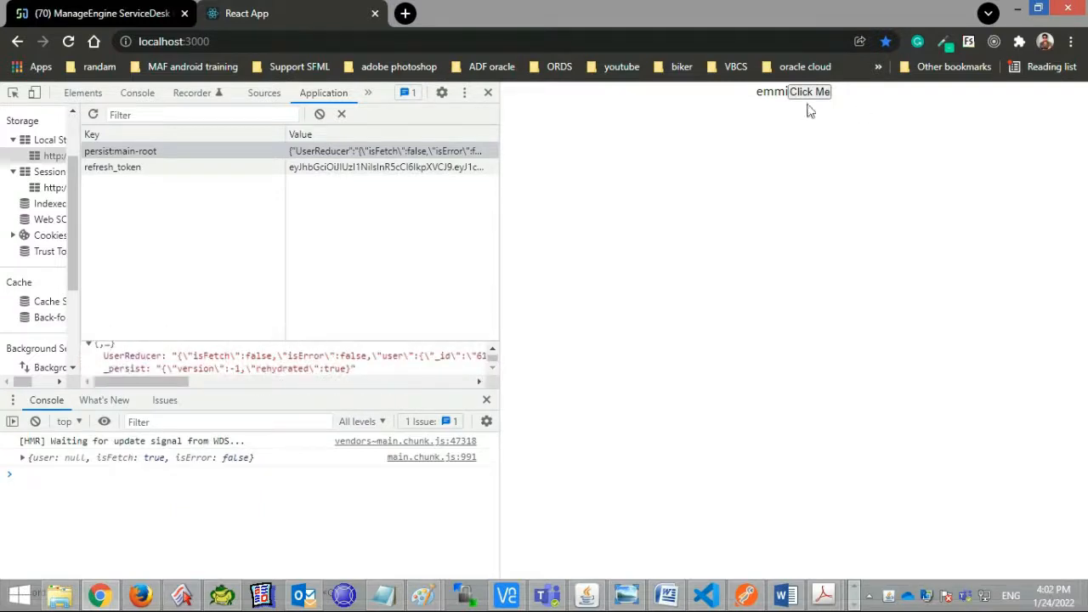
left_click(809, 92)
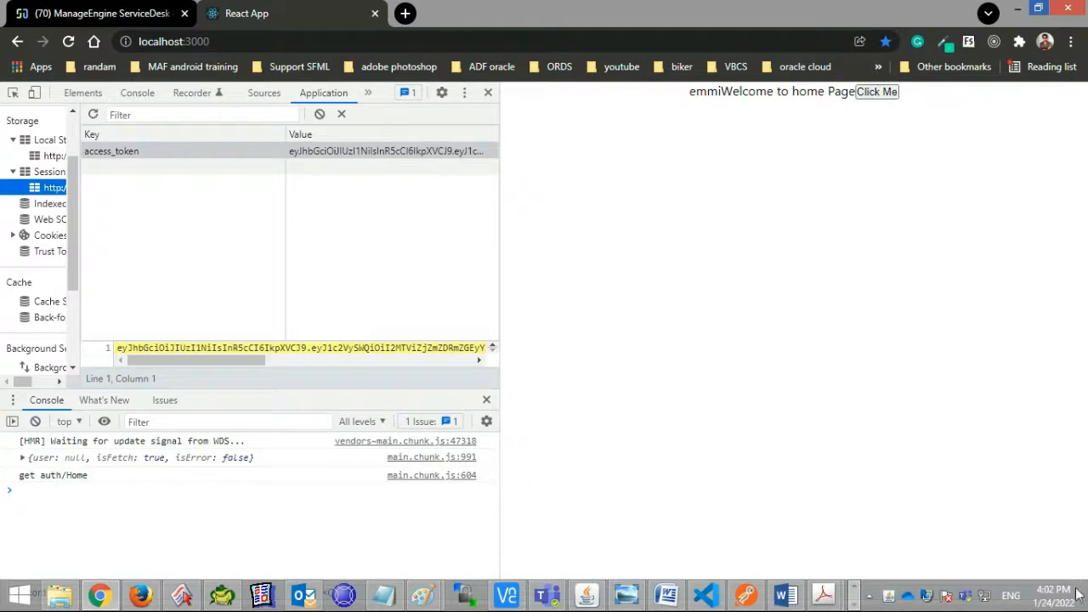
left_click(1054, 589)
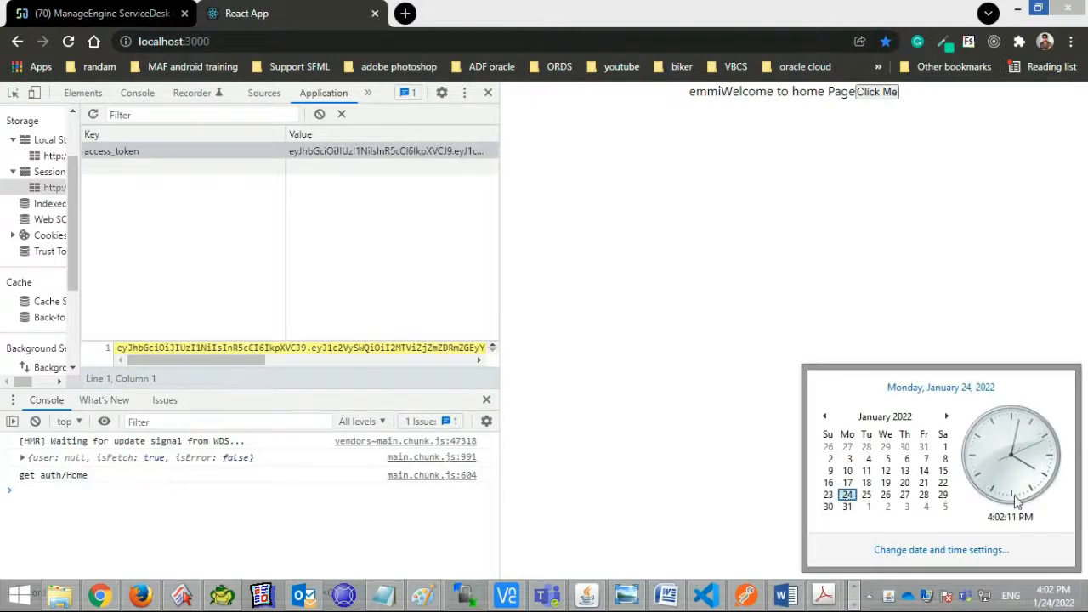
left_click(110, 149)
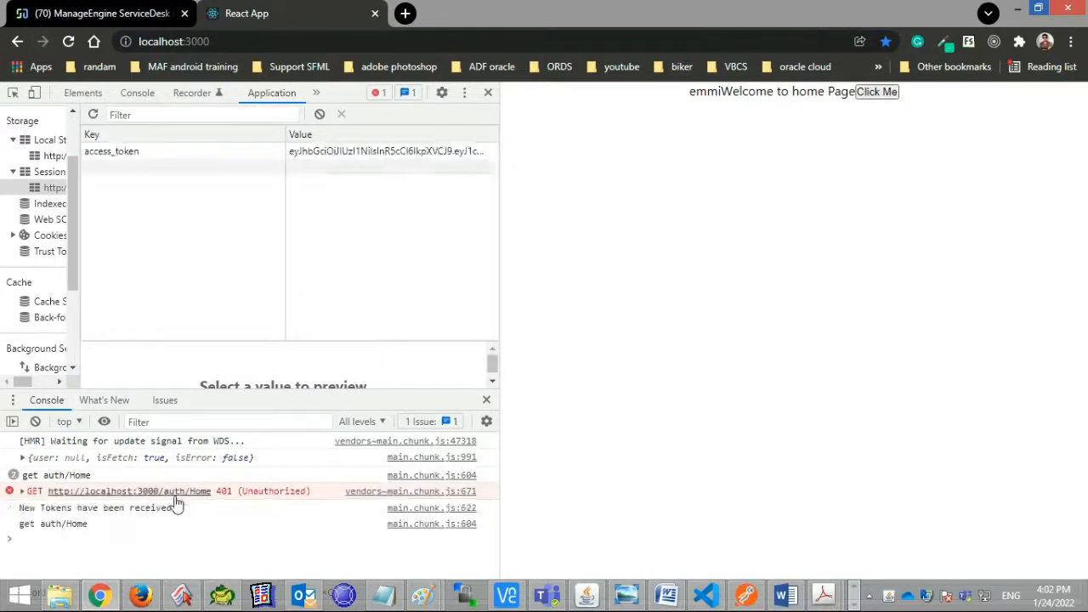
mouse_move(466, 527)
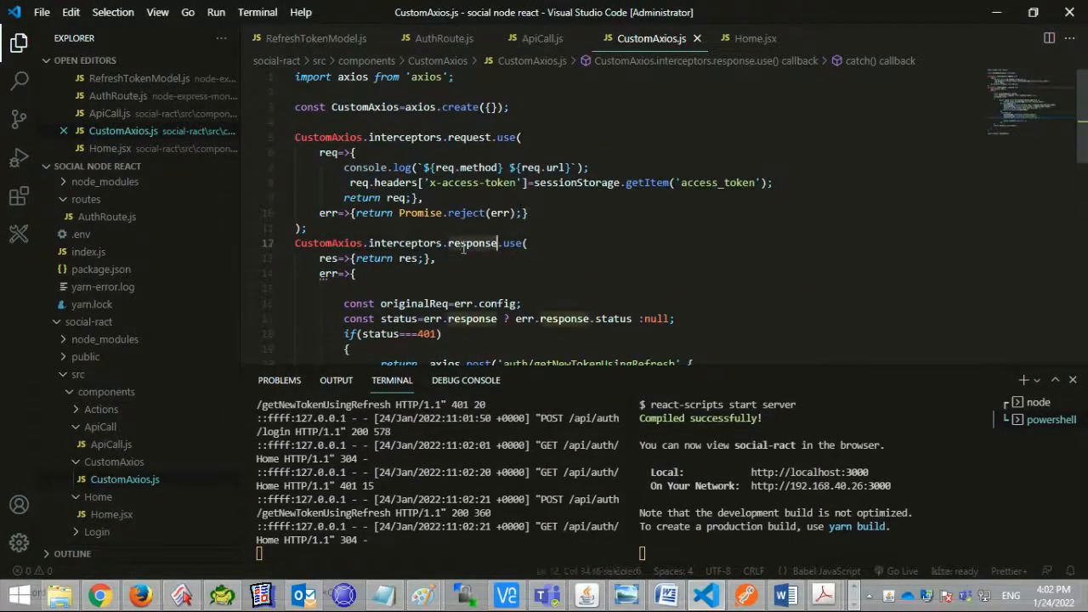
scroll("down", 3)
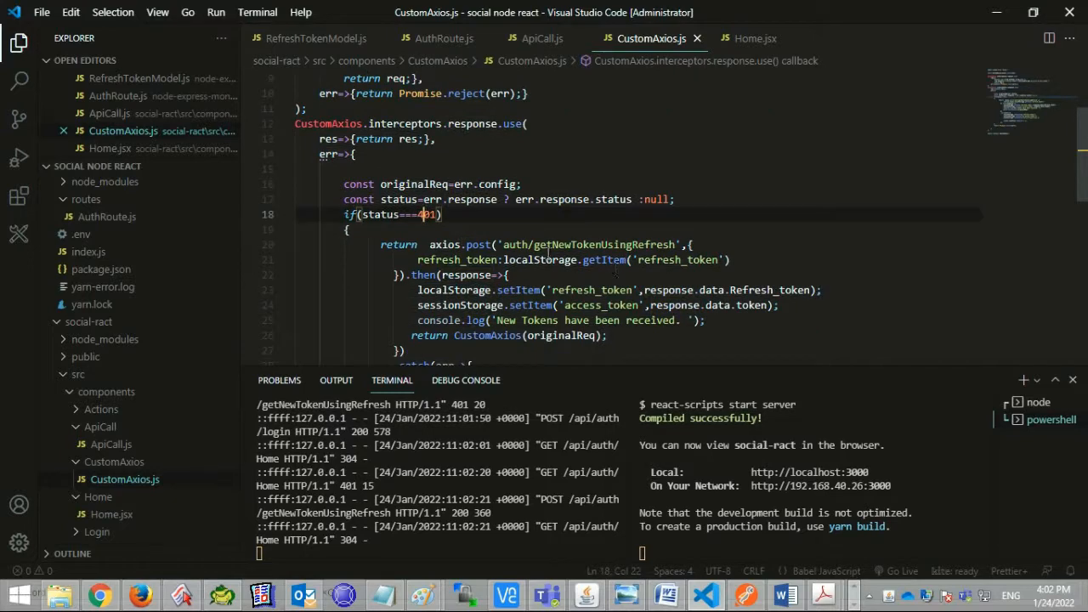
scroll("down", 3)
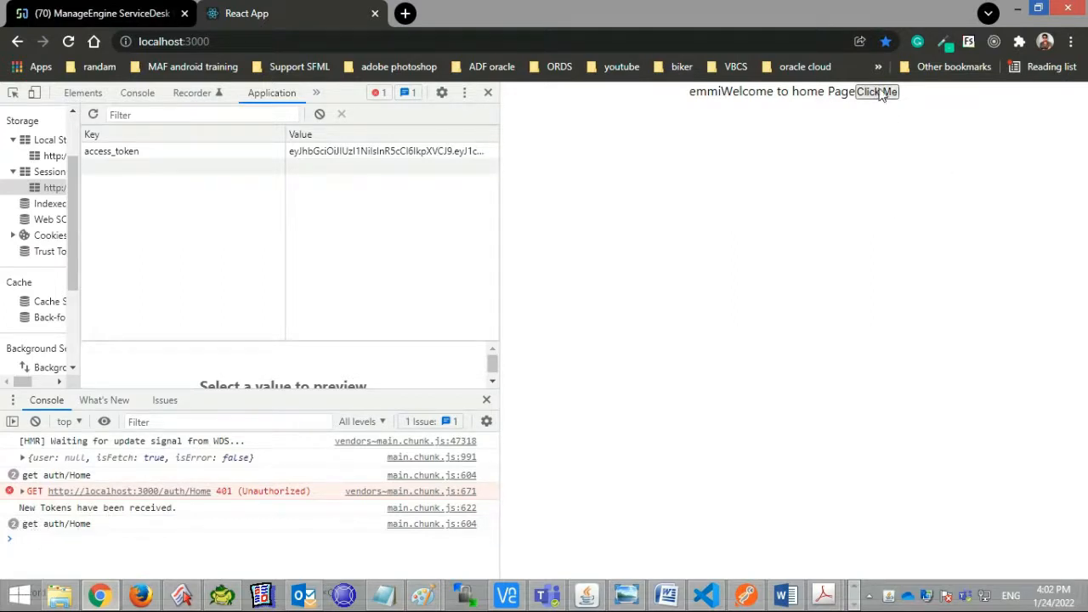
Call the home endpoint again, then highlight expiresIn in AuthRoute.js showing the 30s token expiry
left_click(877, 91)
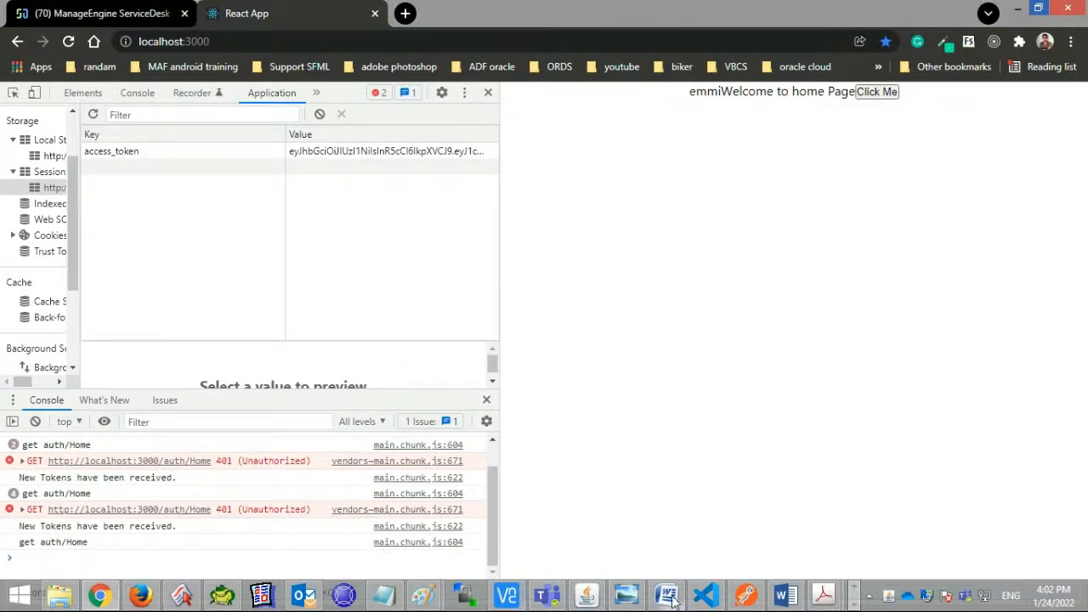
left_click(706, 595)
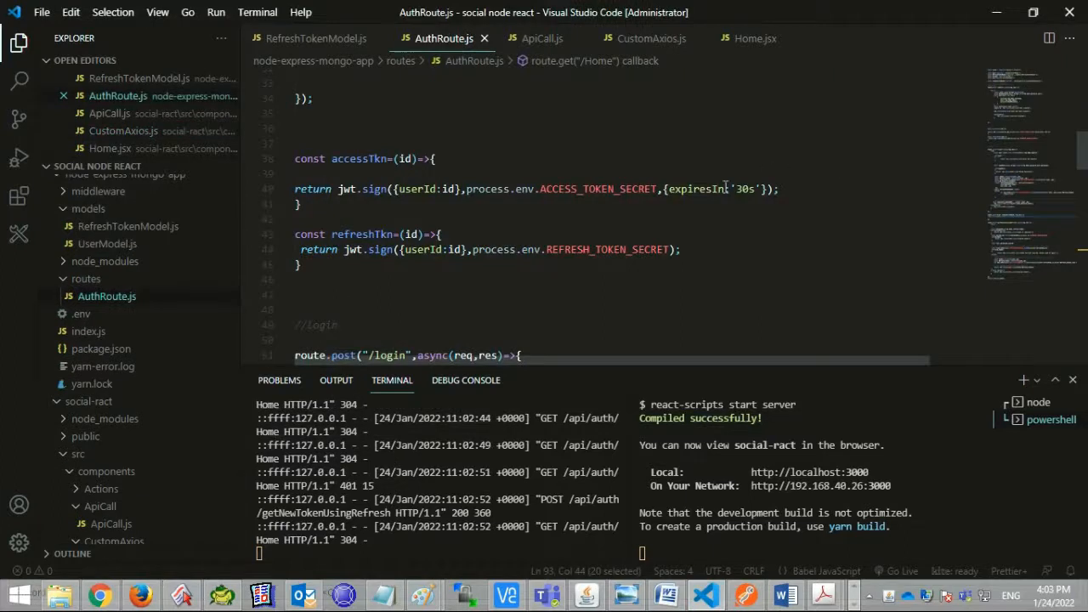
double_click(739, 188)
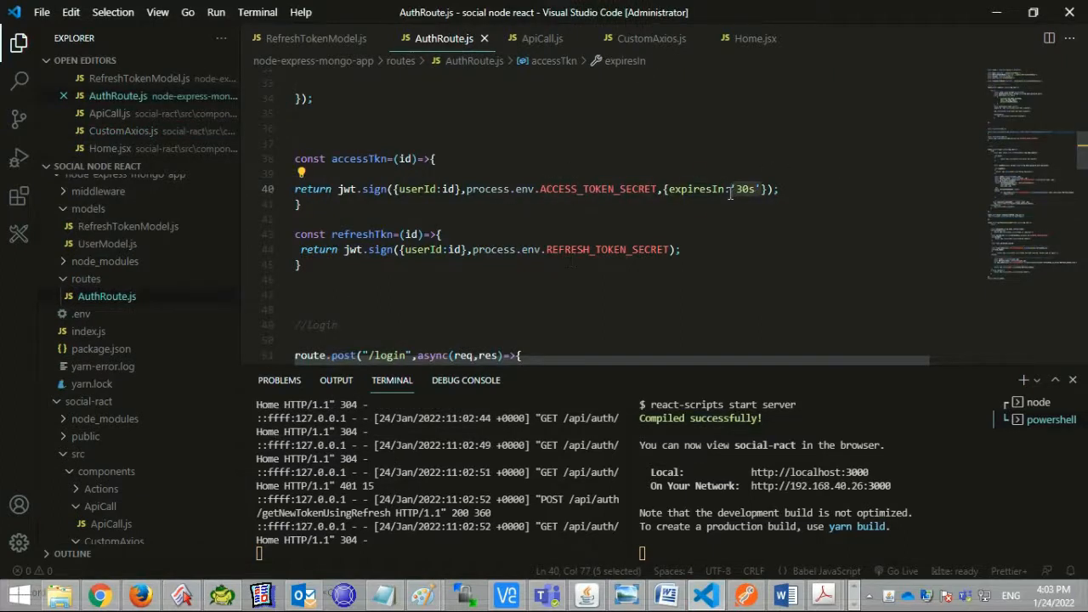
left_click(1010, 595)
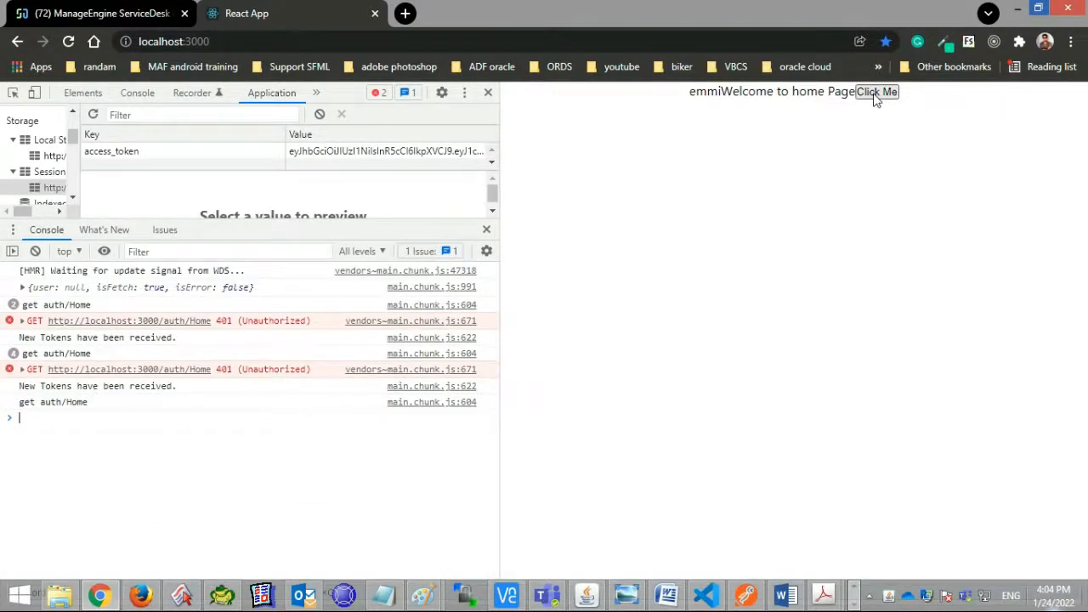
Call the home endpoint once more, logging another 401, token refresh and retried request
left_click(877, 92)
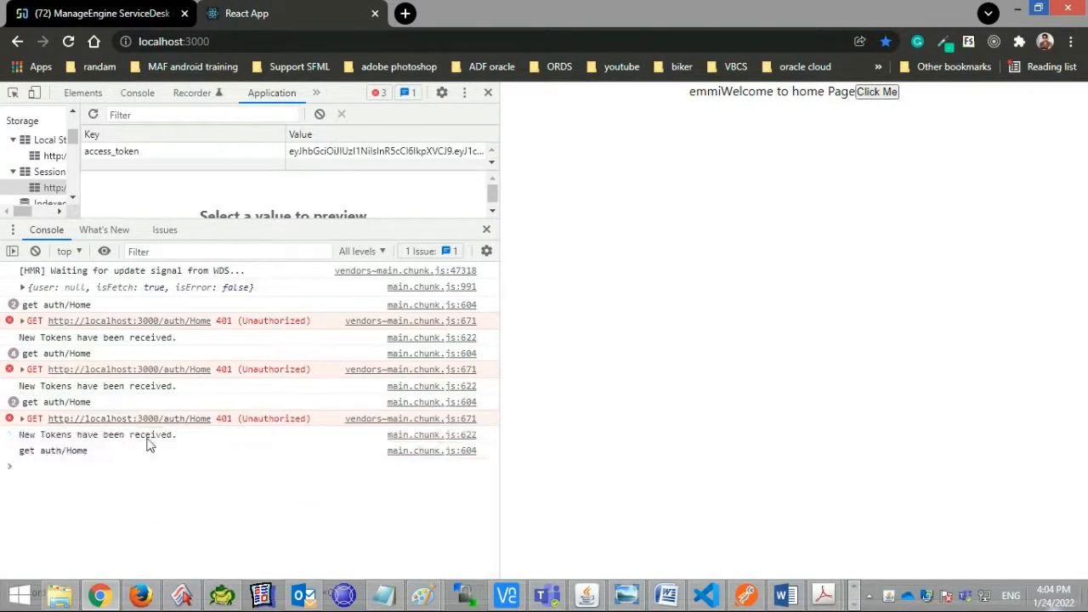